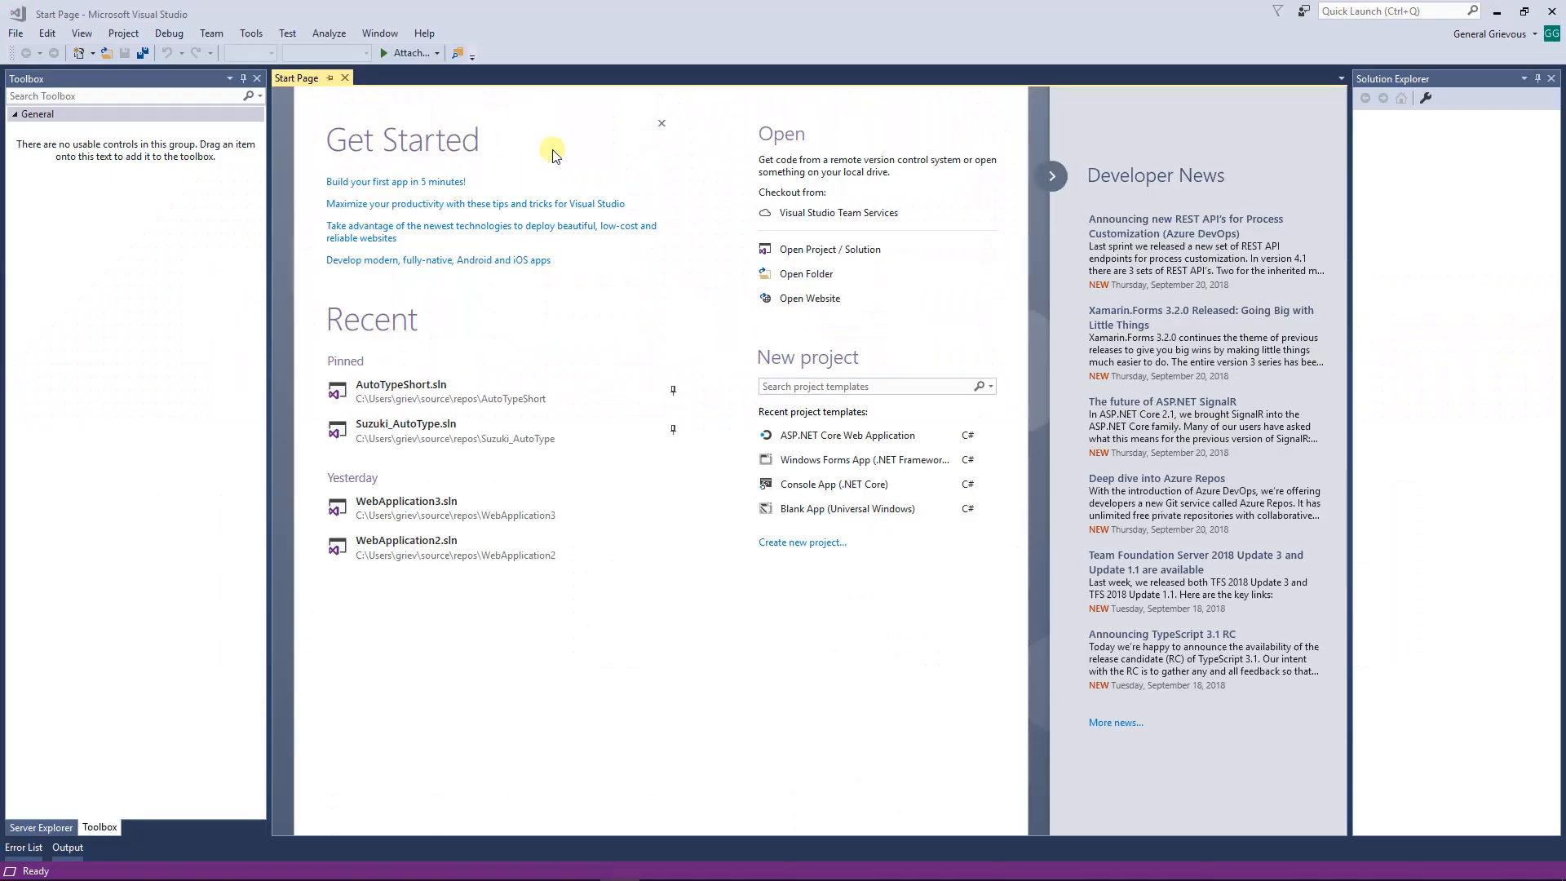
mouse_move(646, 51)
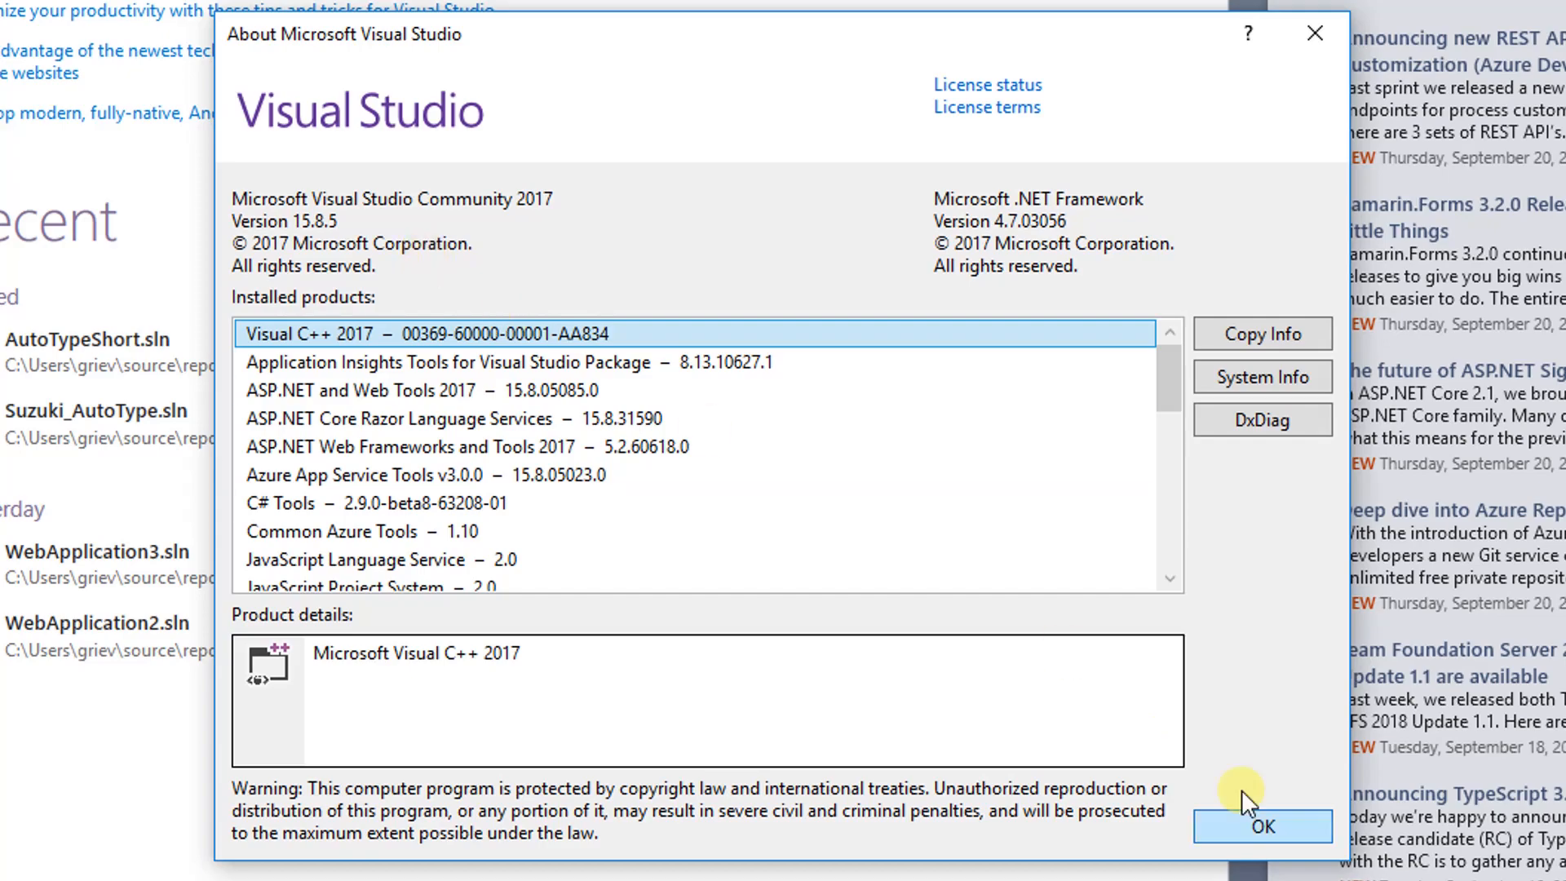
Step: Start a new ASP.NET Core Web Application project named MyStore
left_click(1261, 826)
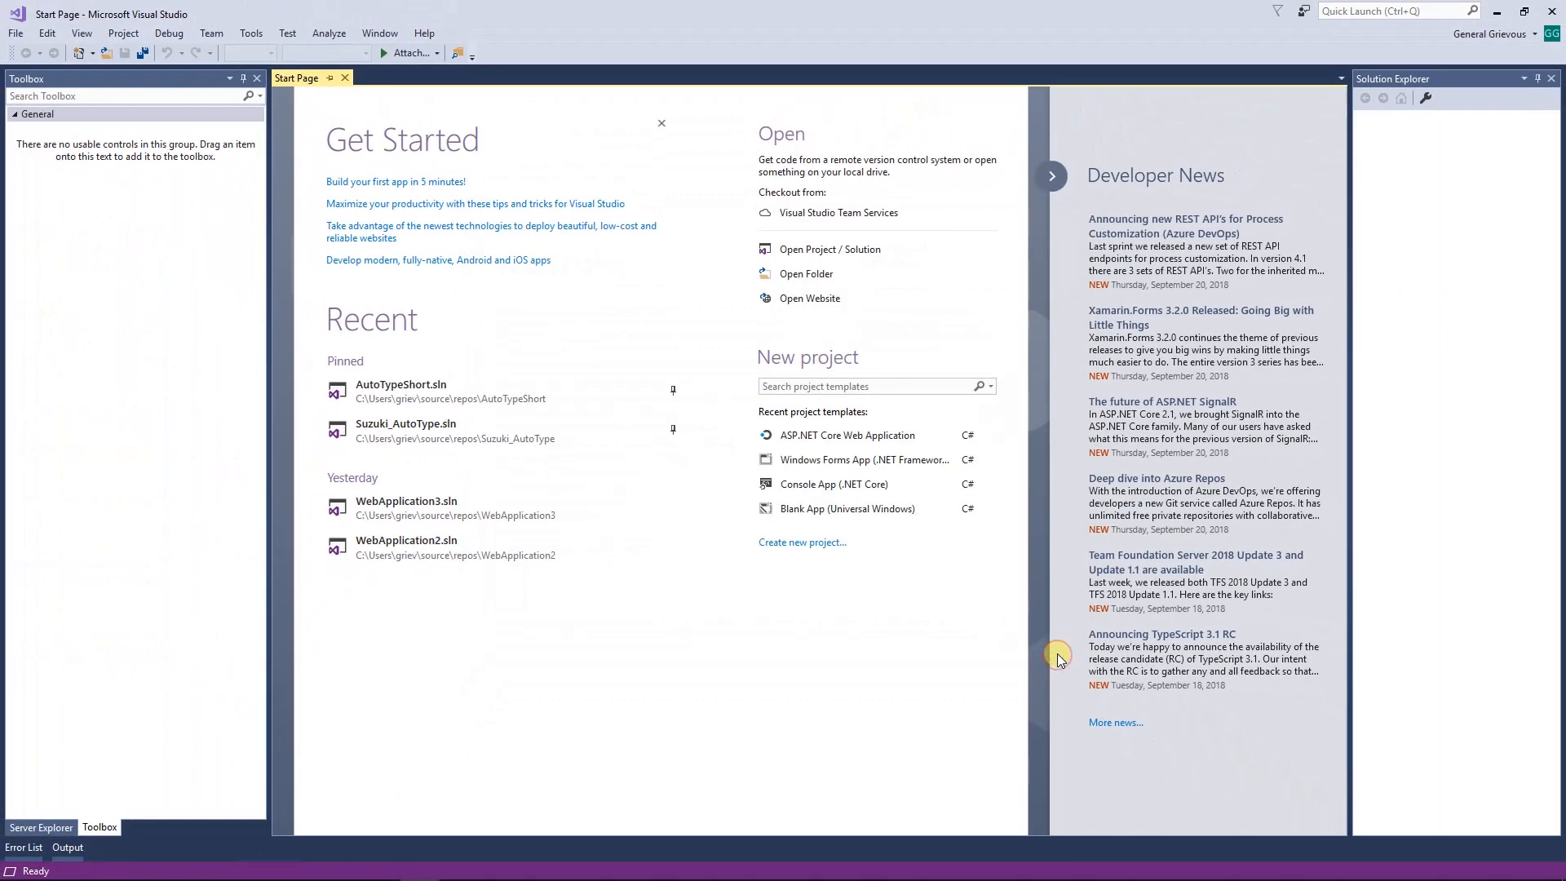
left_click(131, 97)
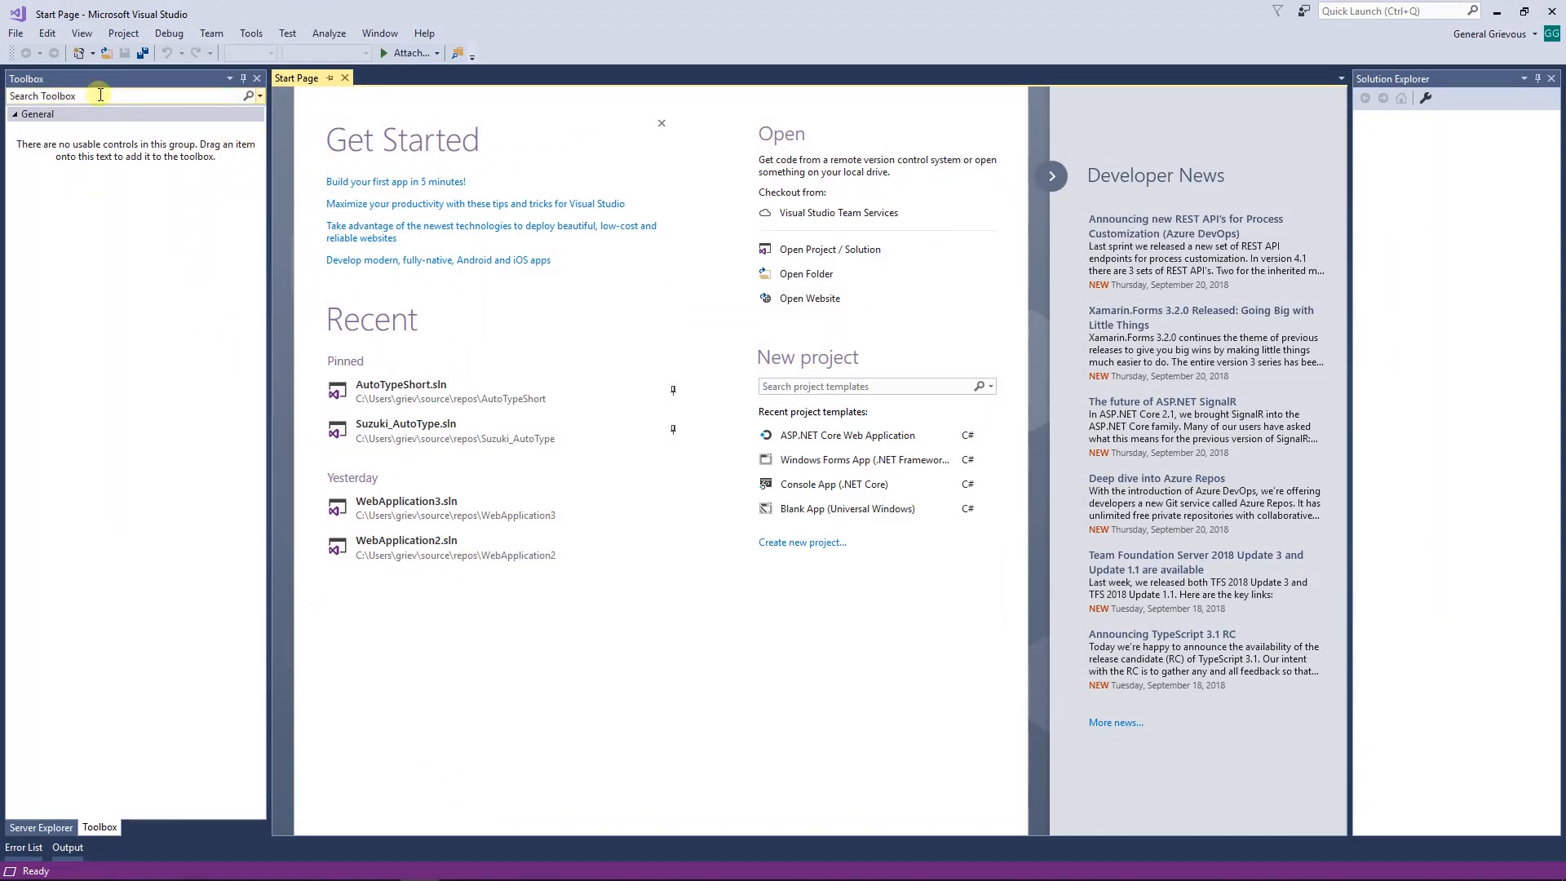
left_click(15, 33)
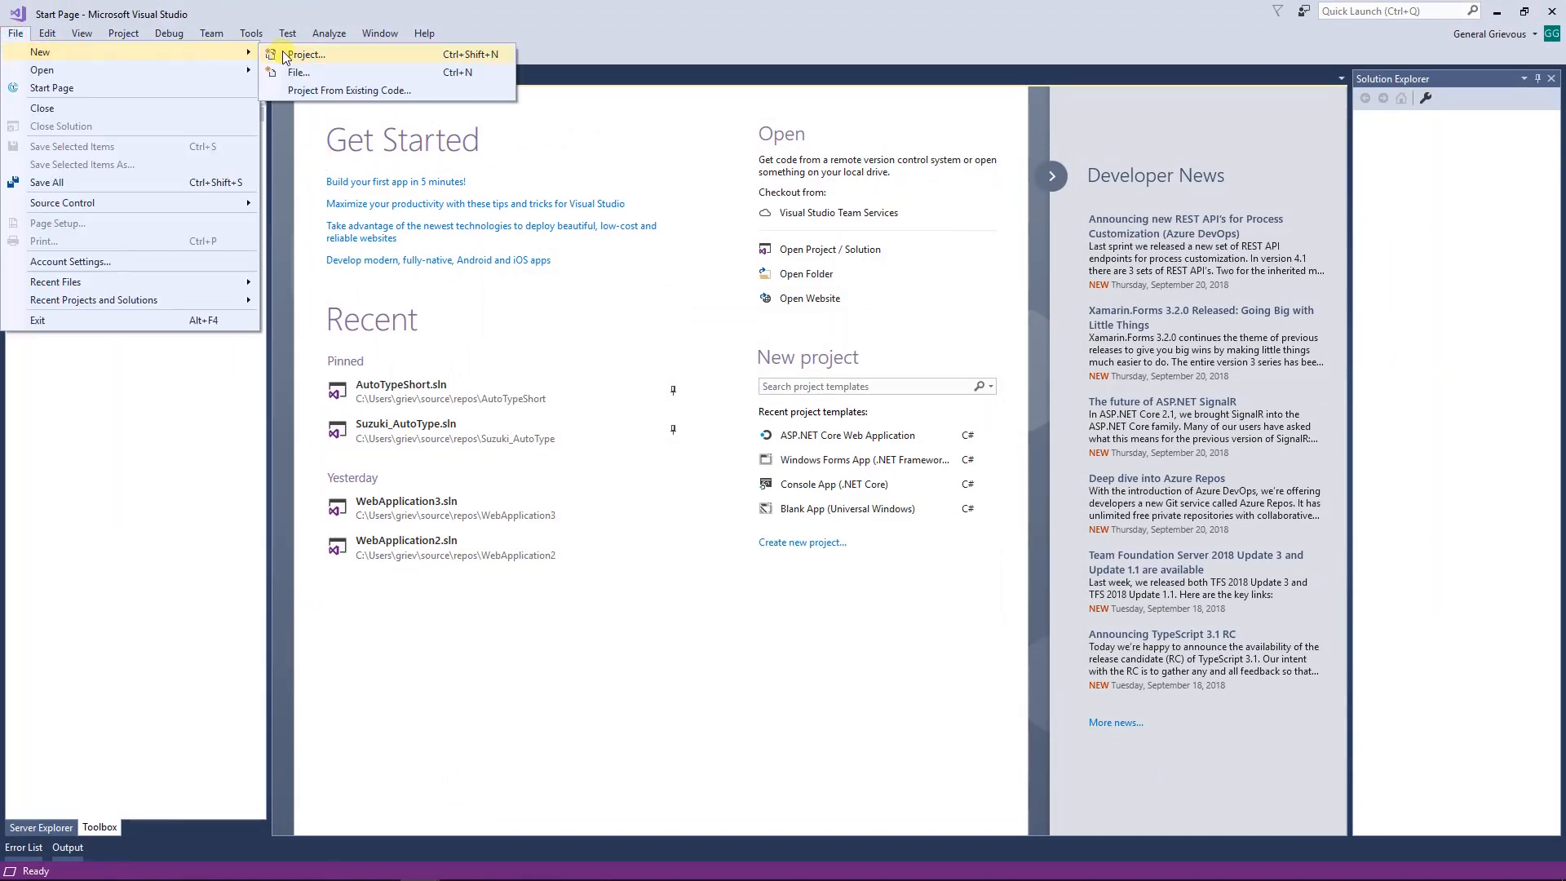
left_click(305, 54)
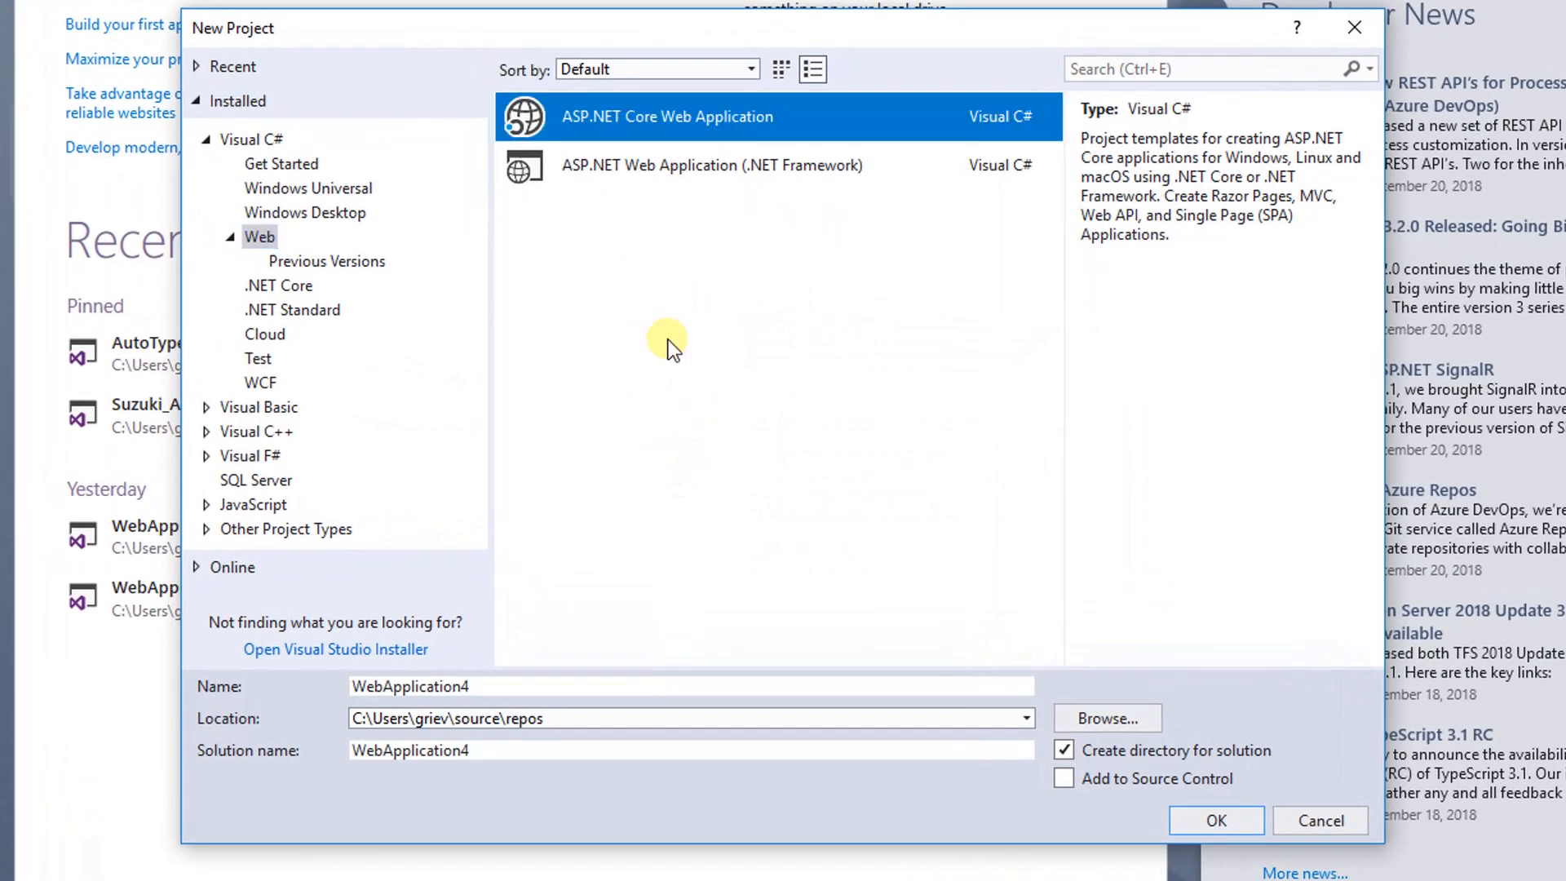
mouse_move(662, 131)
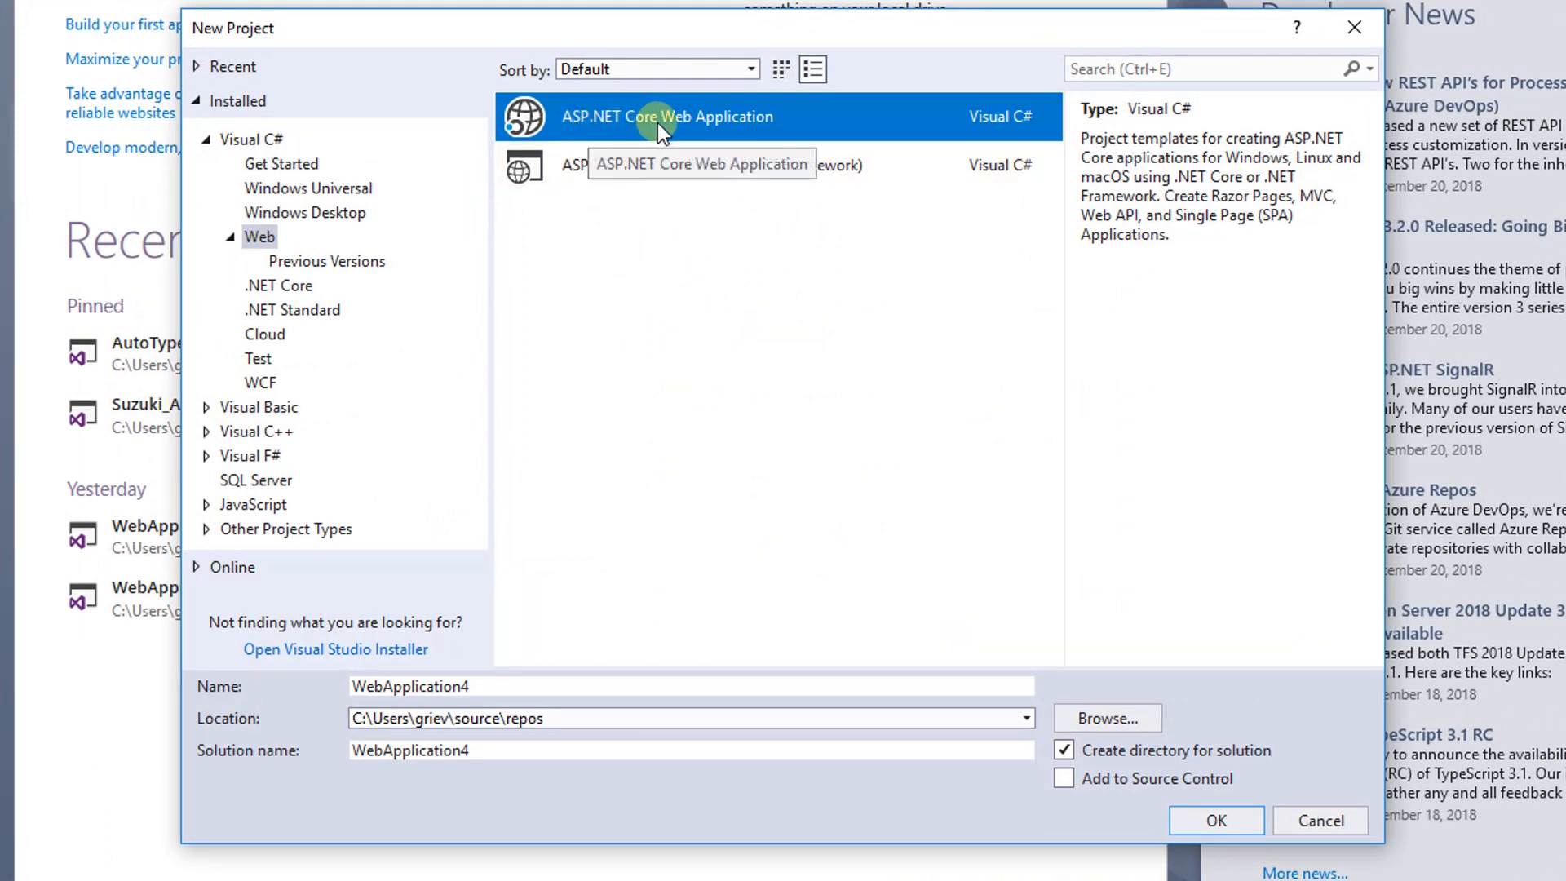
mouse_move(739, 135)
type("MyStore")
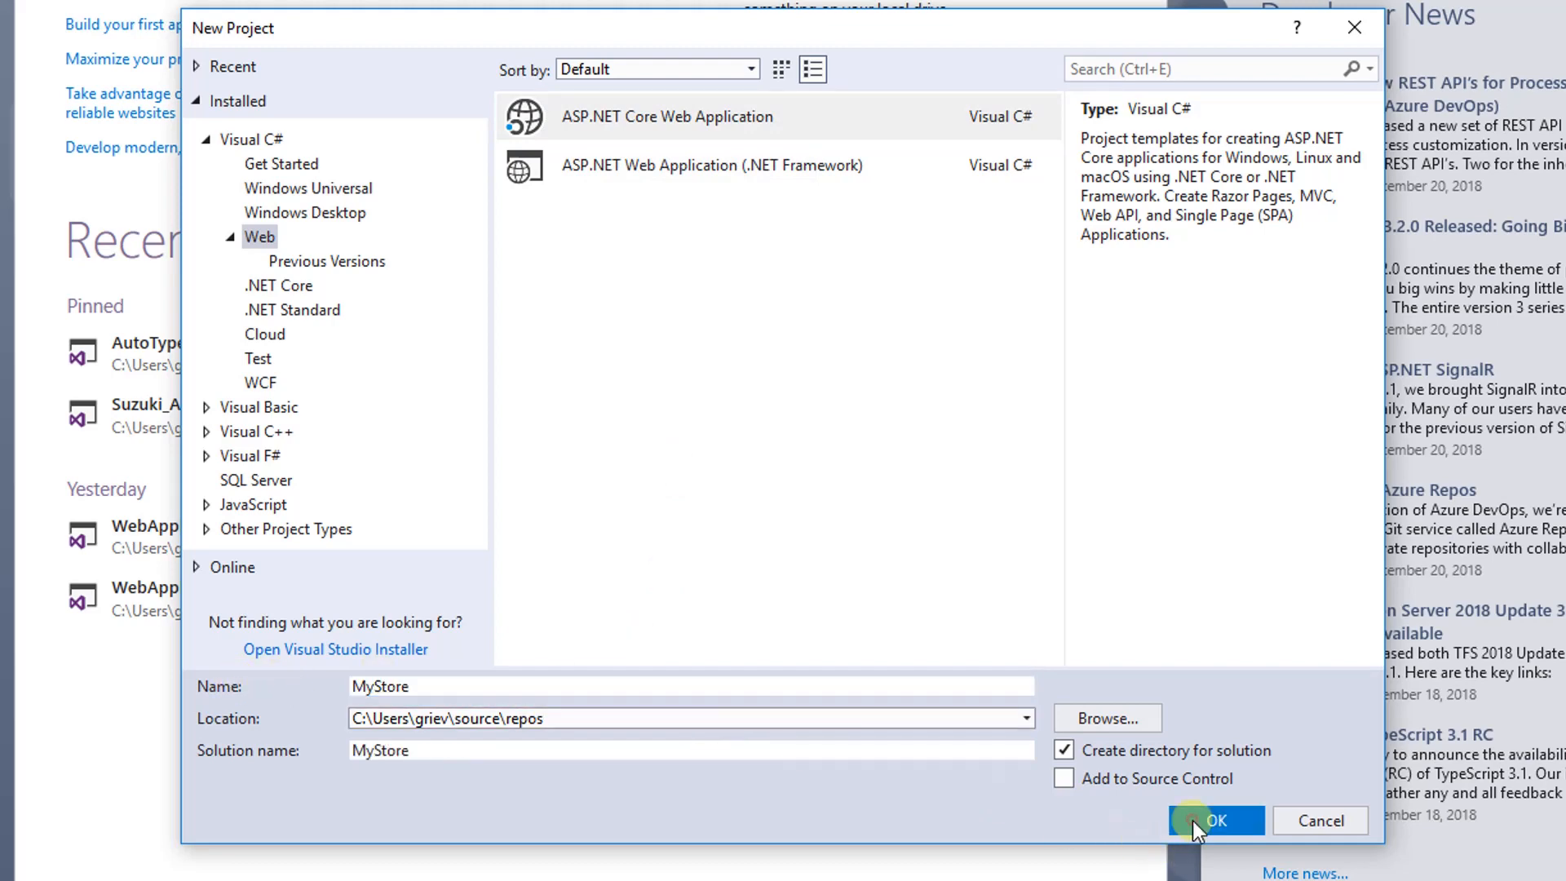
left_click(1214, 820)
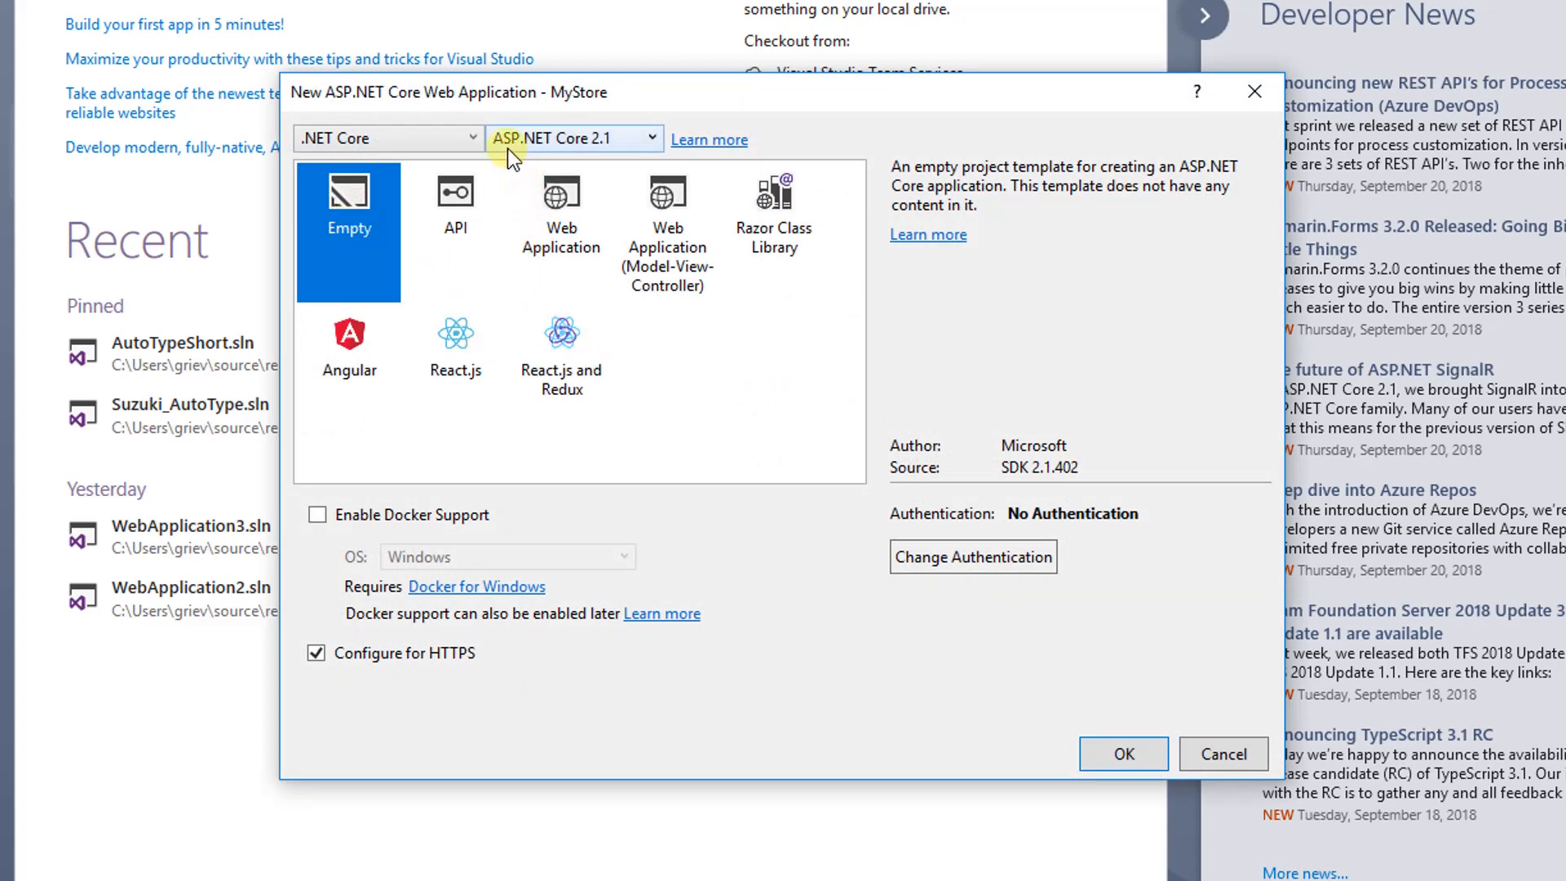
mouse_move(615, 147)
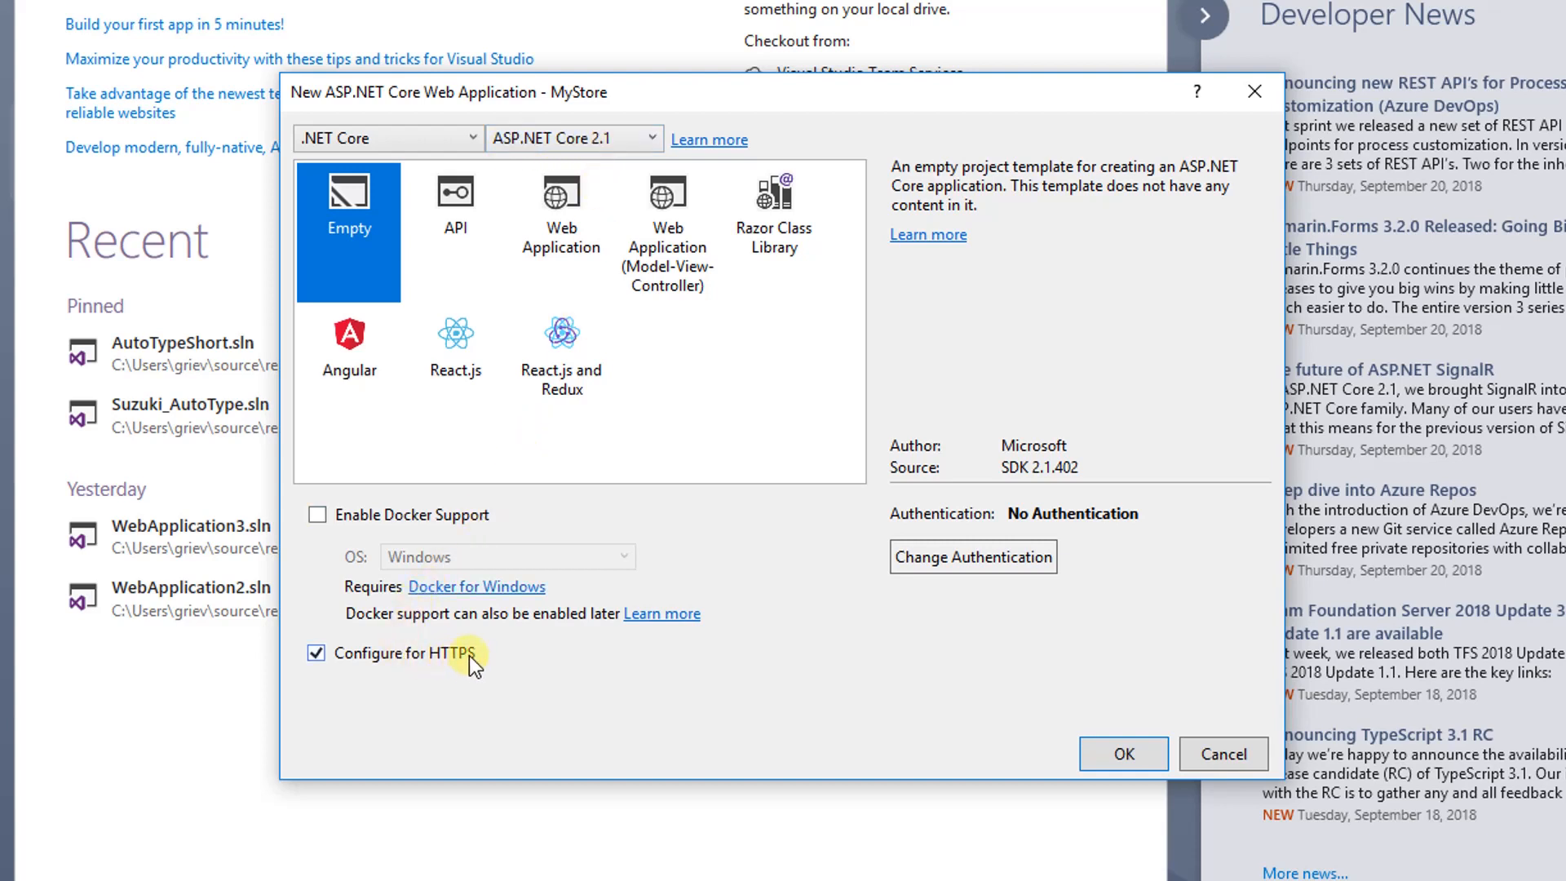
Step: Choose the Empty template with Configure for HTTPS unchecked and create the project
left_click(316, 652)
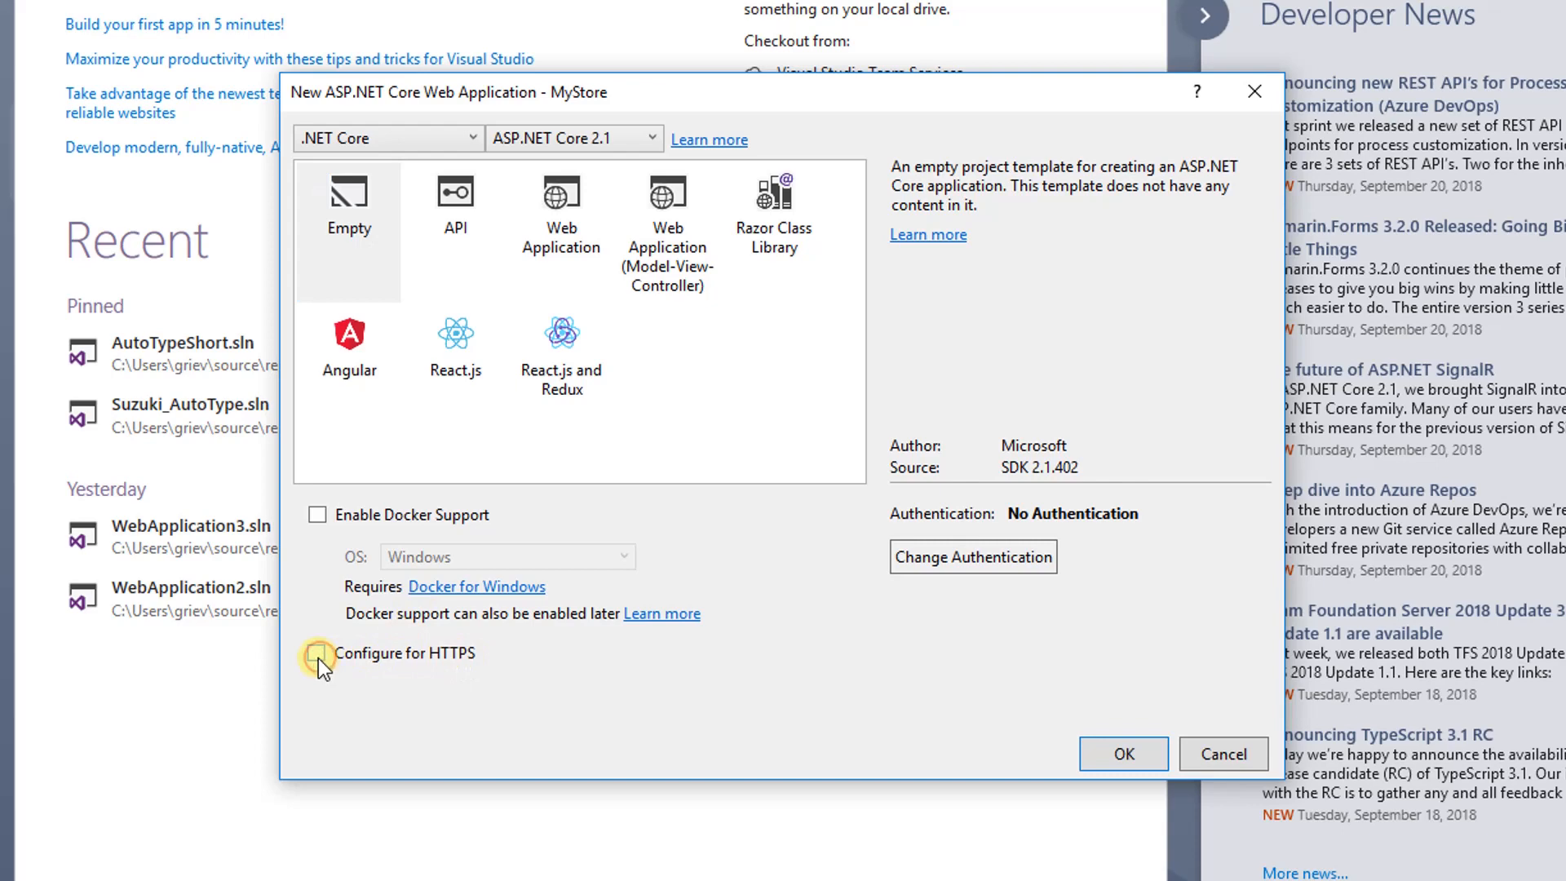
left_click(1122, 754)
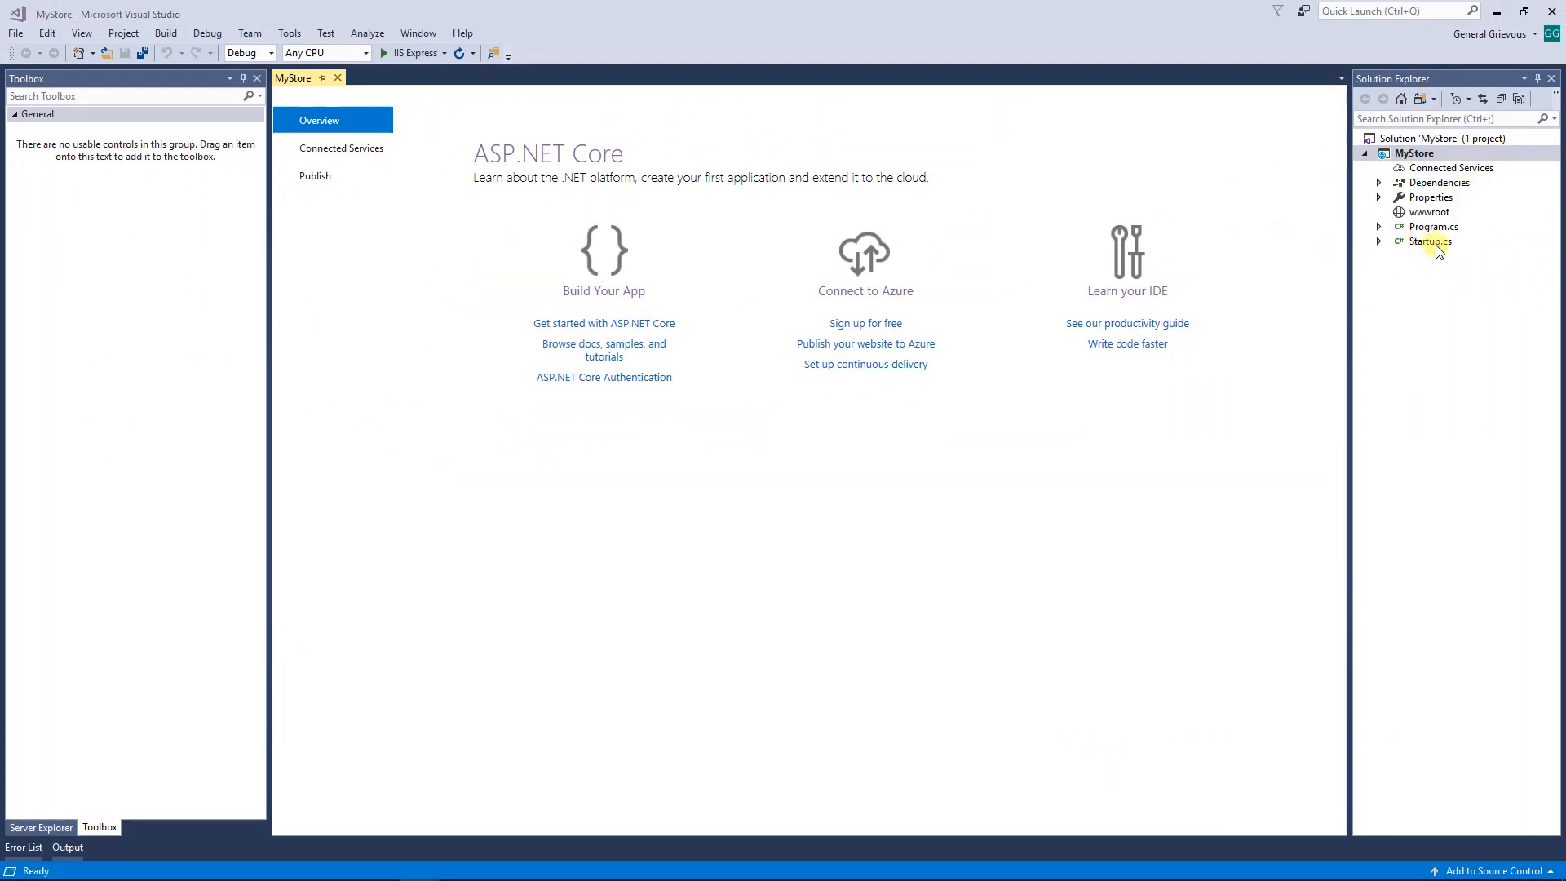
Step: In Startup.cs register services.AddMvc() with Version_2_1 compatibility and swap Hello World for UseMvc routing
double_click(1429, 241)
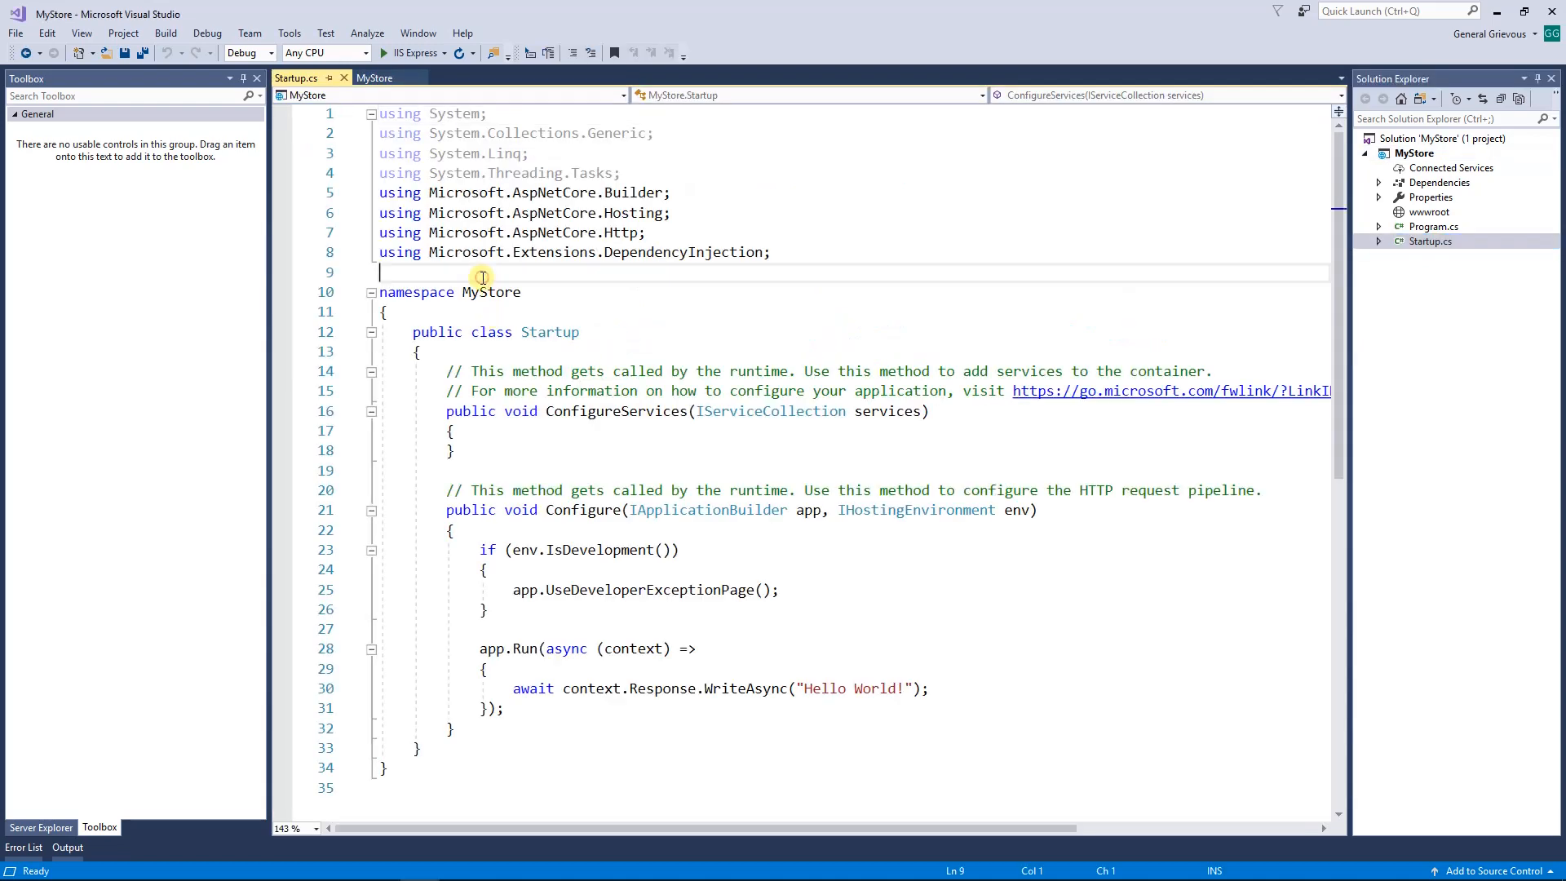
key("Enter")
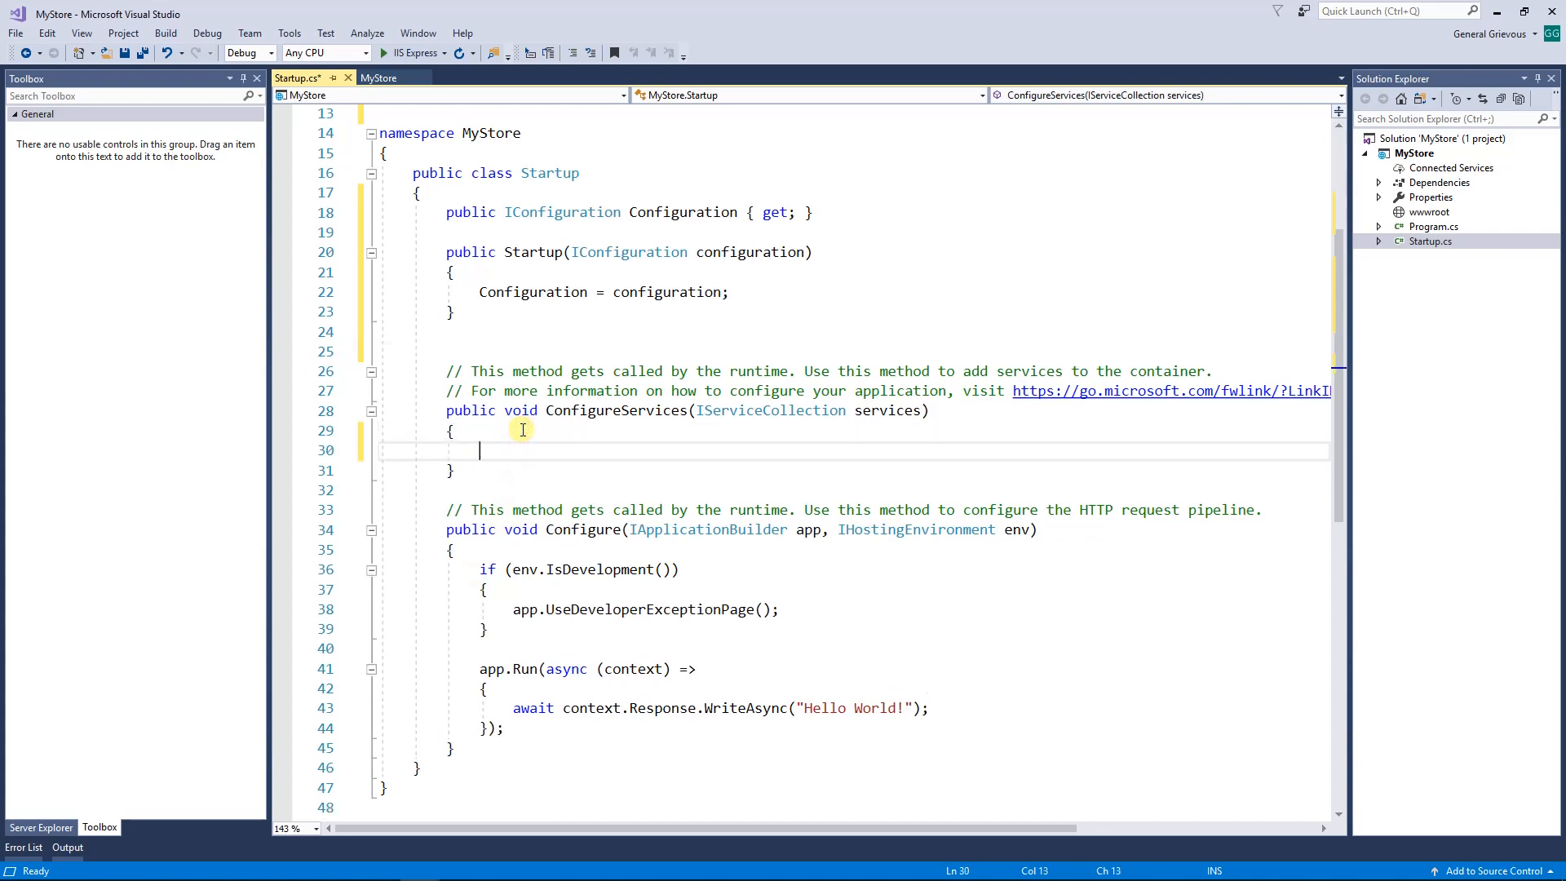
type("services")
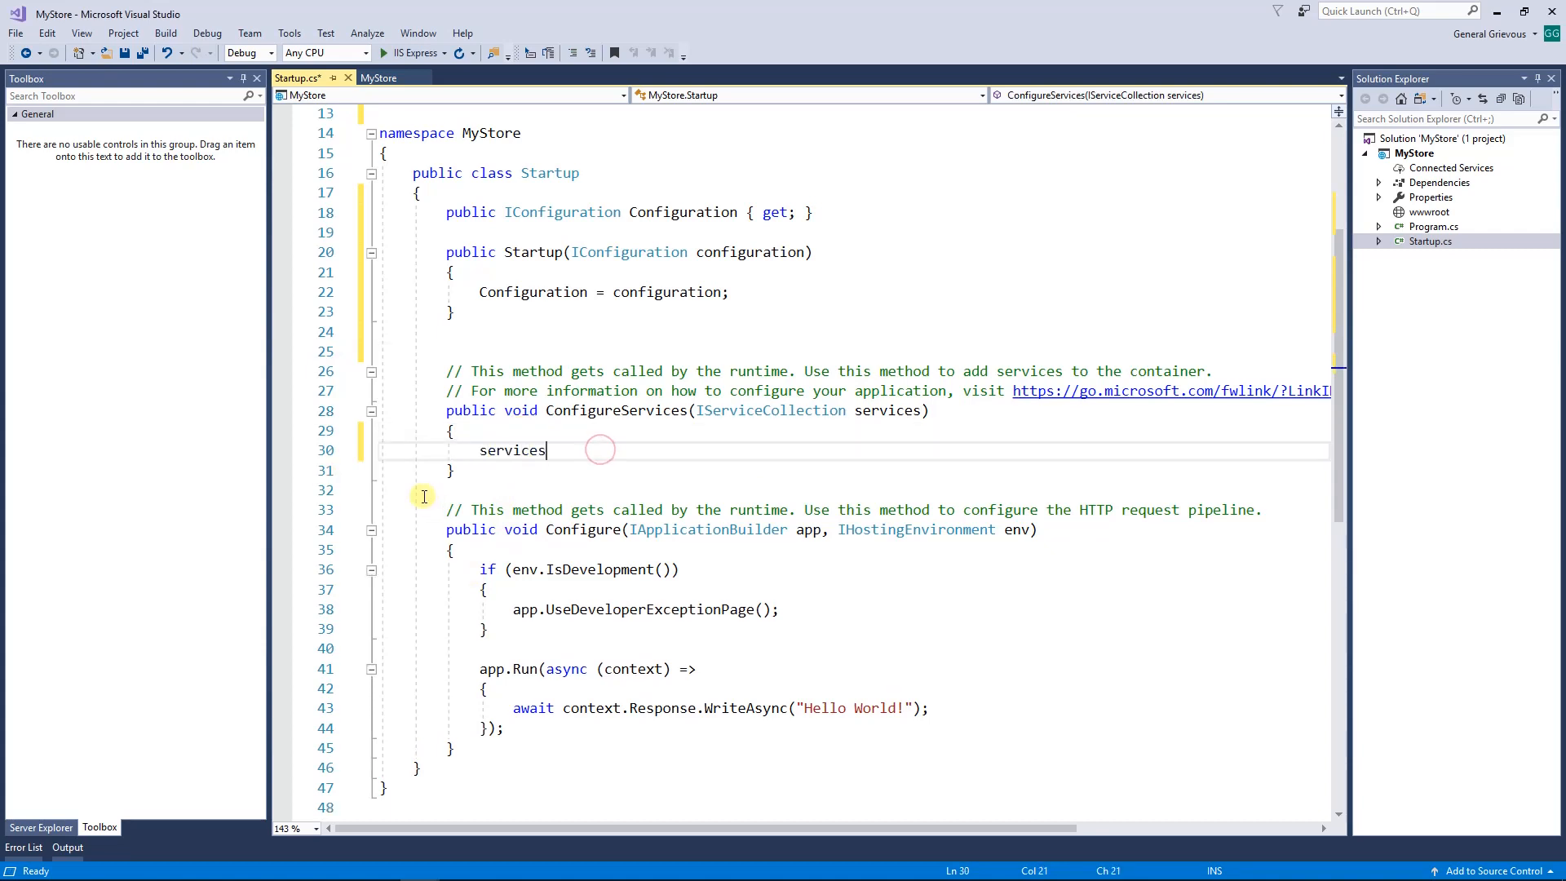
type(".AddMvc().SetCompatibilityVersion(CompatibilityVersion.Version_2_1);")
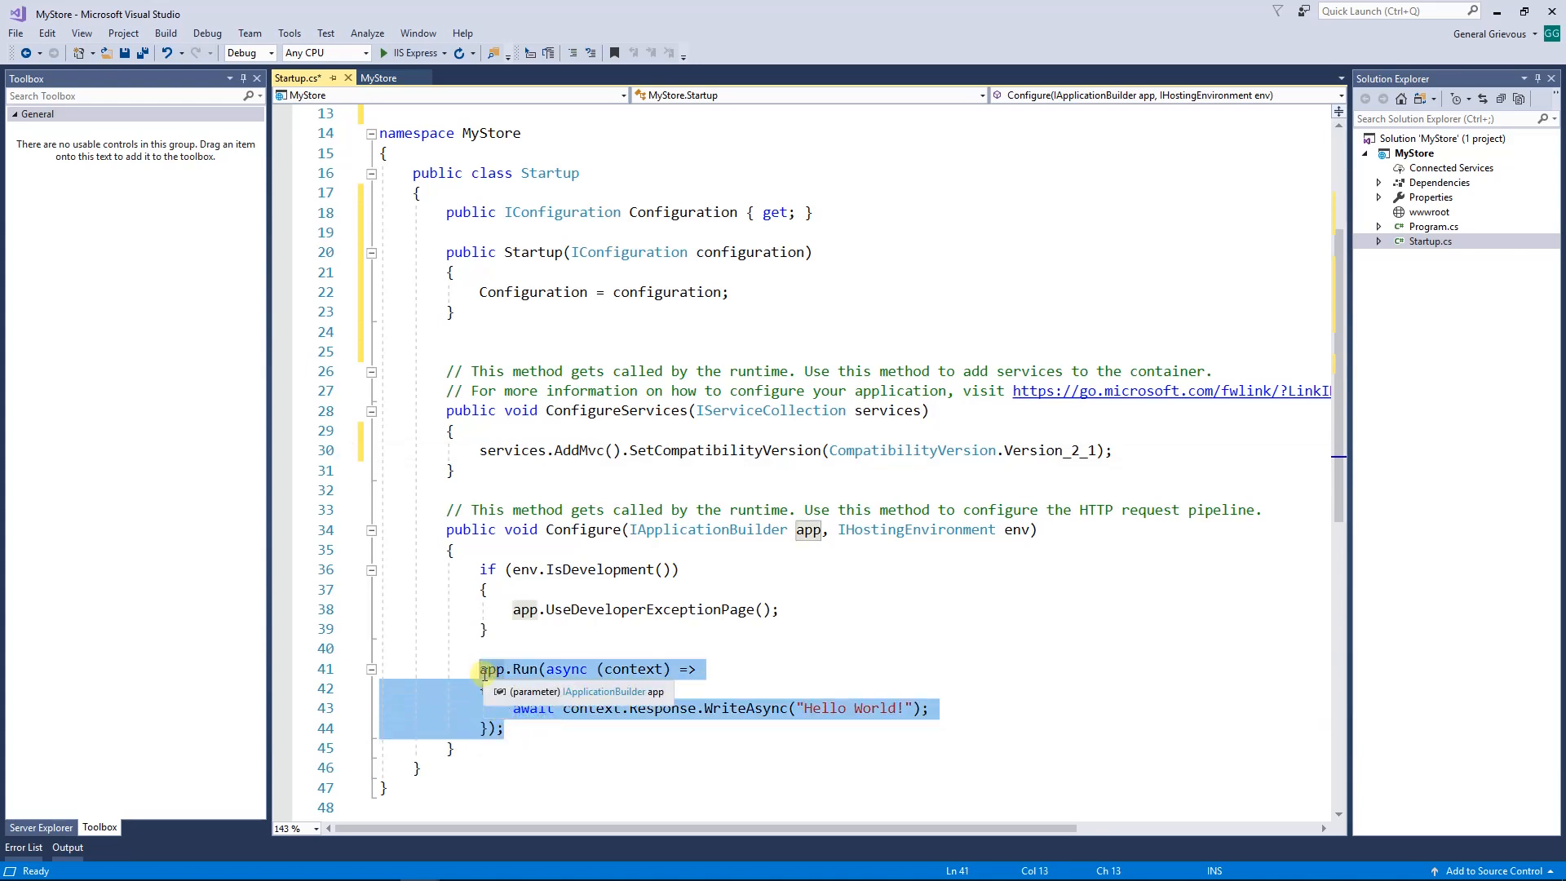
key("Delete")
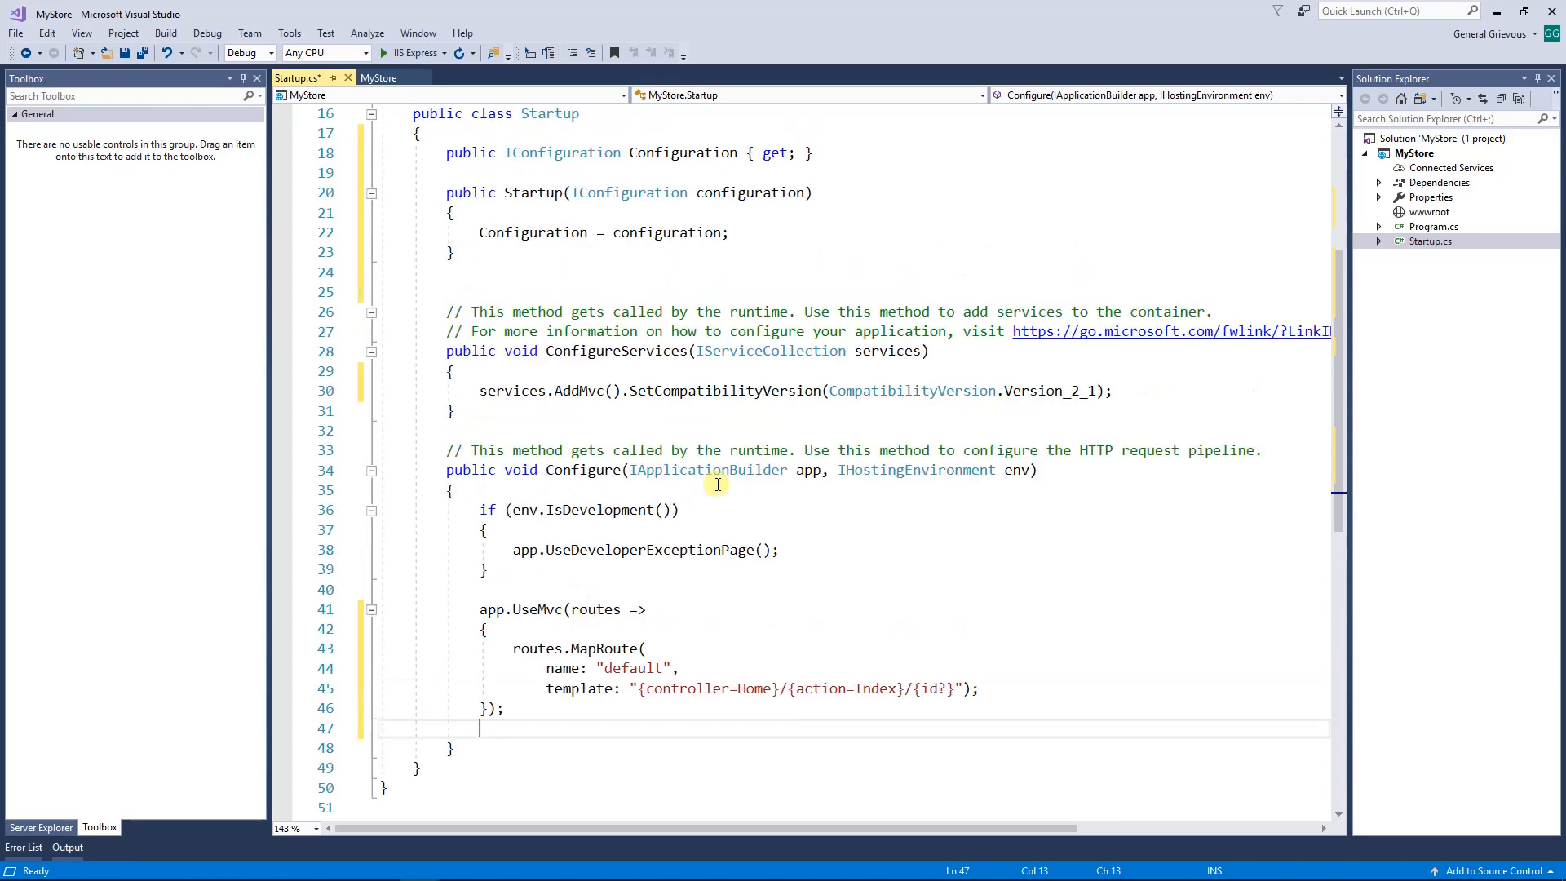
scroll("up", 3)
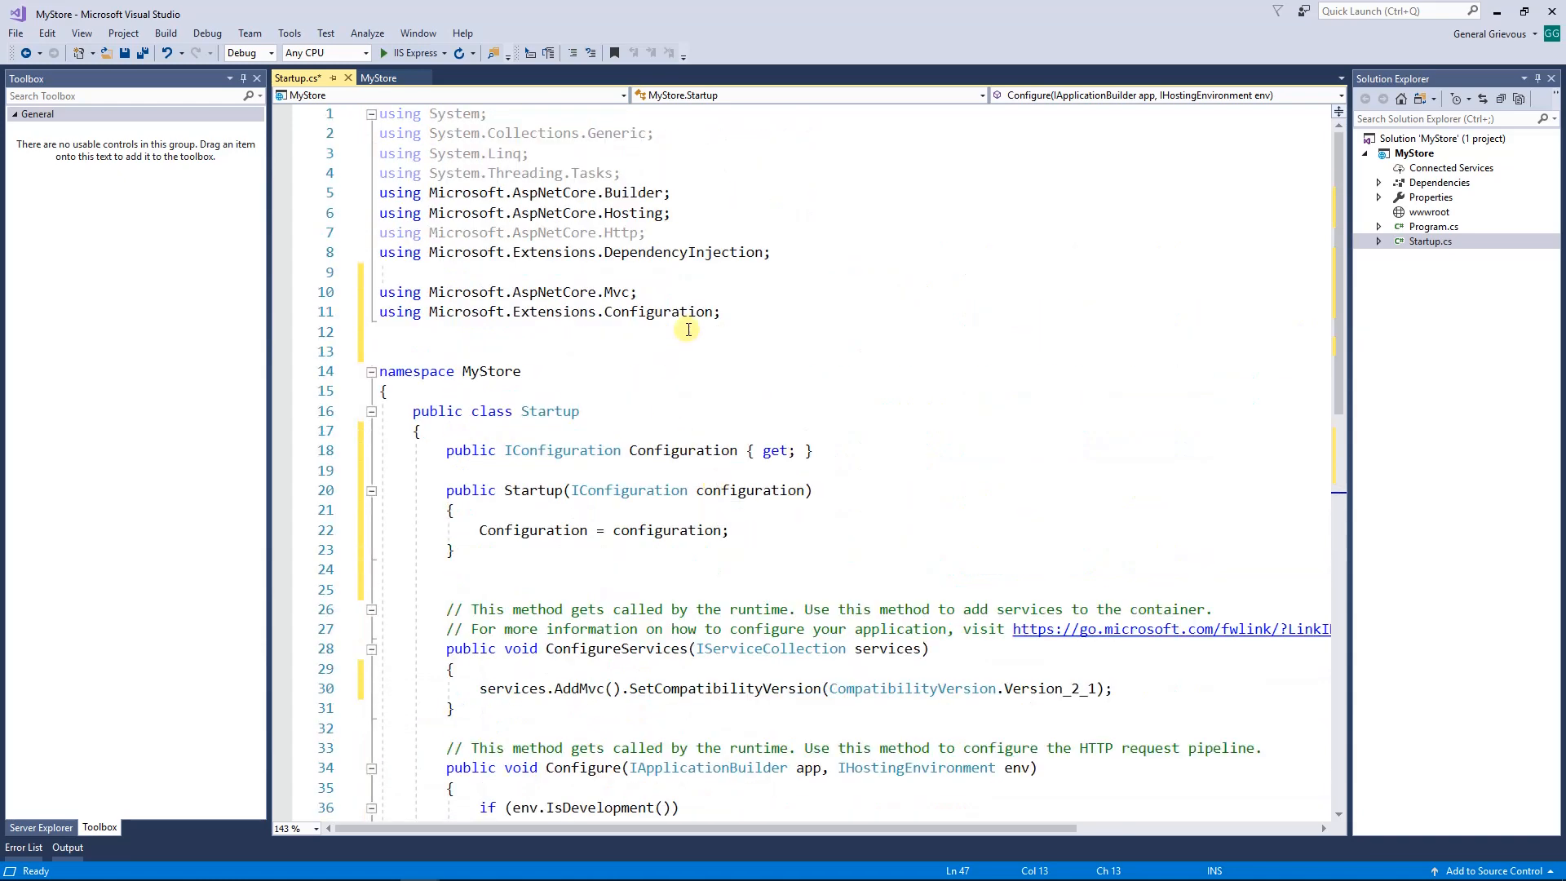
left_click_drag(380, 292, 719, 311)
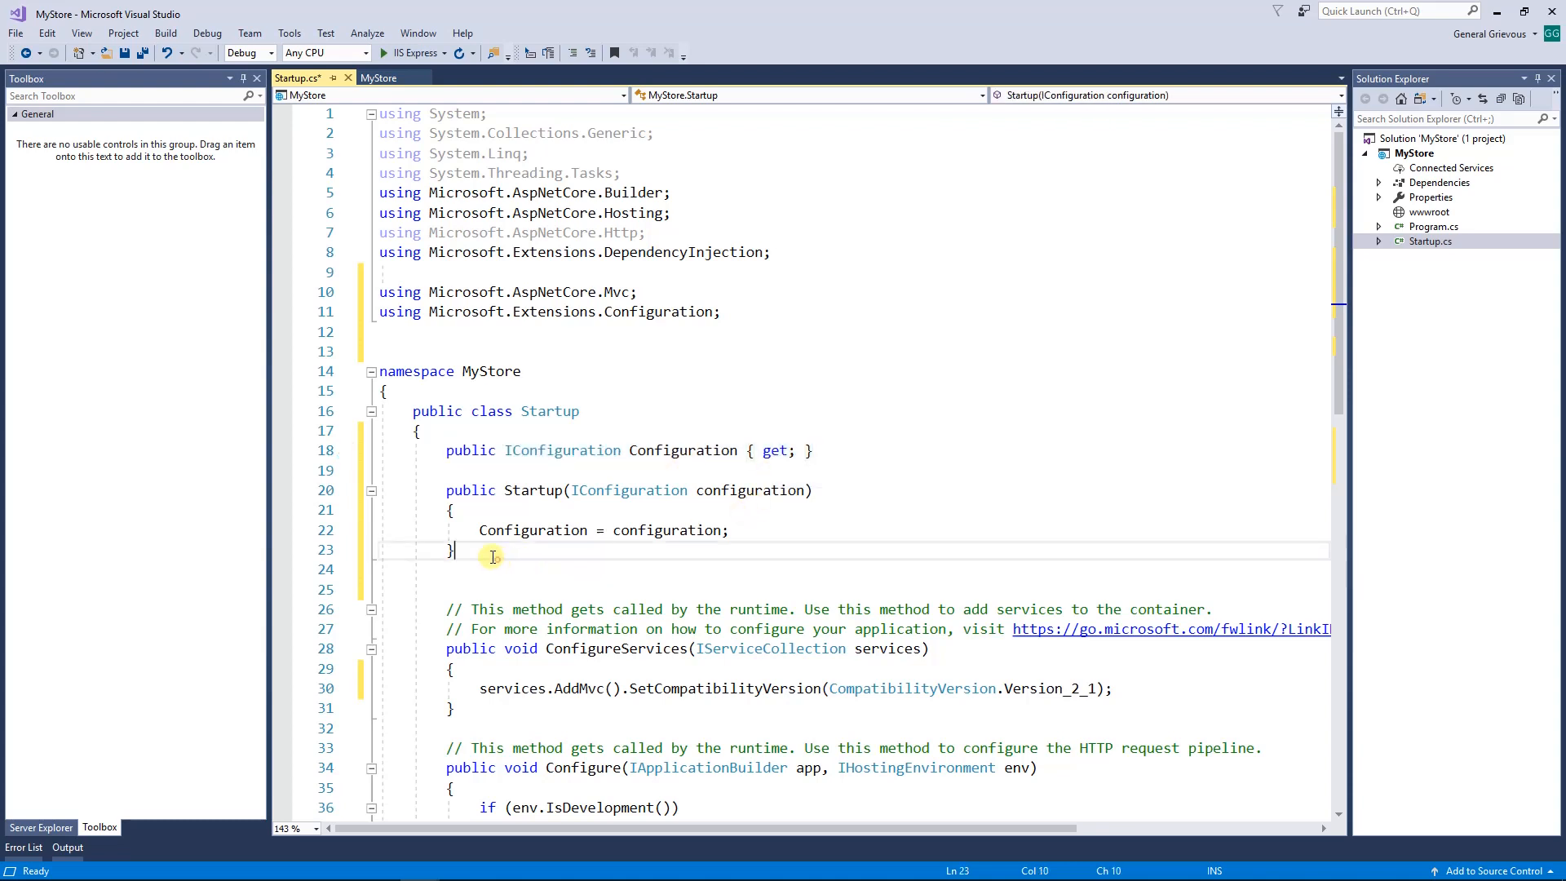
left_click_drag(455, 553, 447, 489)
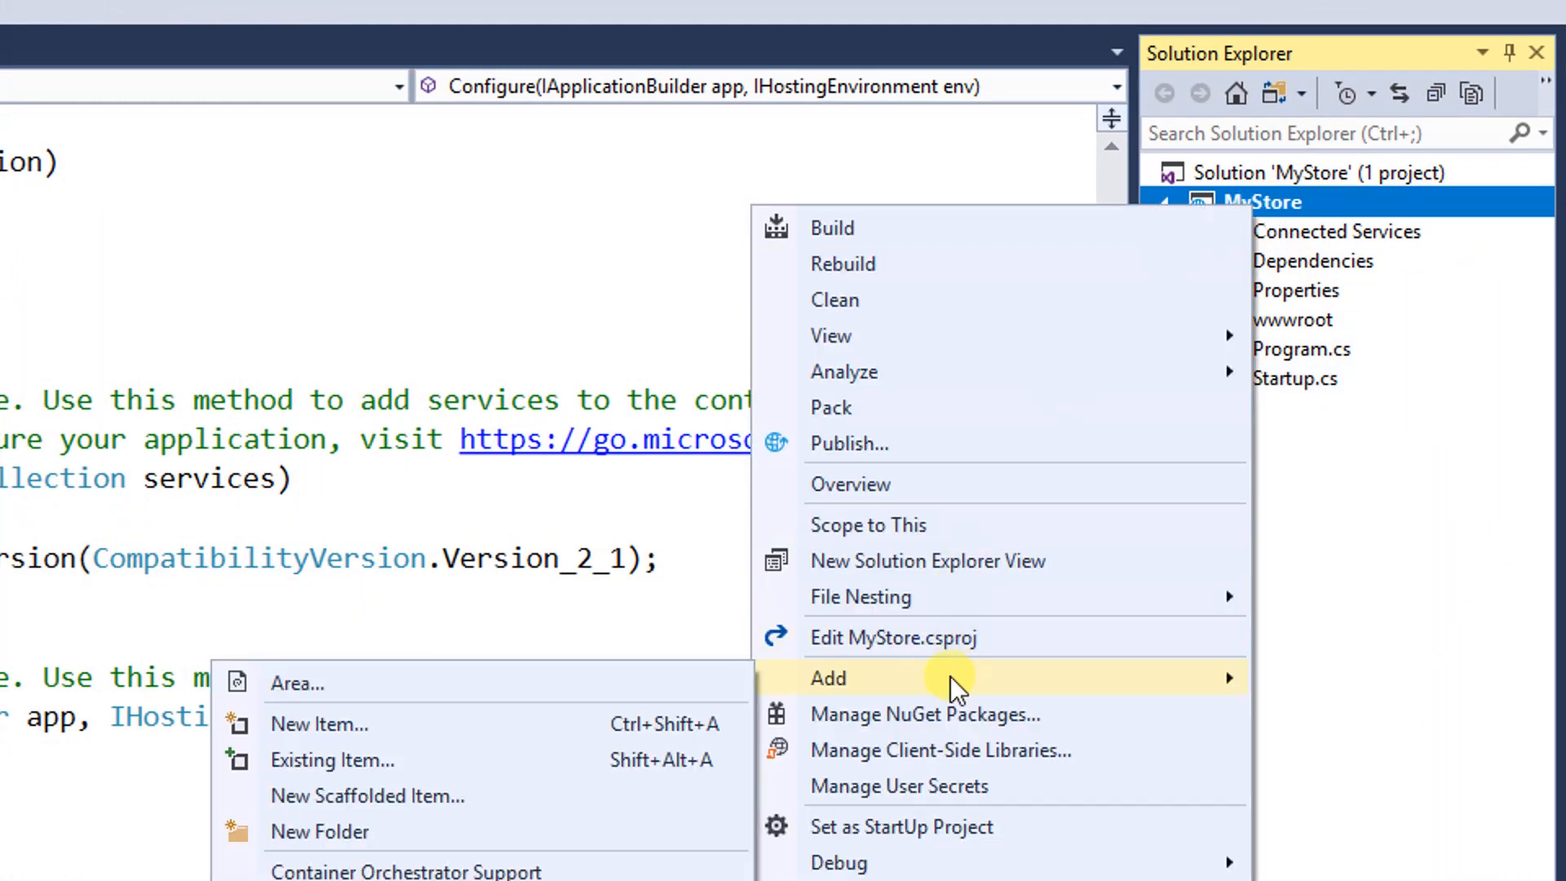
Step: Add three project folders named Models, Views and Controllers
left_click(320, 831)
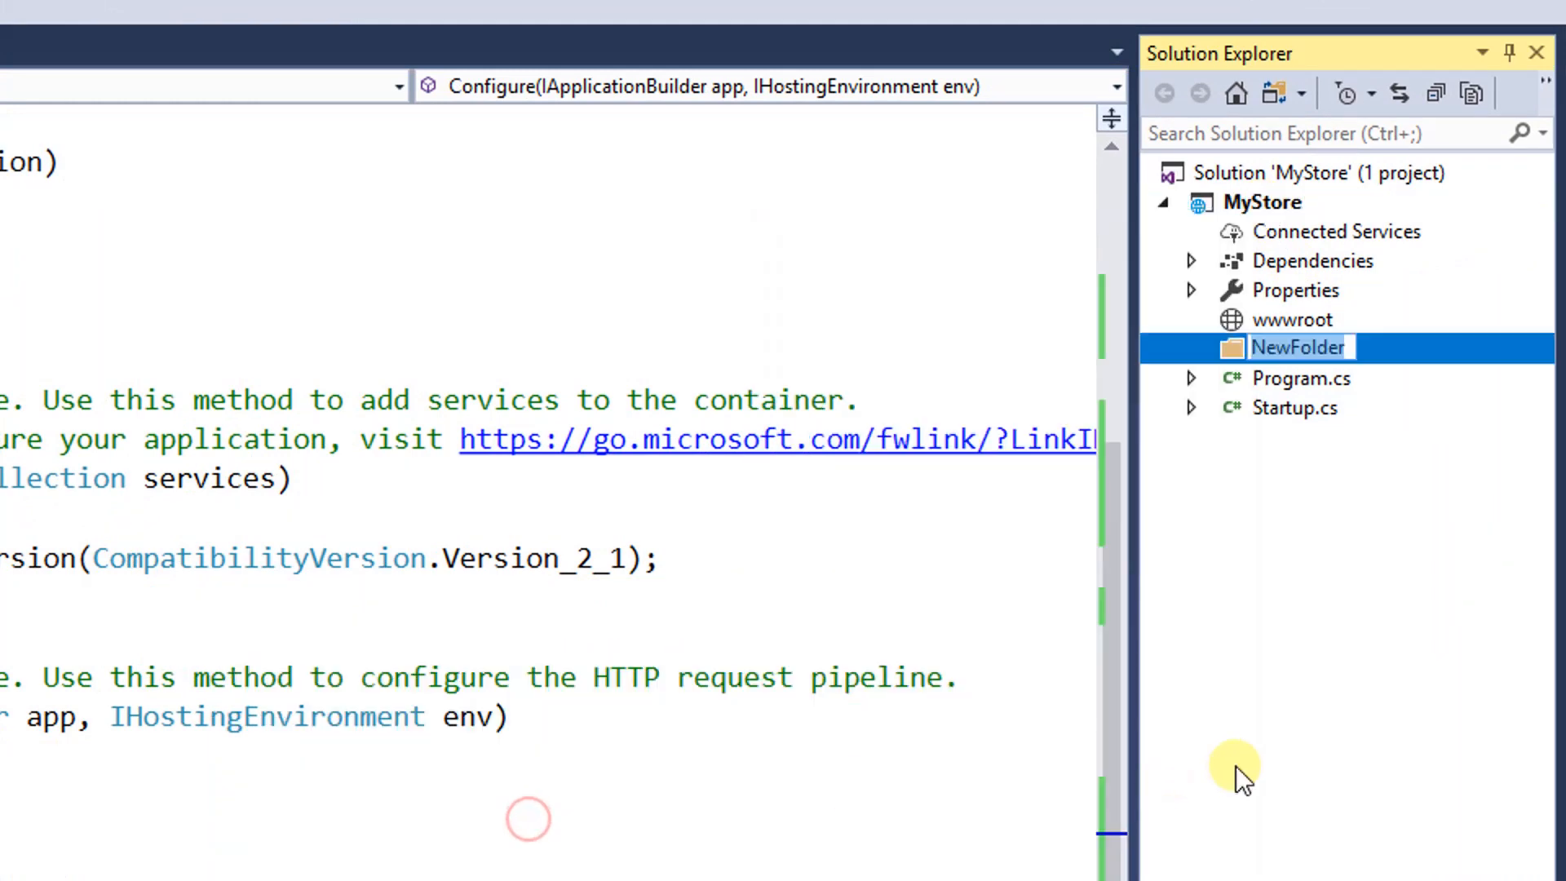
type("Models")
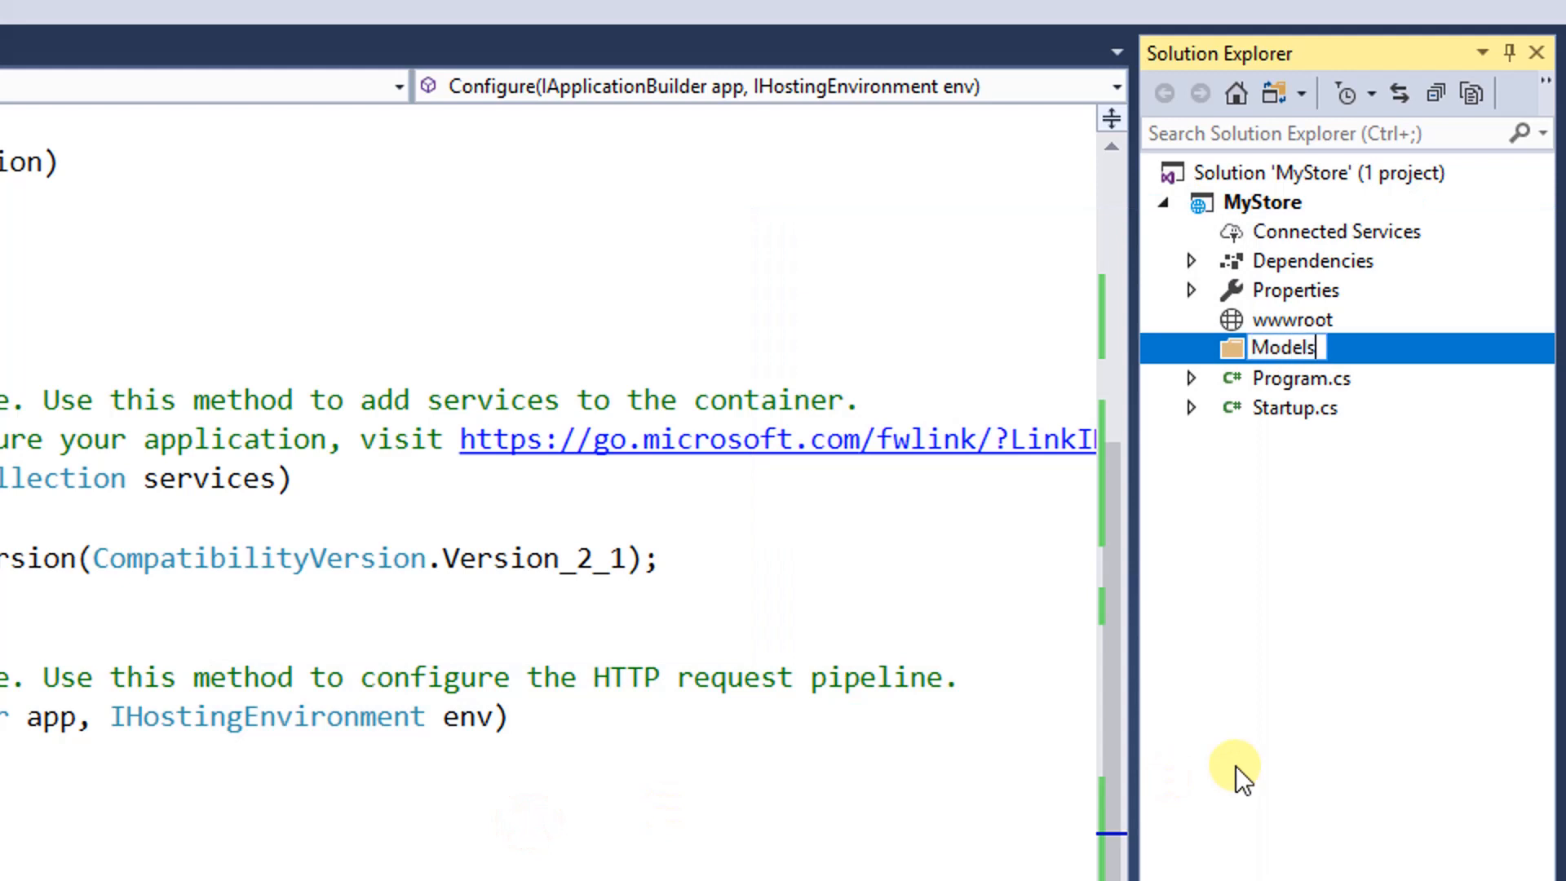
right_click(1265, 202)
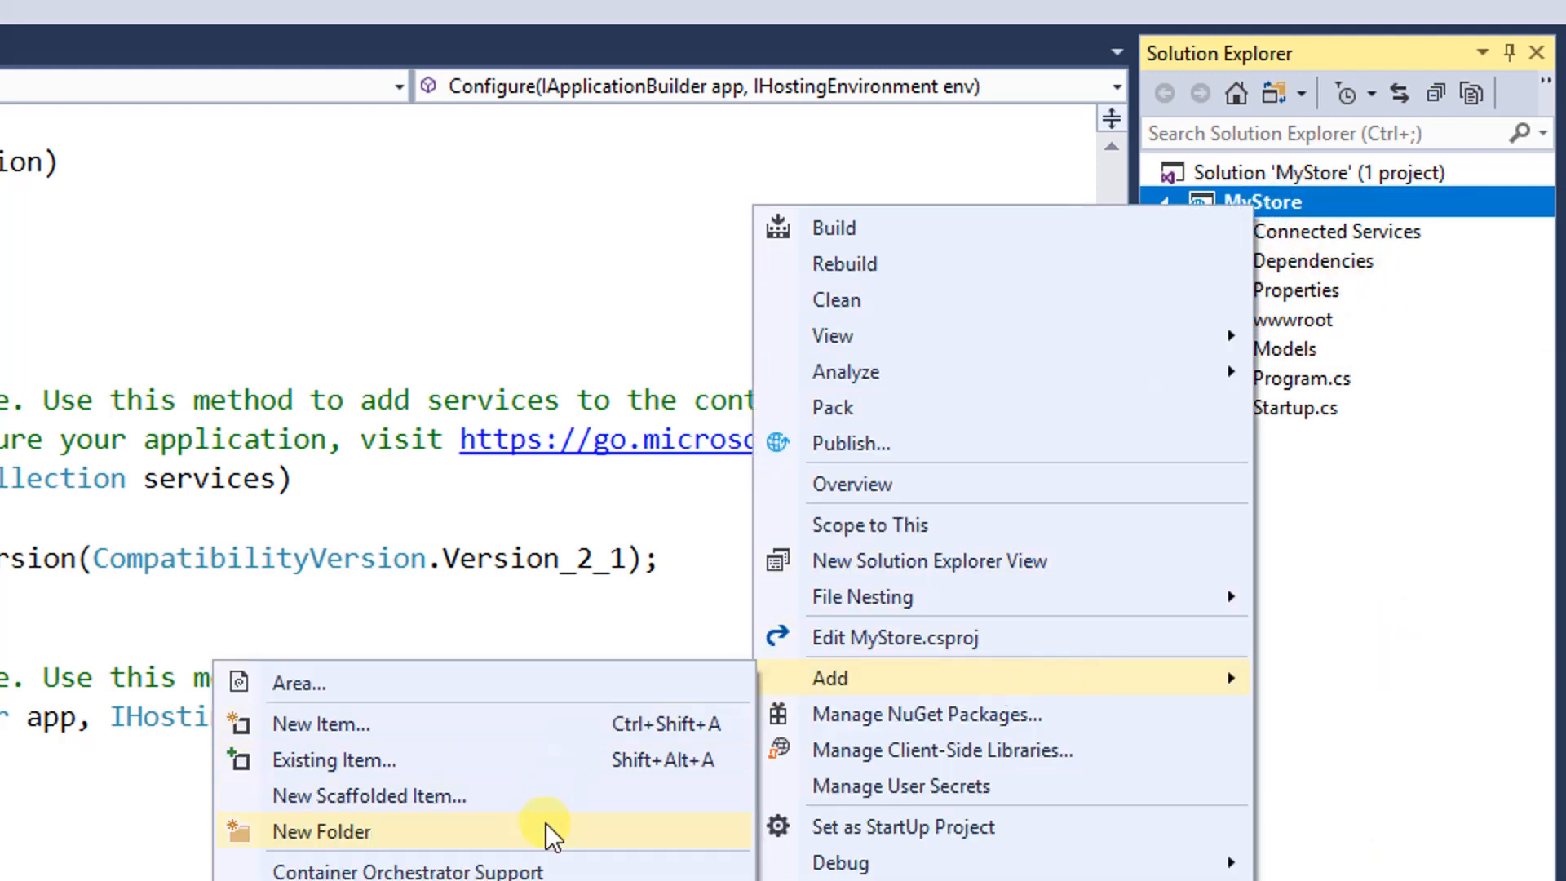
left_click(321, 830)
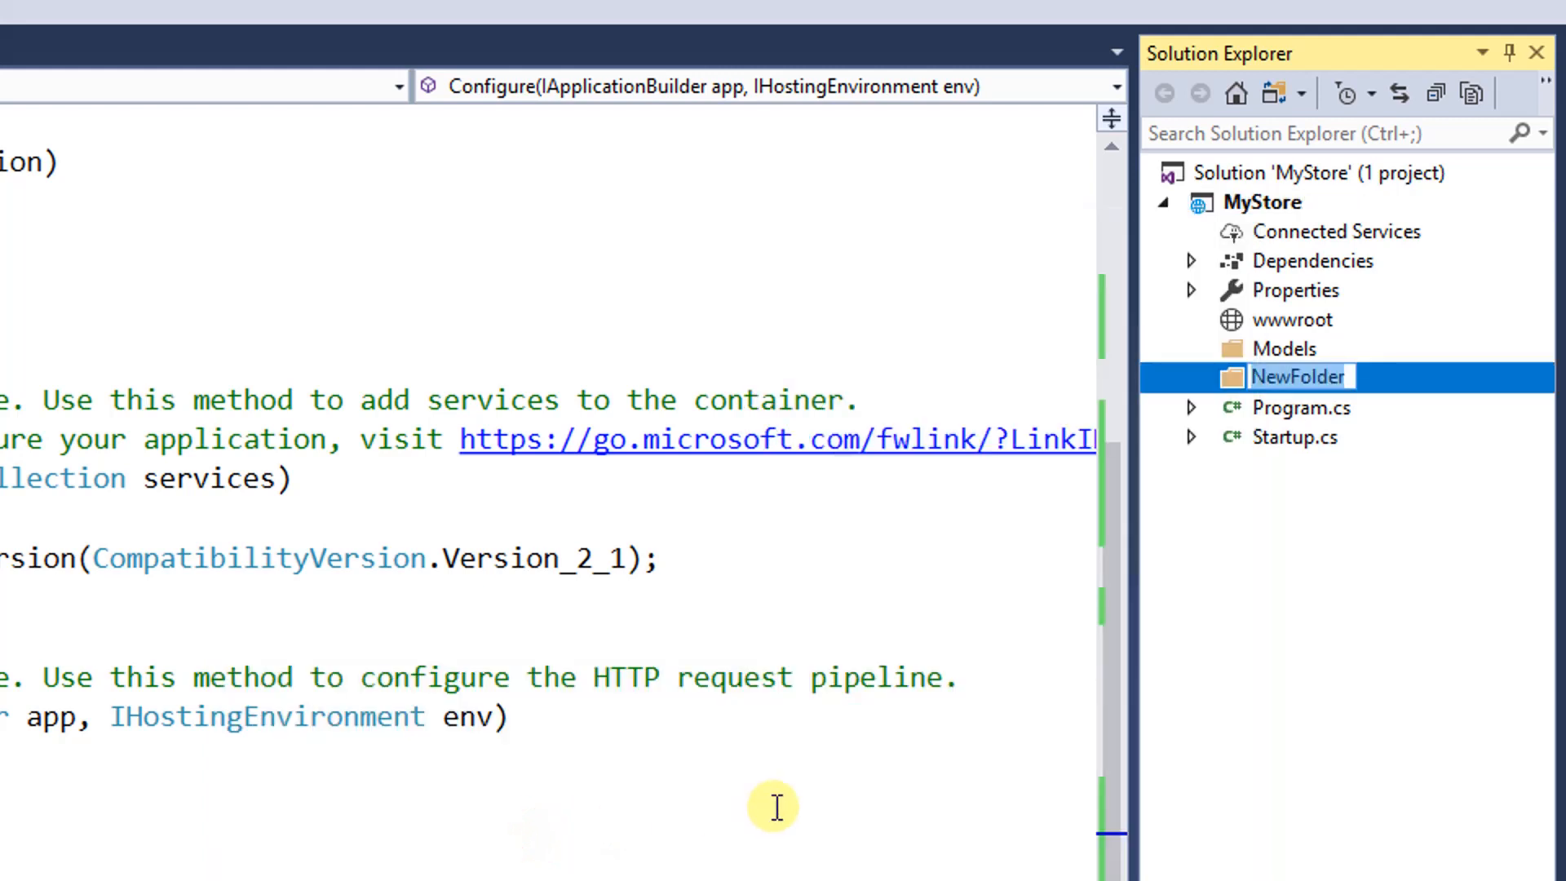
type("Views")
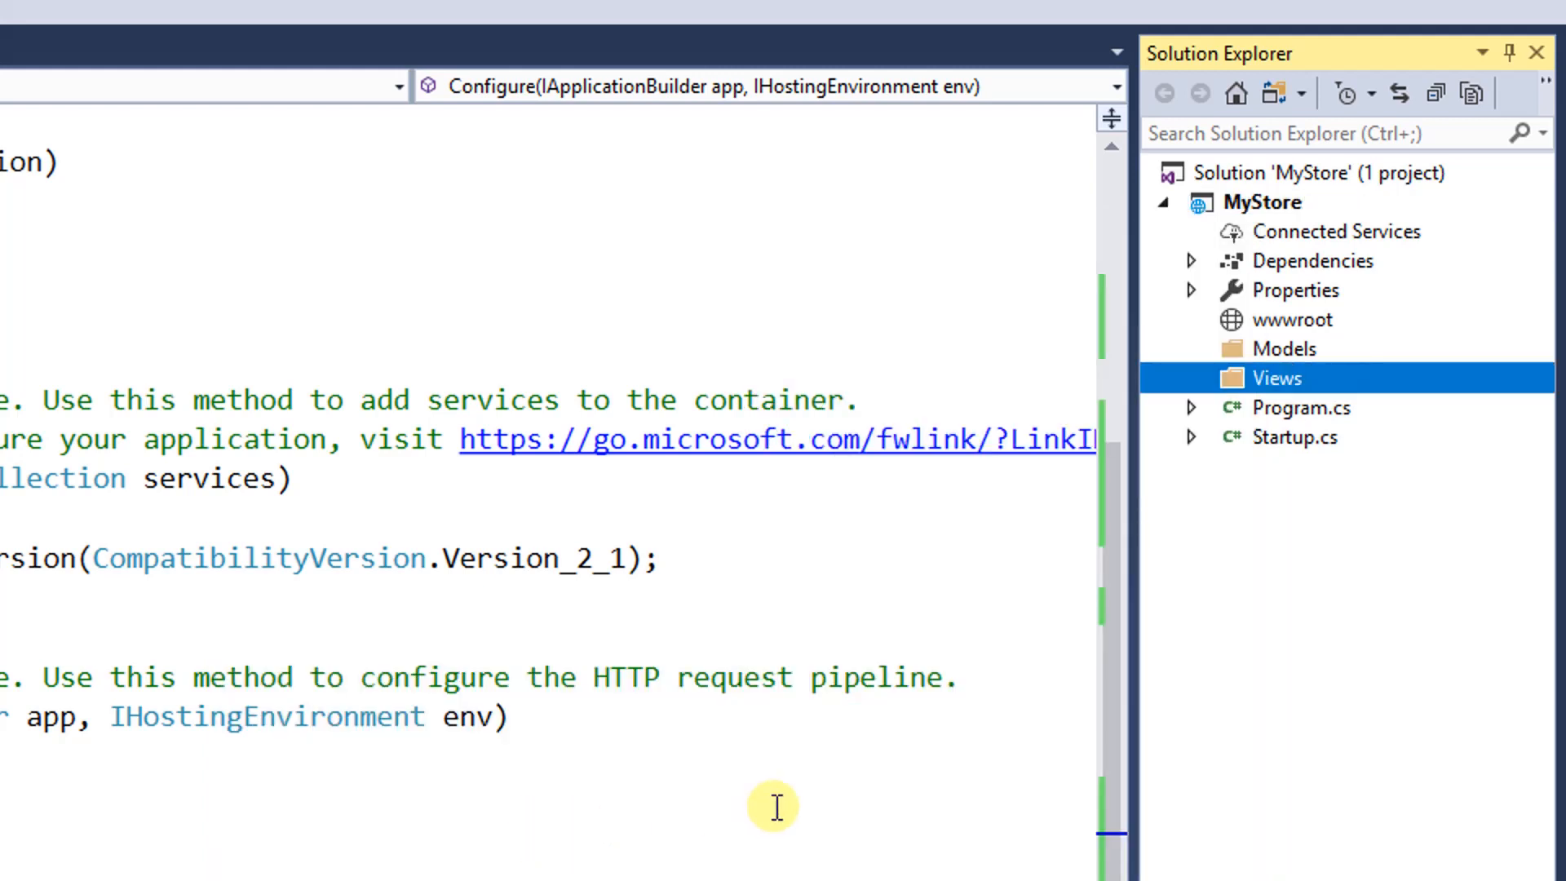
left_click(1266, 202)
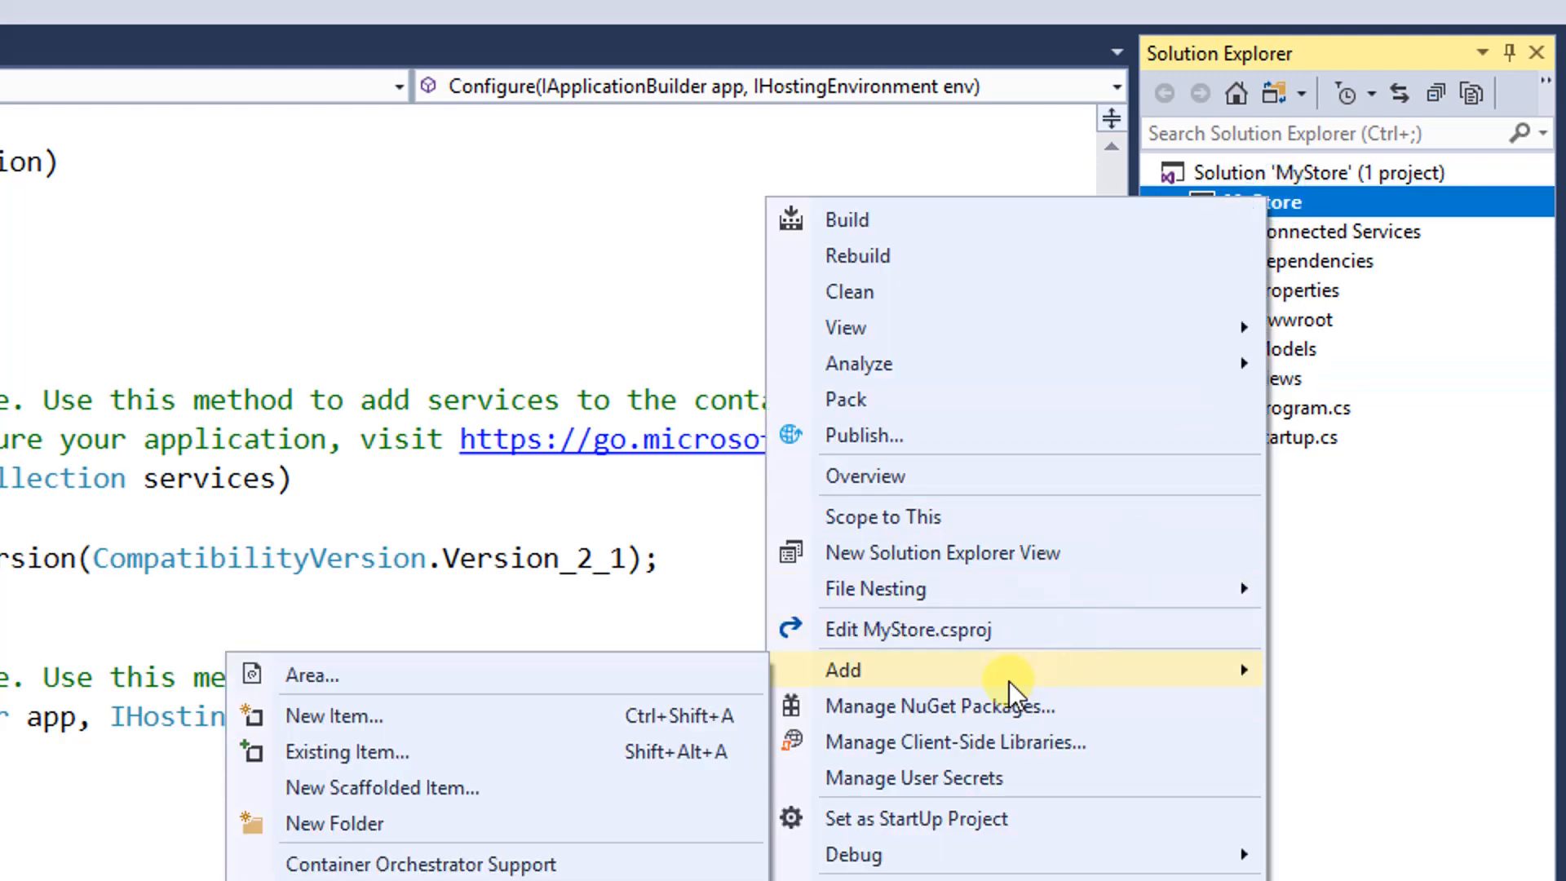
left_click(332, 822)
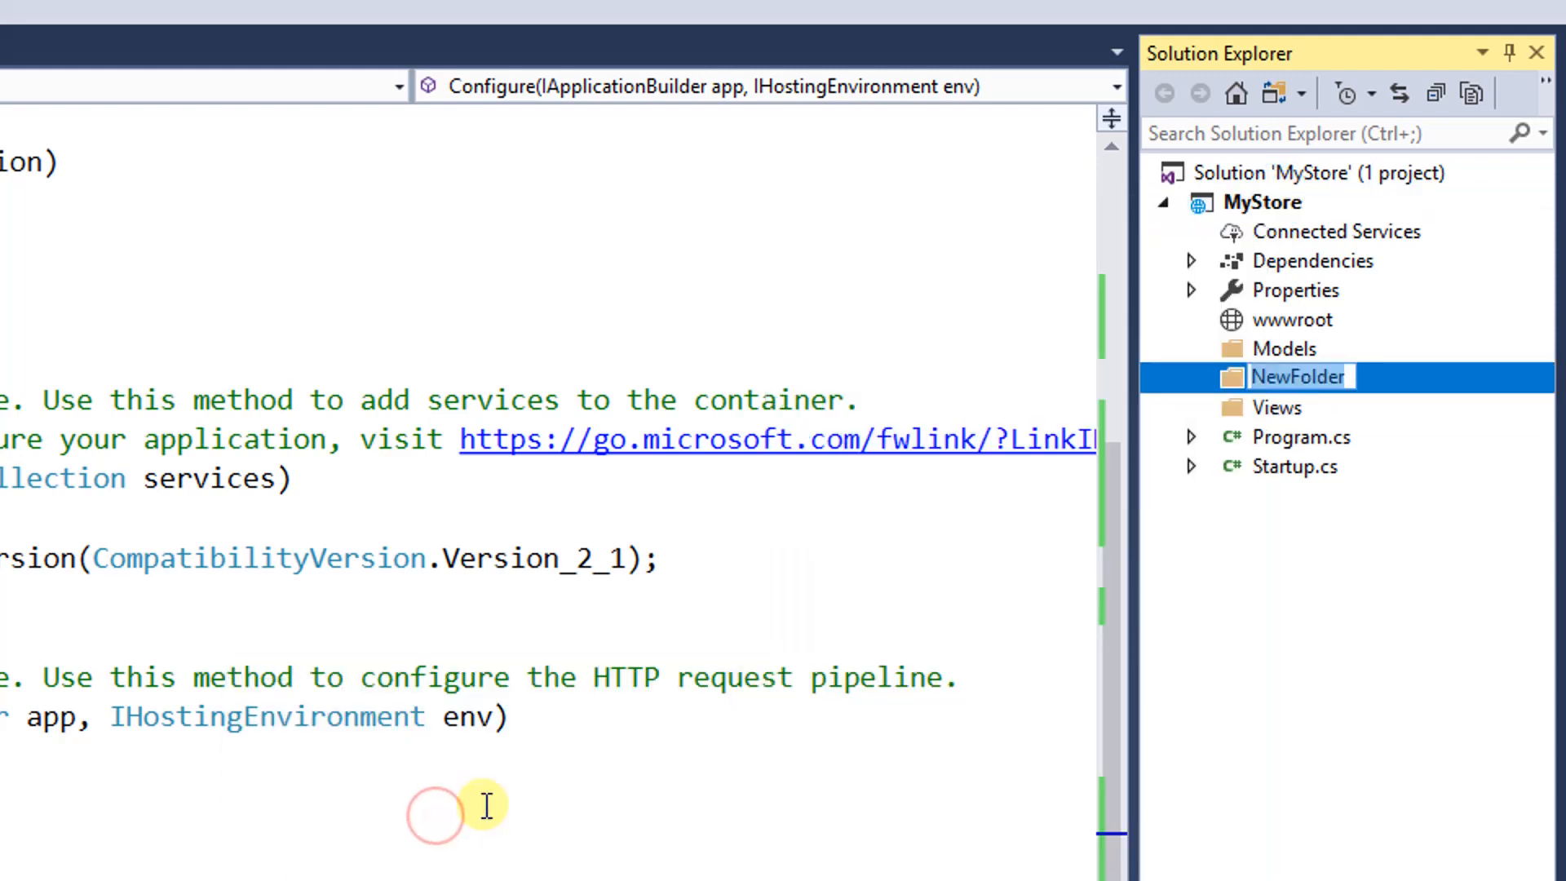
type("c")
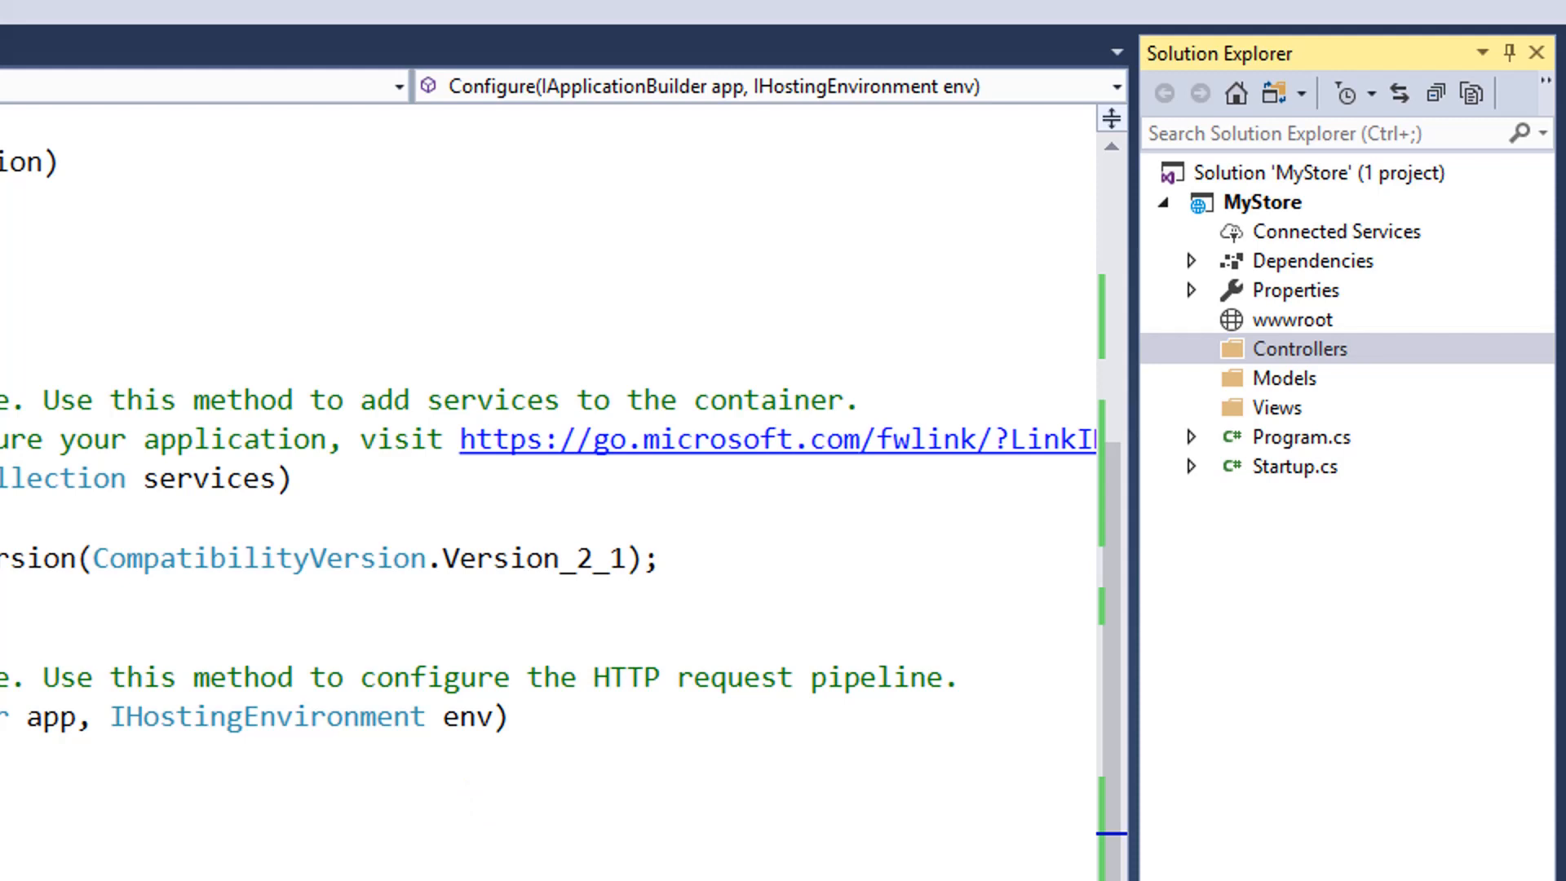
Step: Add an MVC Controller - Empty named HomeController to the Controllers folder
left_click(1297, 350)
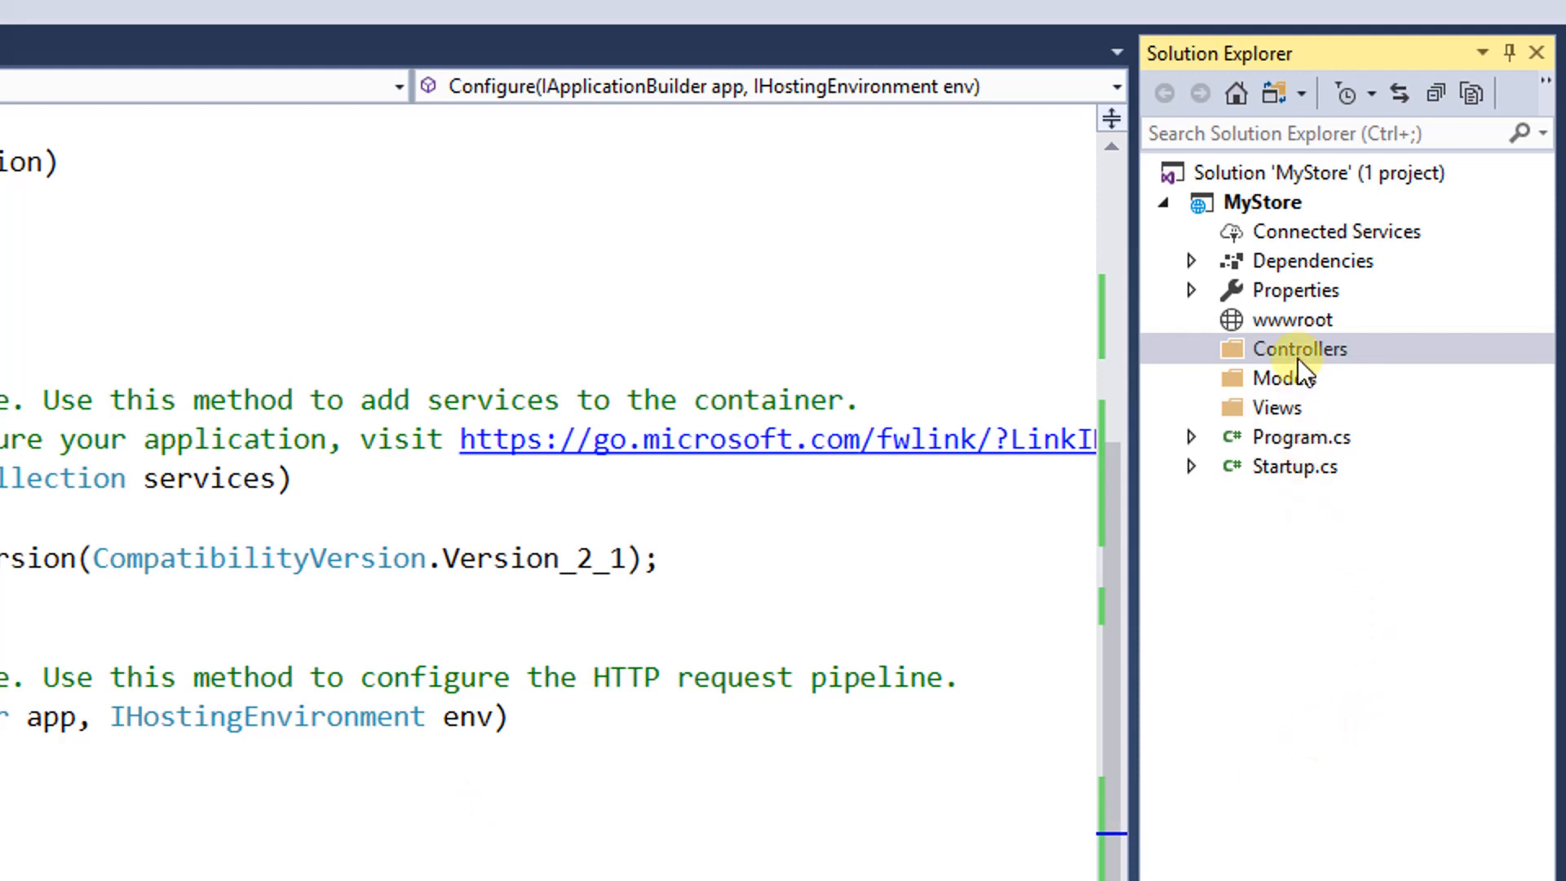
right_click(1299, 349)
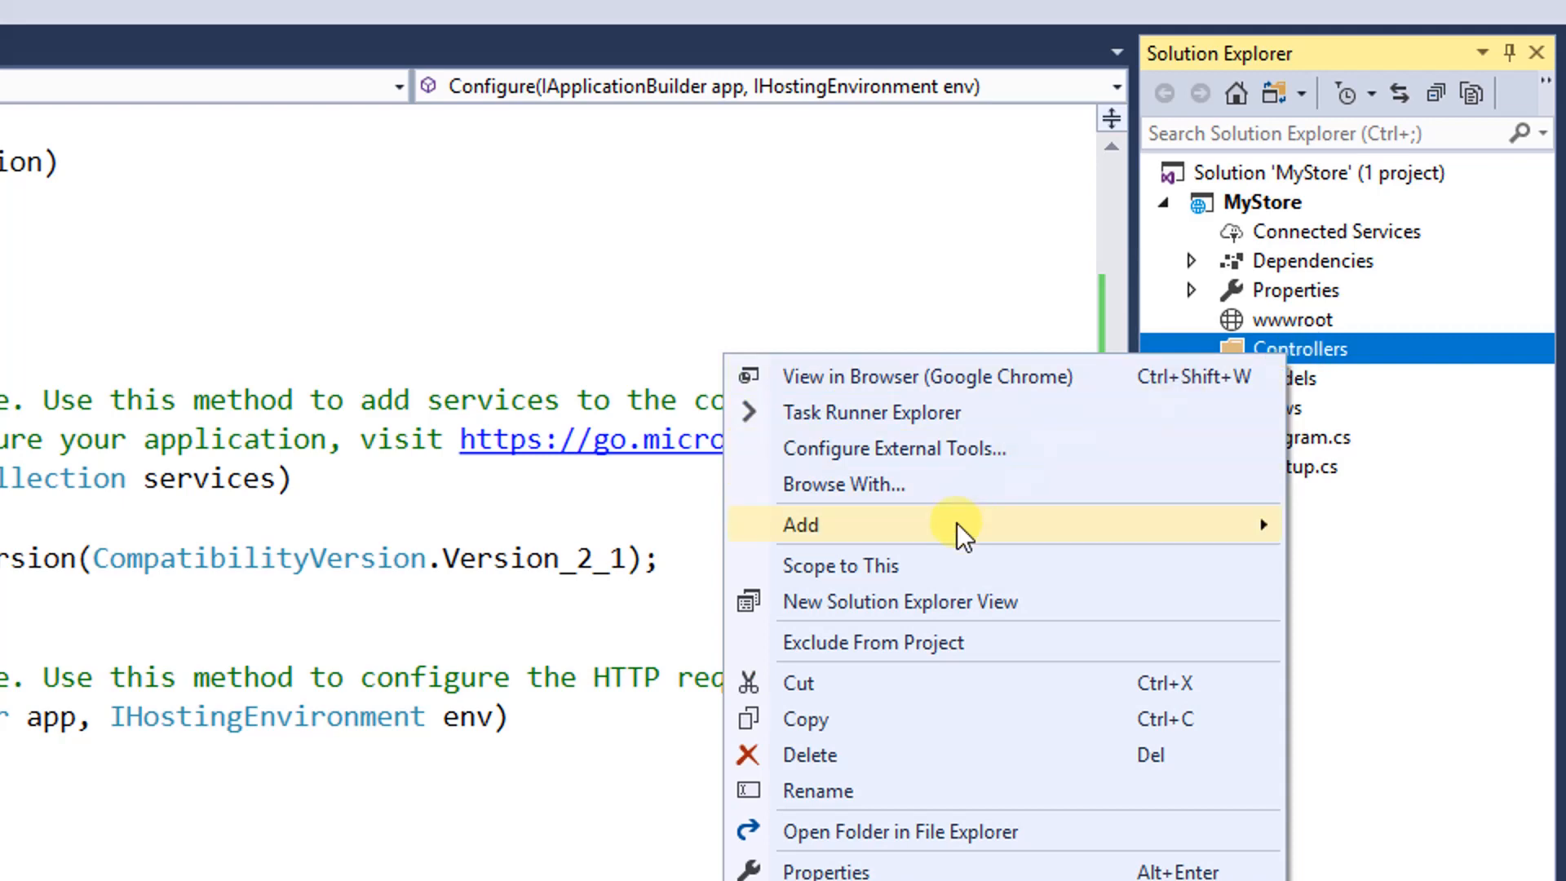
left_click(800, 524)
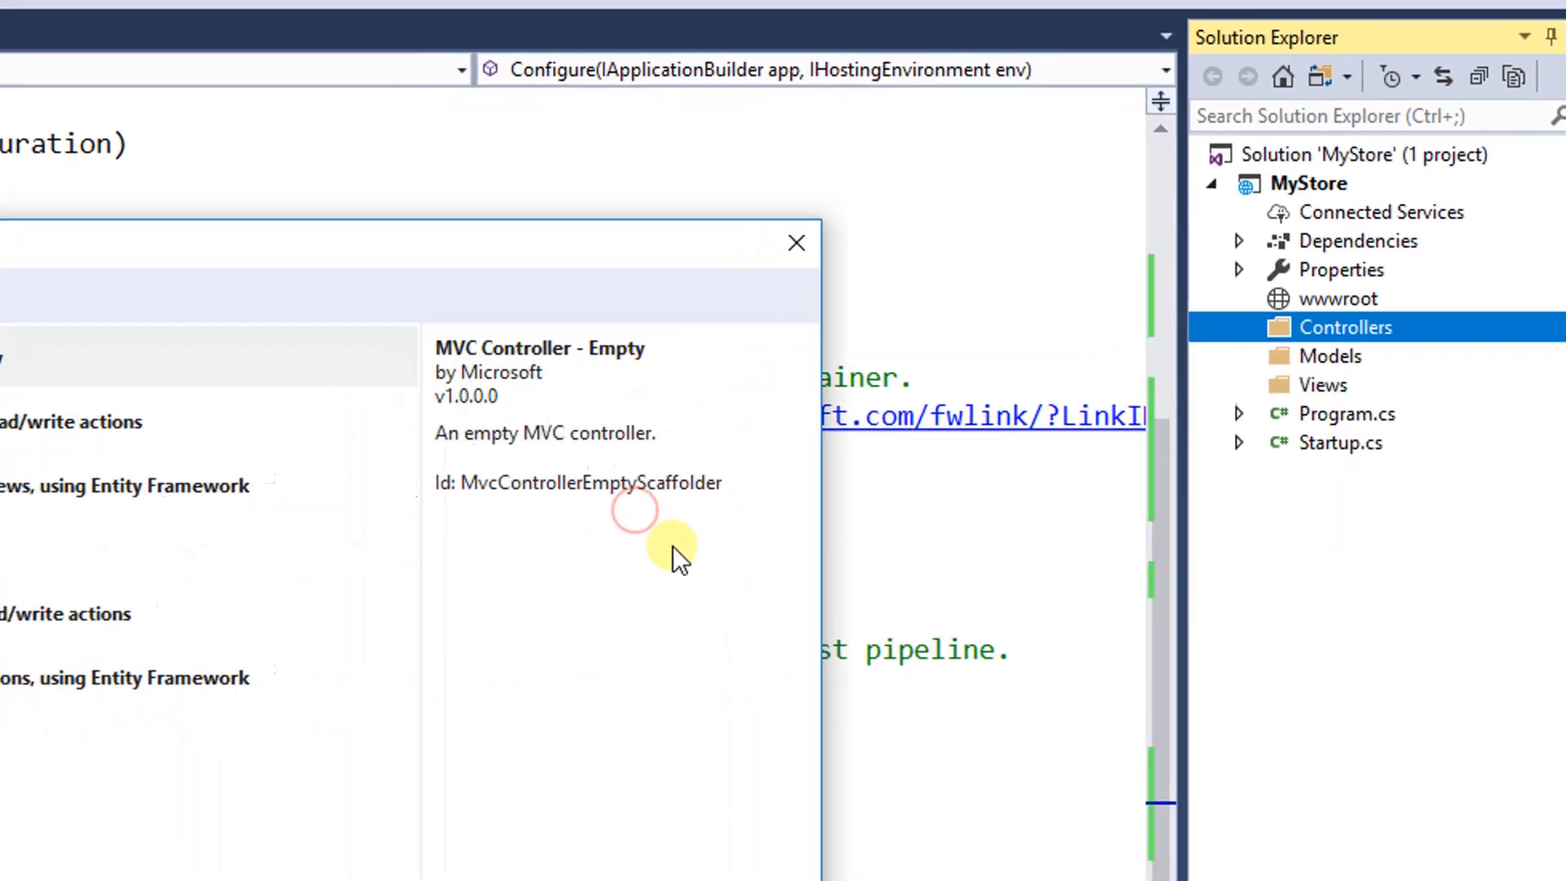
left_click(796, 243)
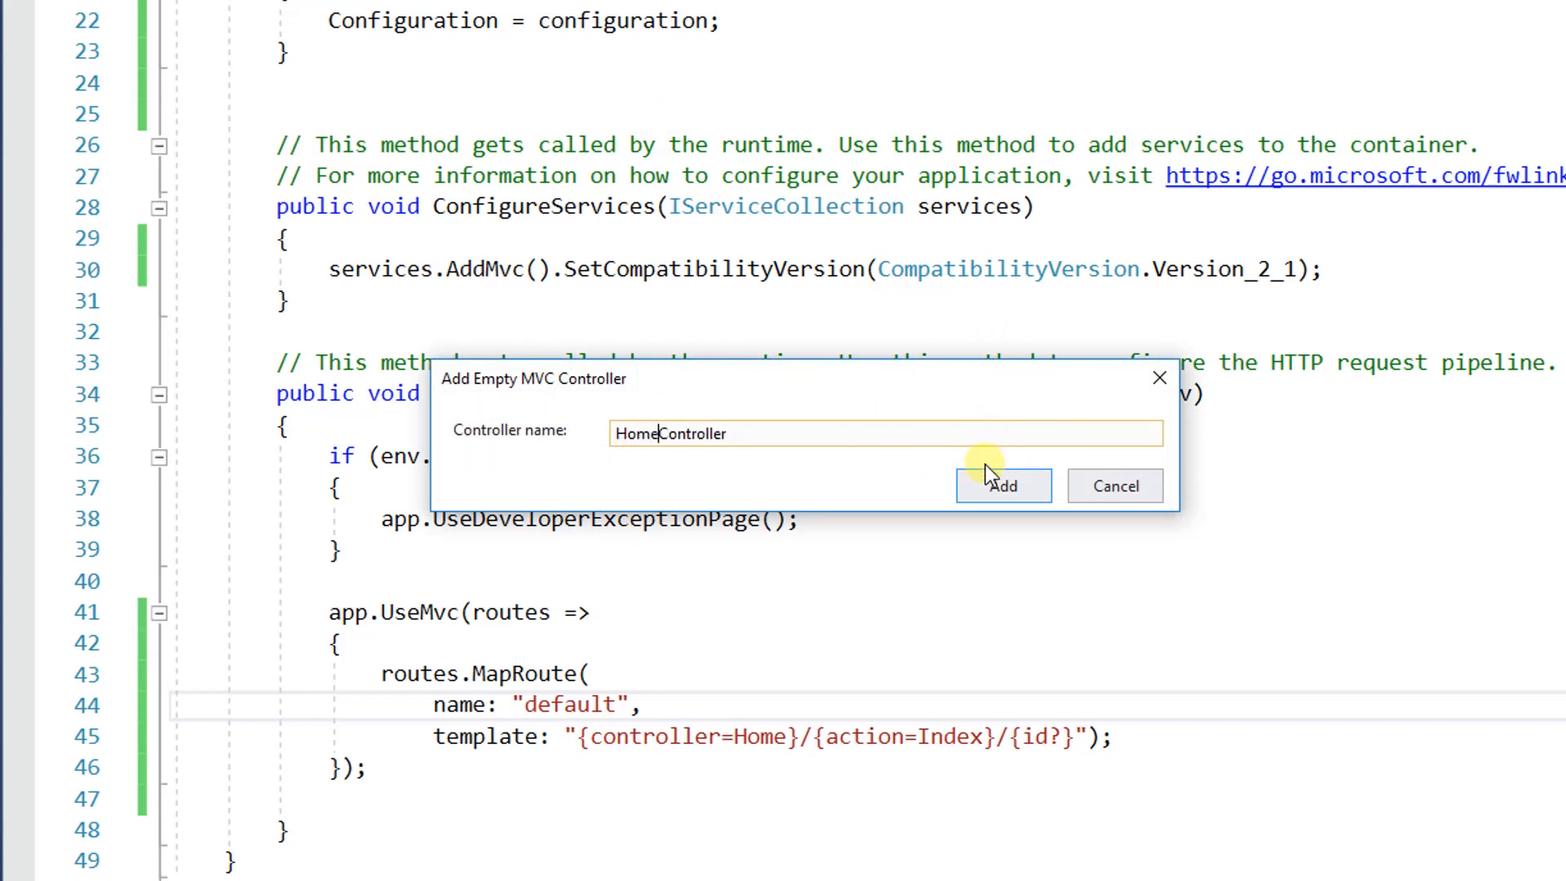
left_click(1002, 486)
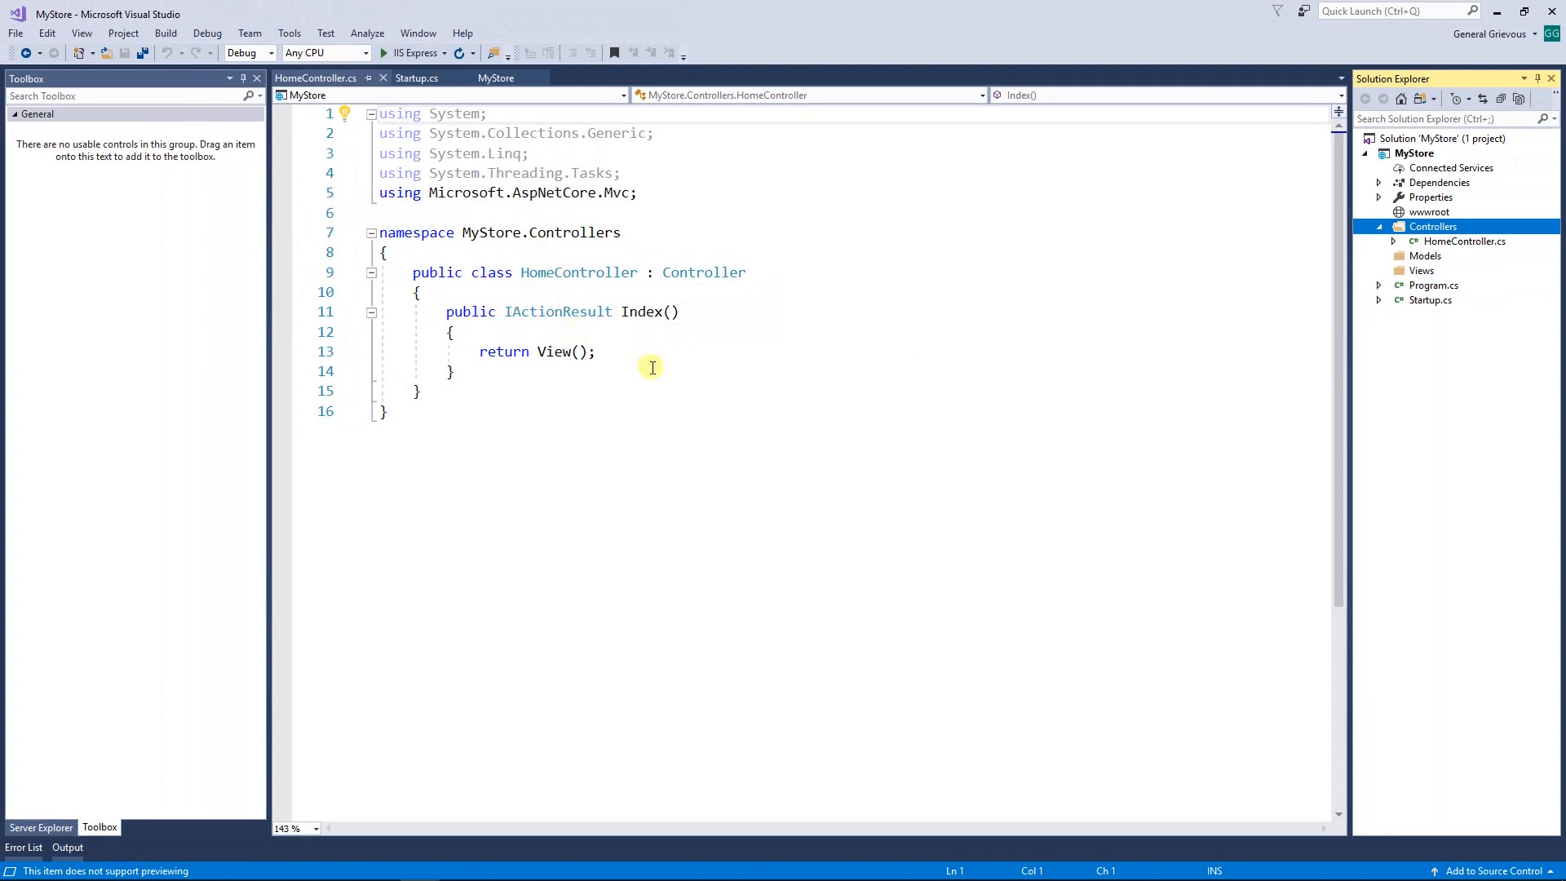
double_click(643, 309)
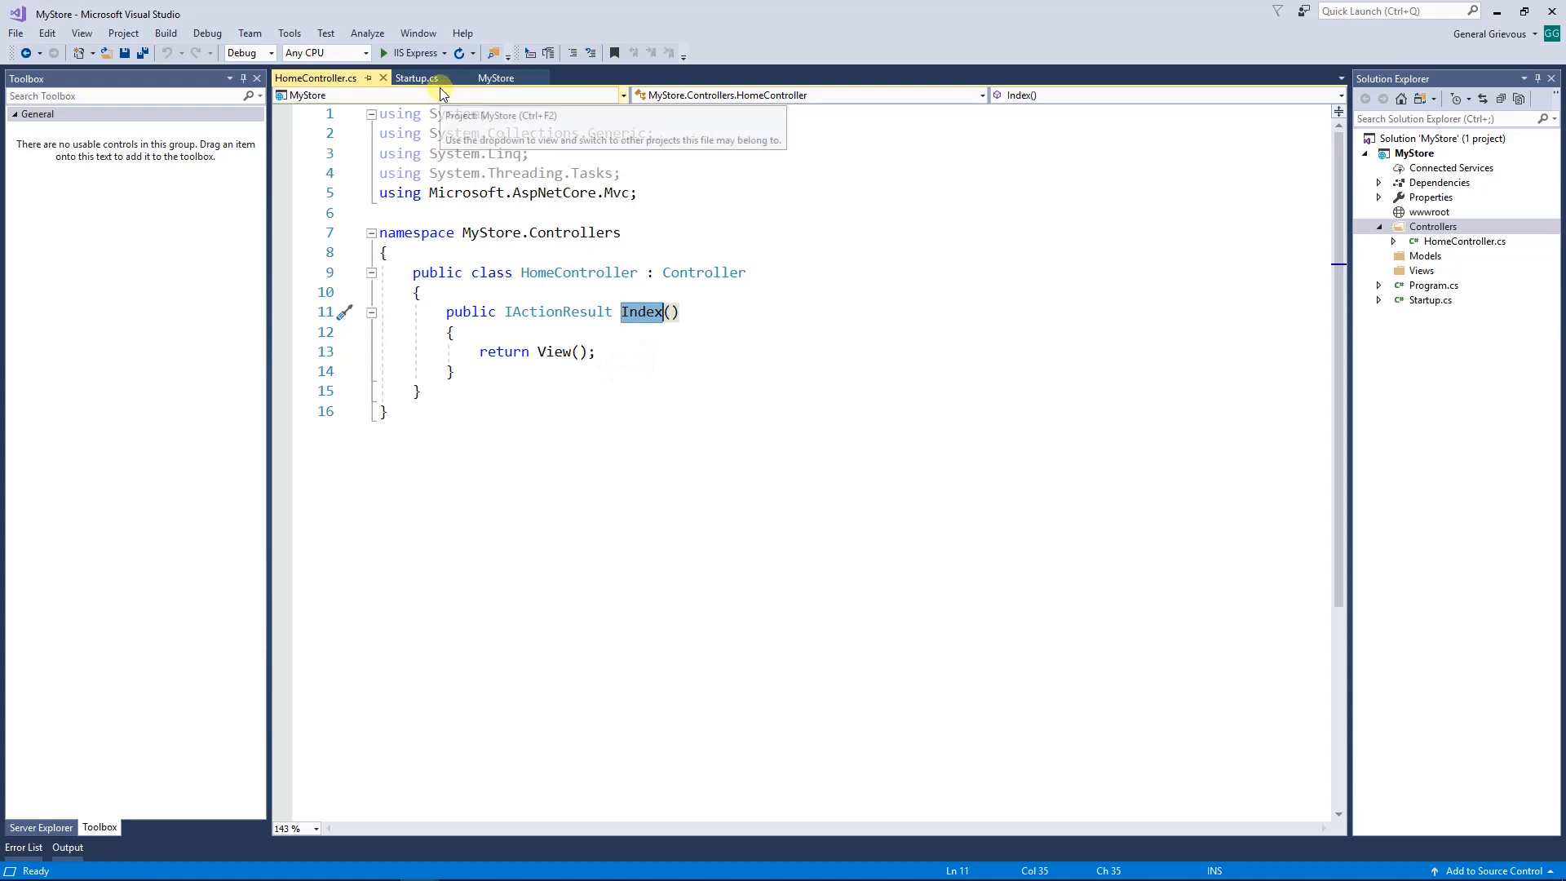
left_click(416, 78)
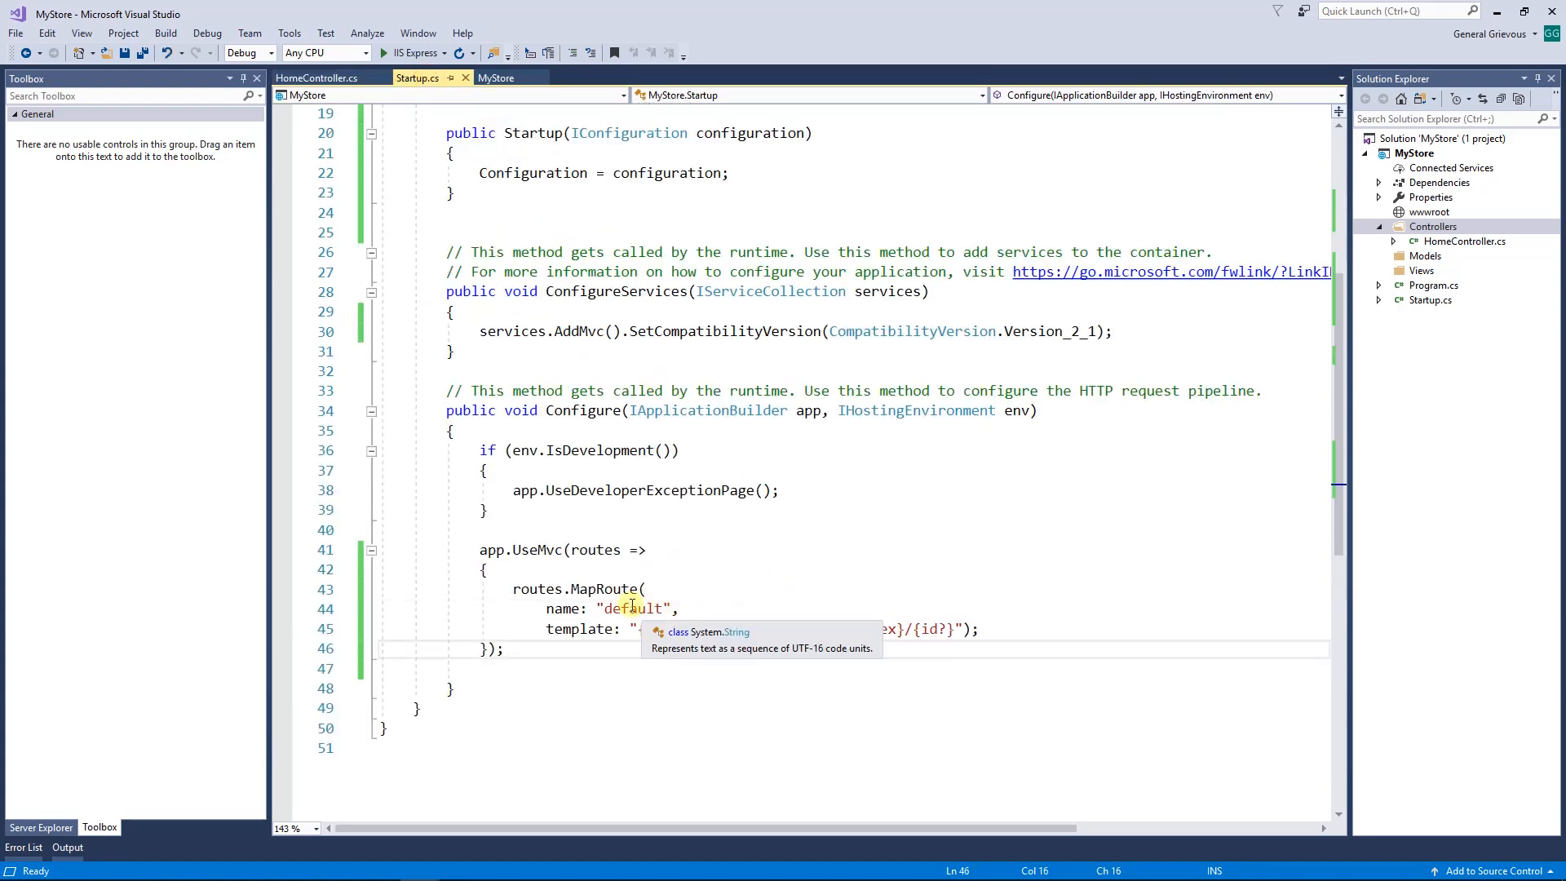
left_click(697, 628)
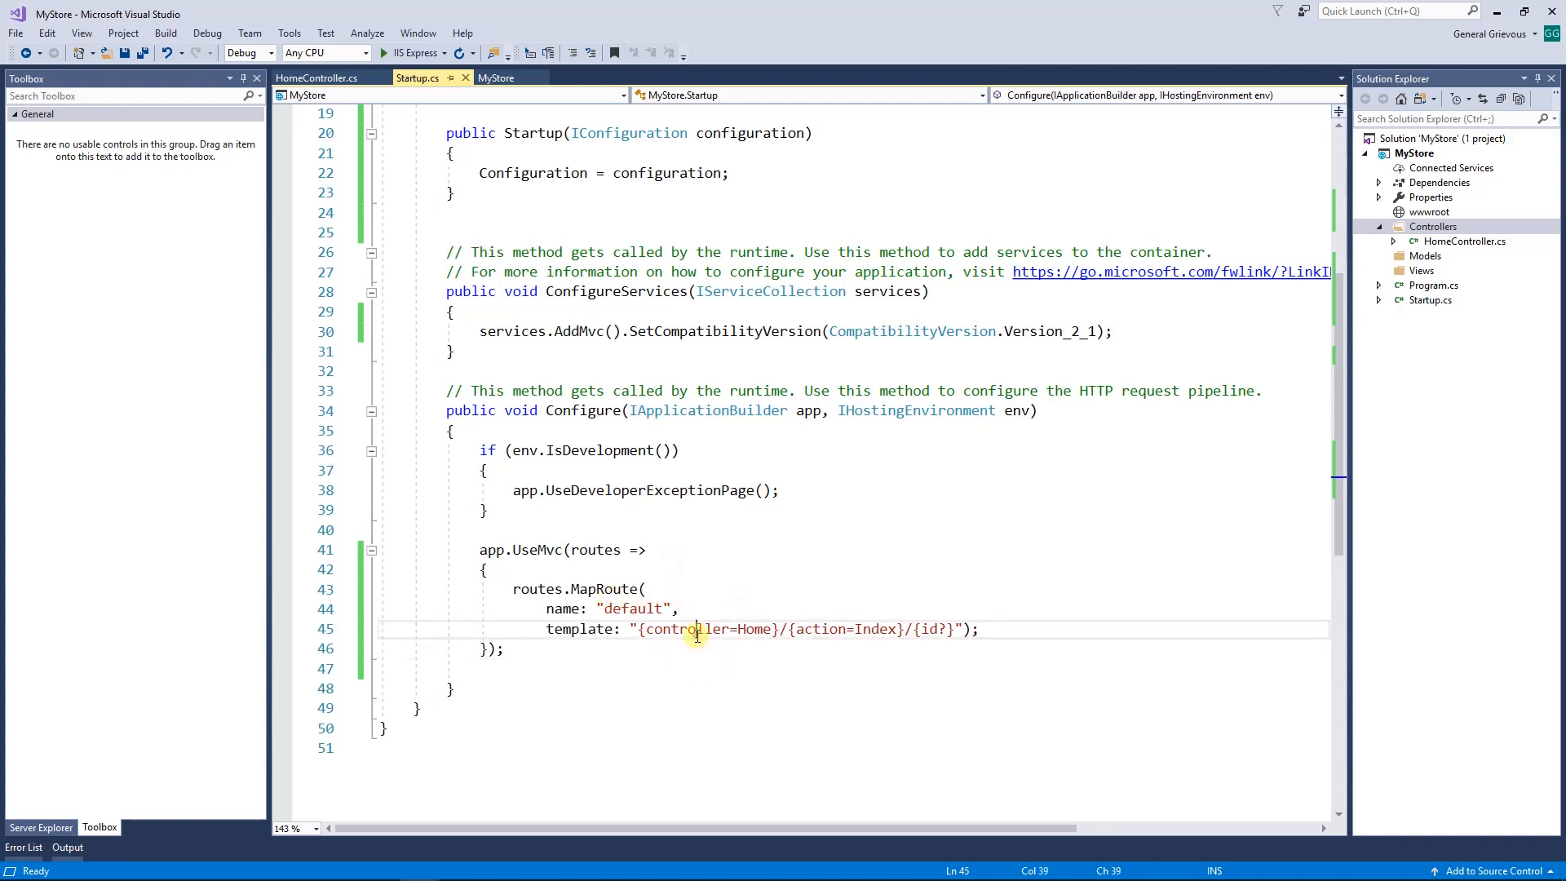
double_click(756, 628)
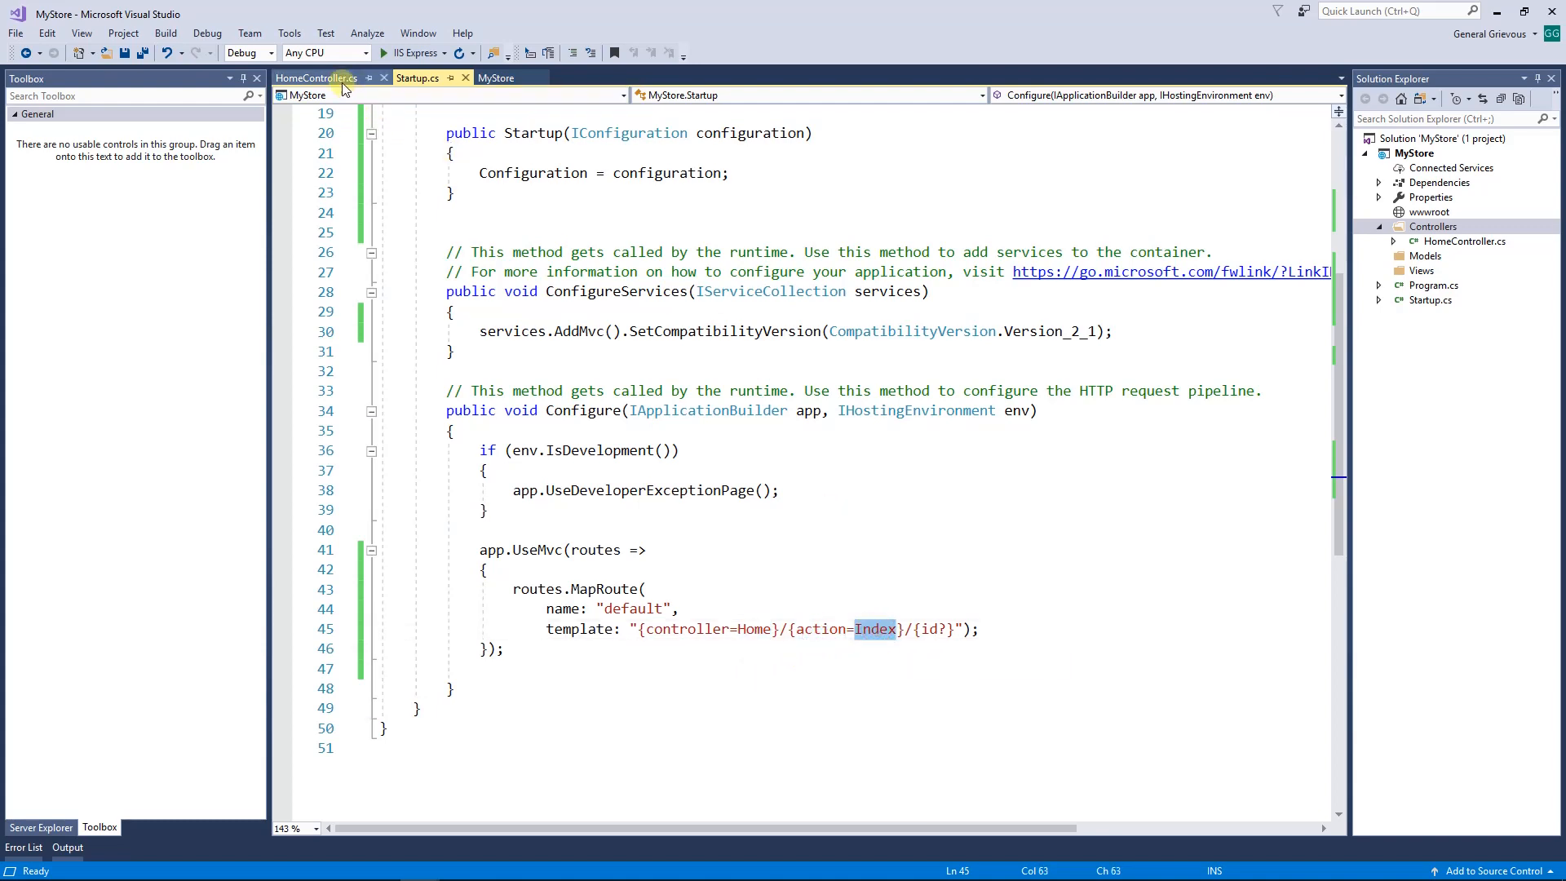
left_click(315, 78)
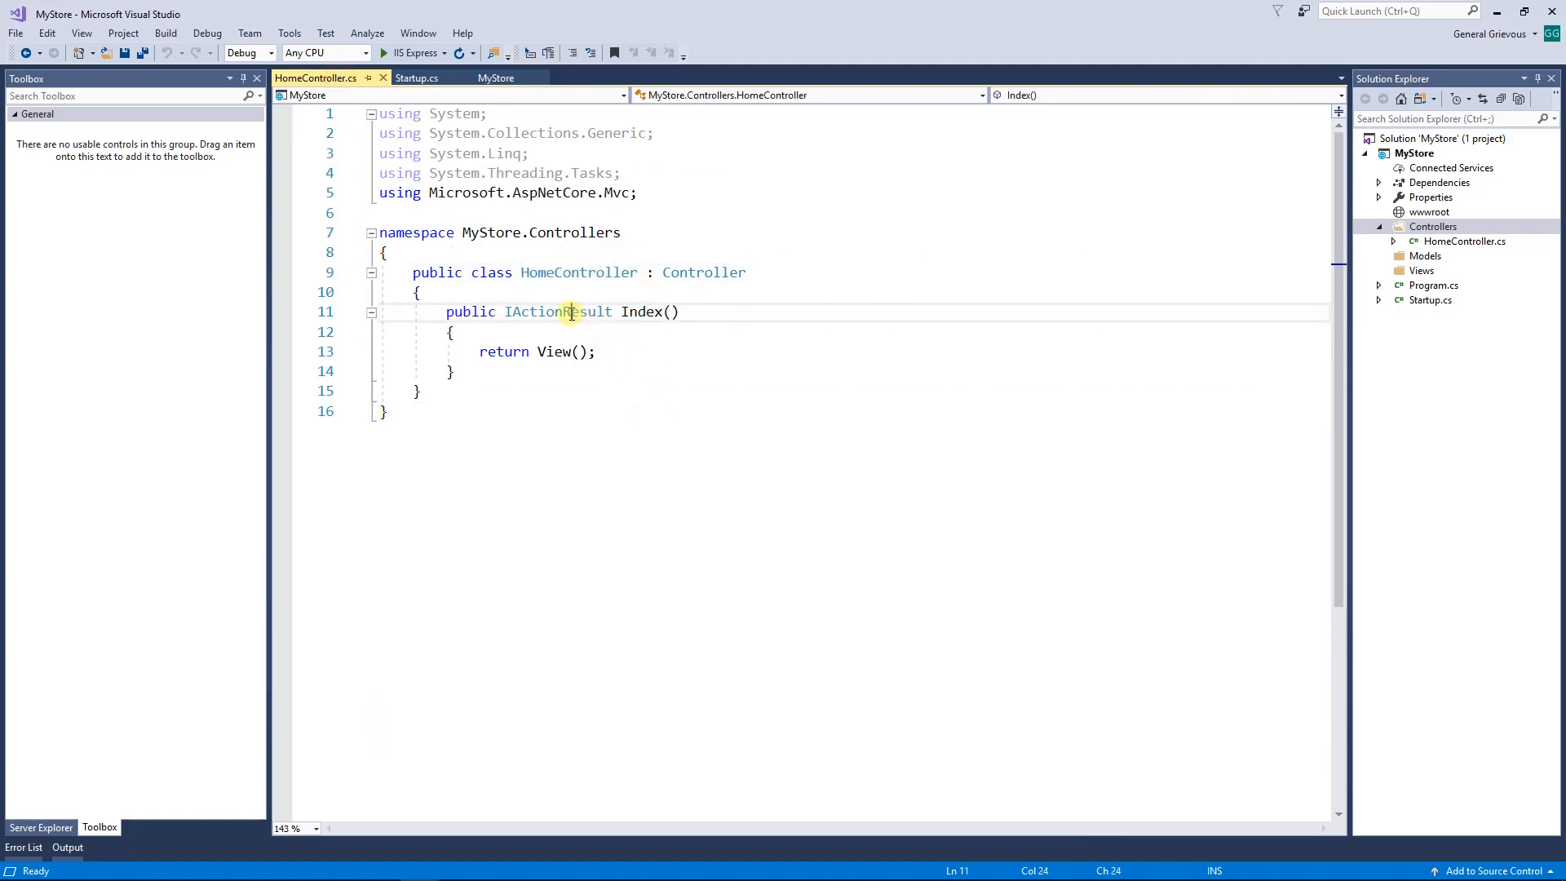
double_click(642, 312)
type("//")
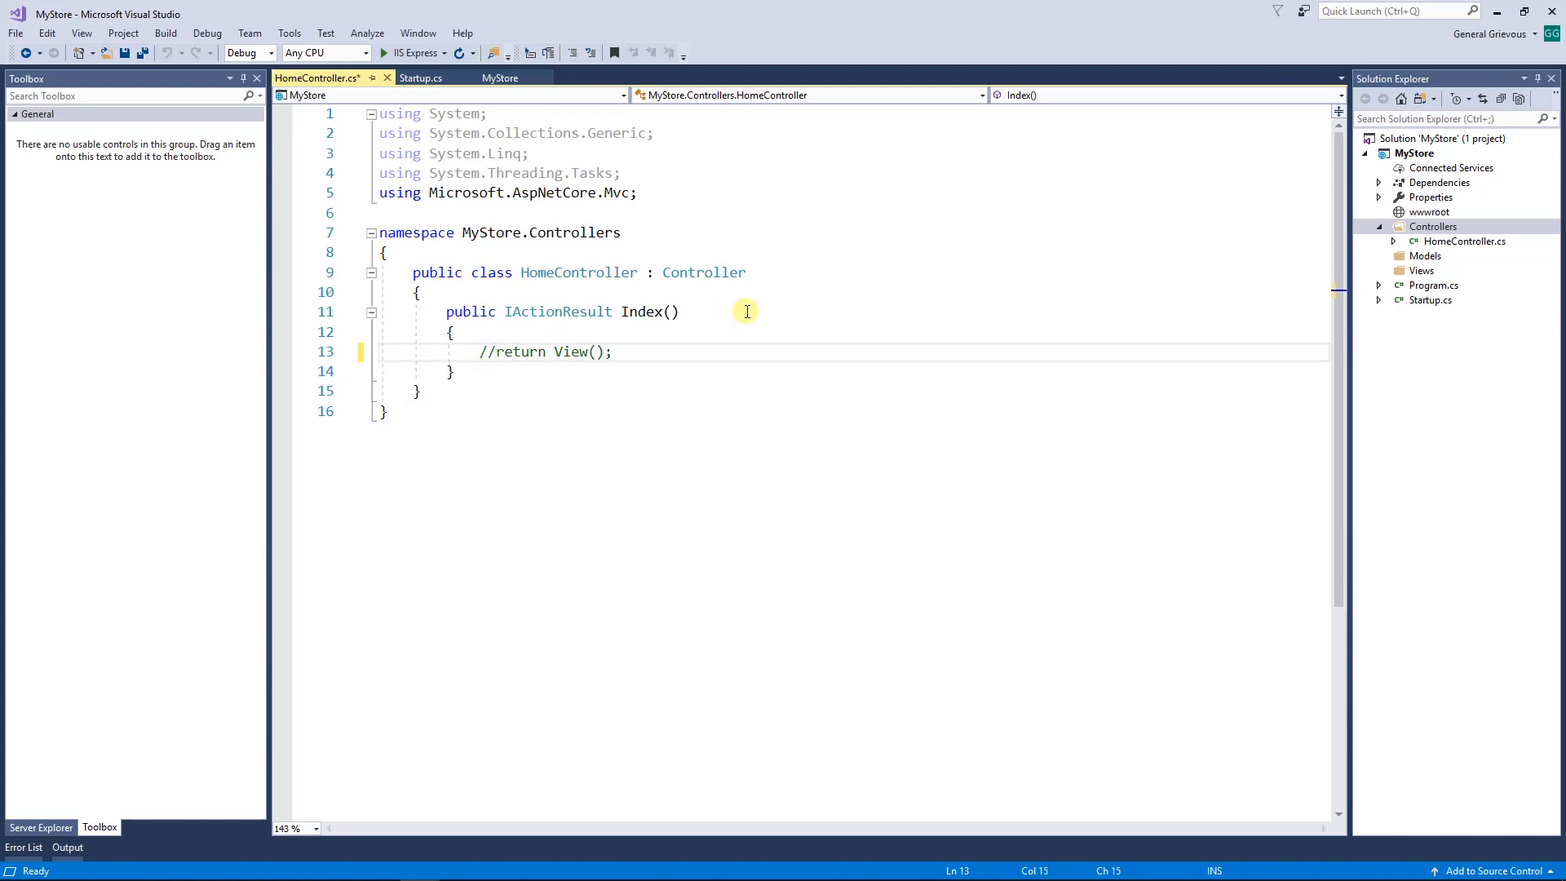
Step: Add return Content("Hello World"); to the Index action below the commented View() return
key("enter")
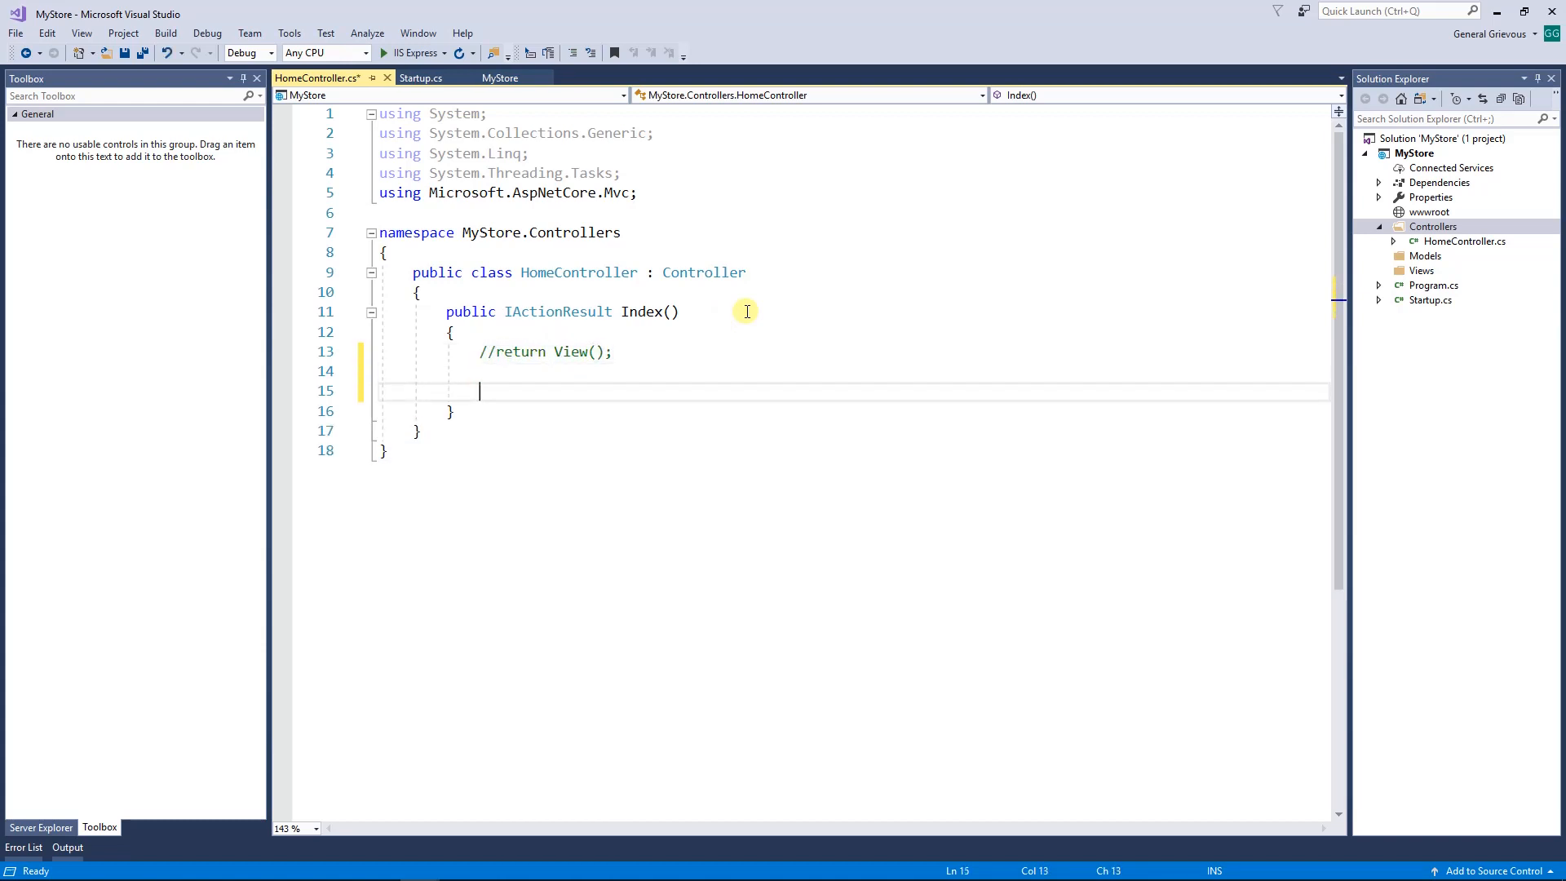
type("return")
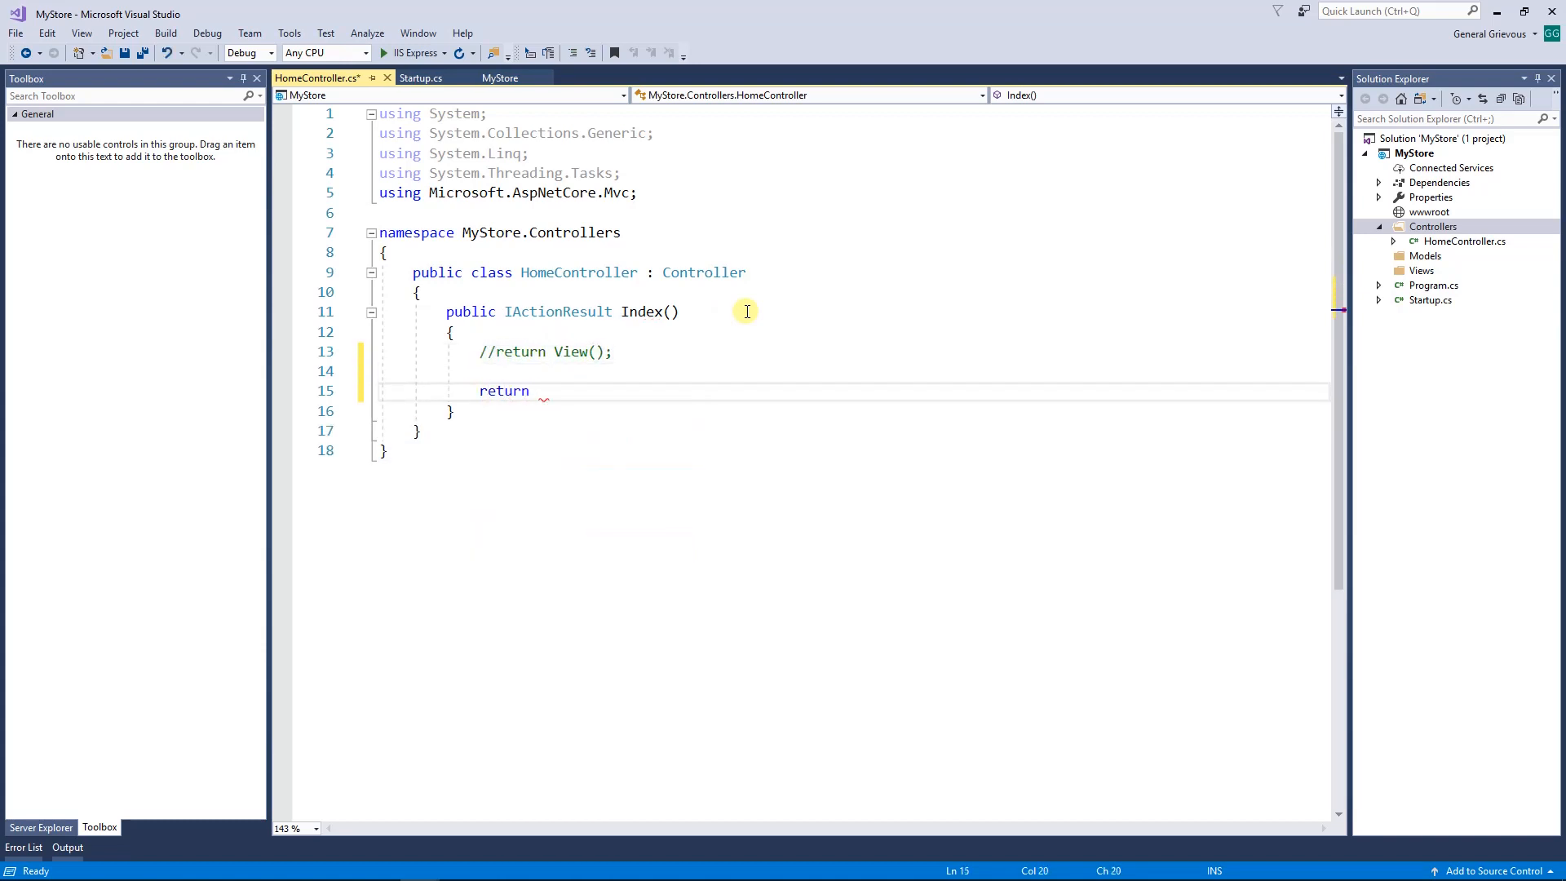
type("Content()")
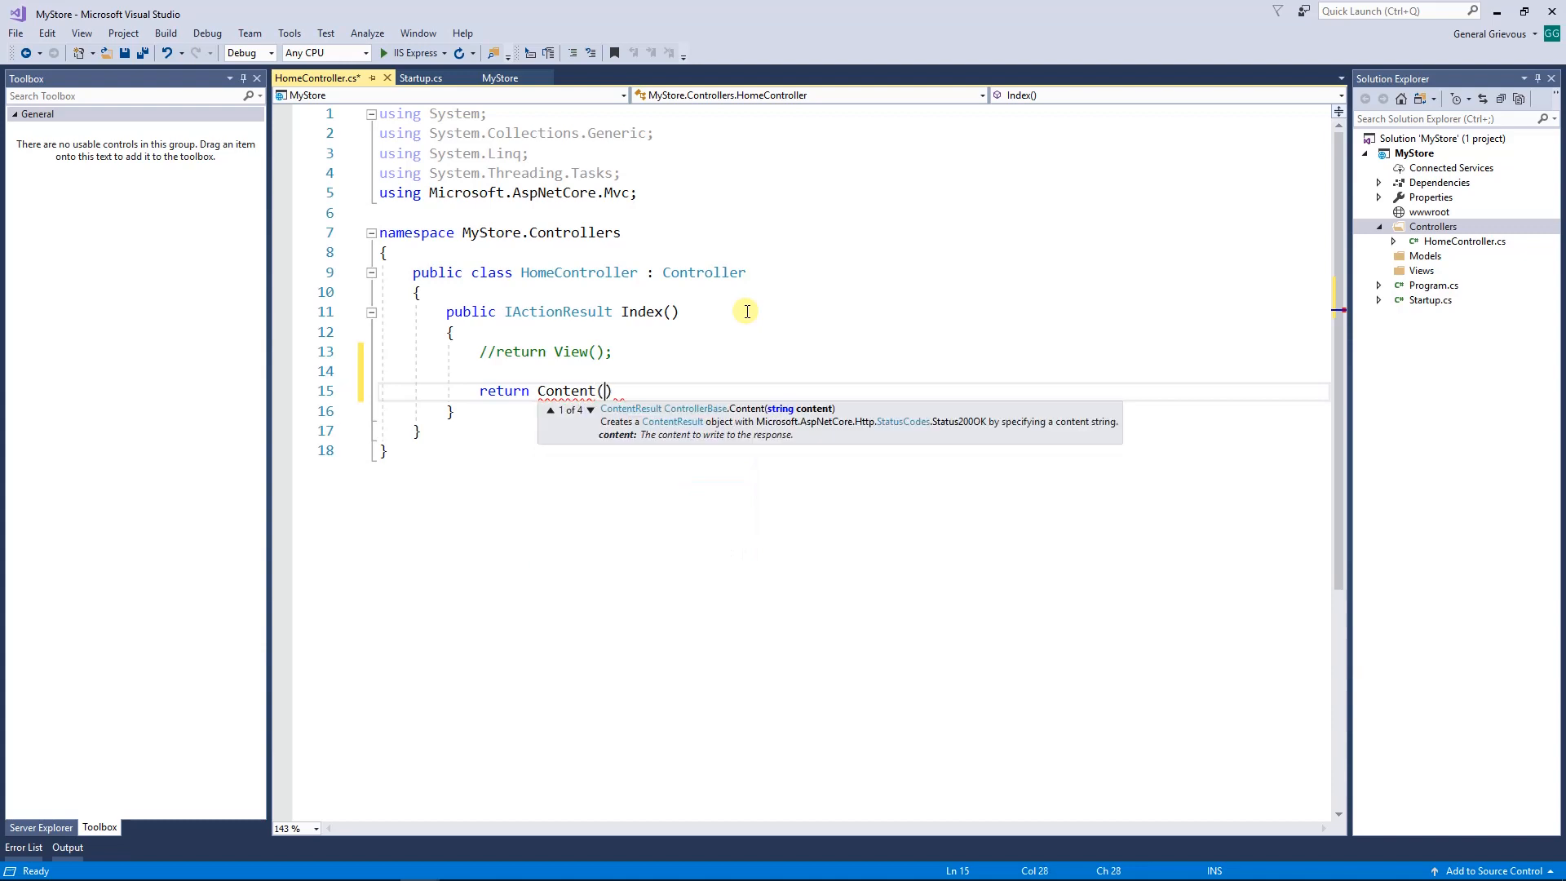
type("\"Hello\"")
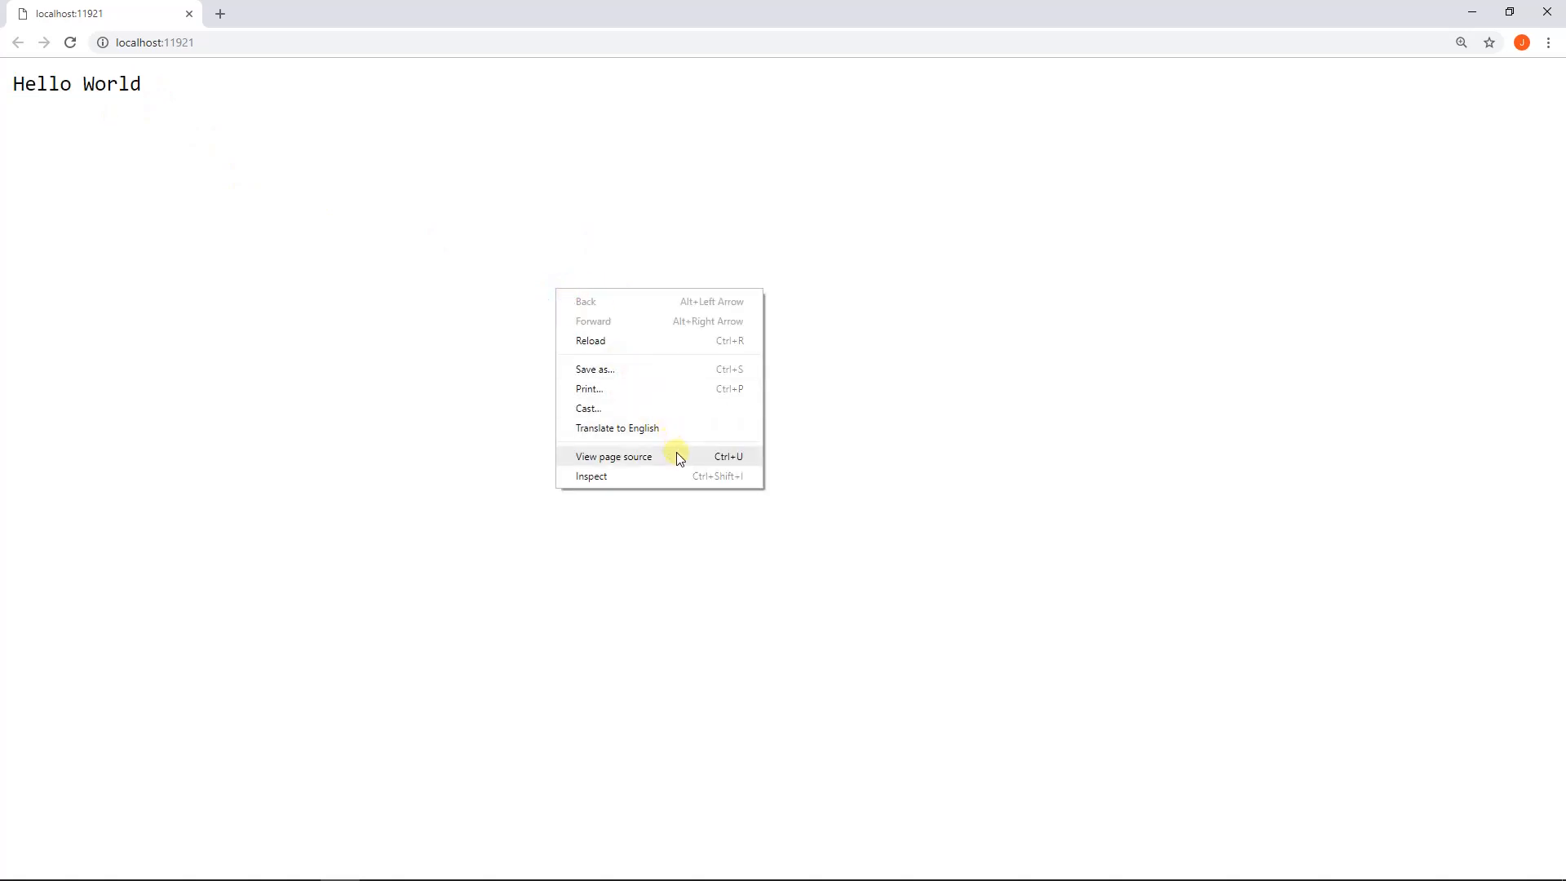
Step: View the page source in Chrome, which holds only the plain text Hello World
left_click(613, 457)
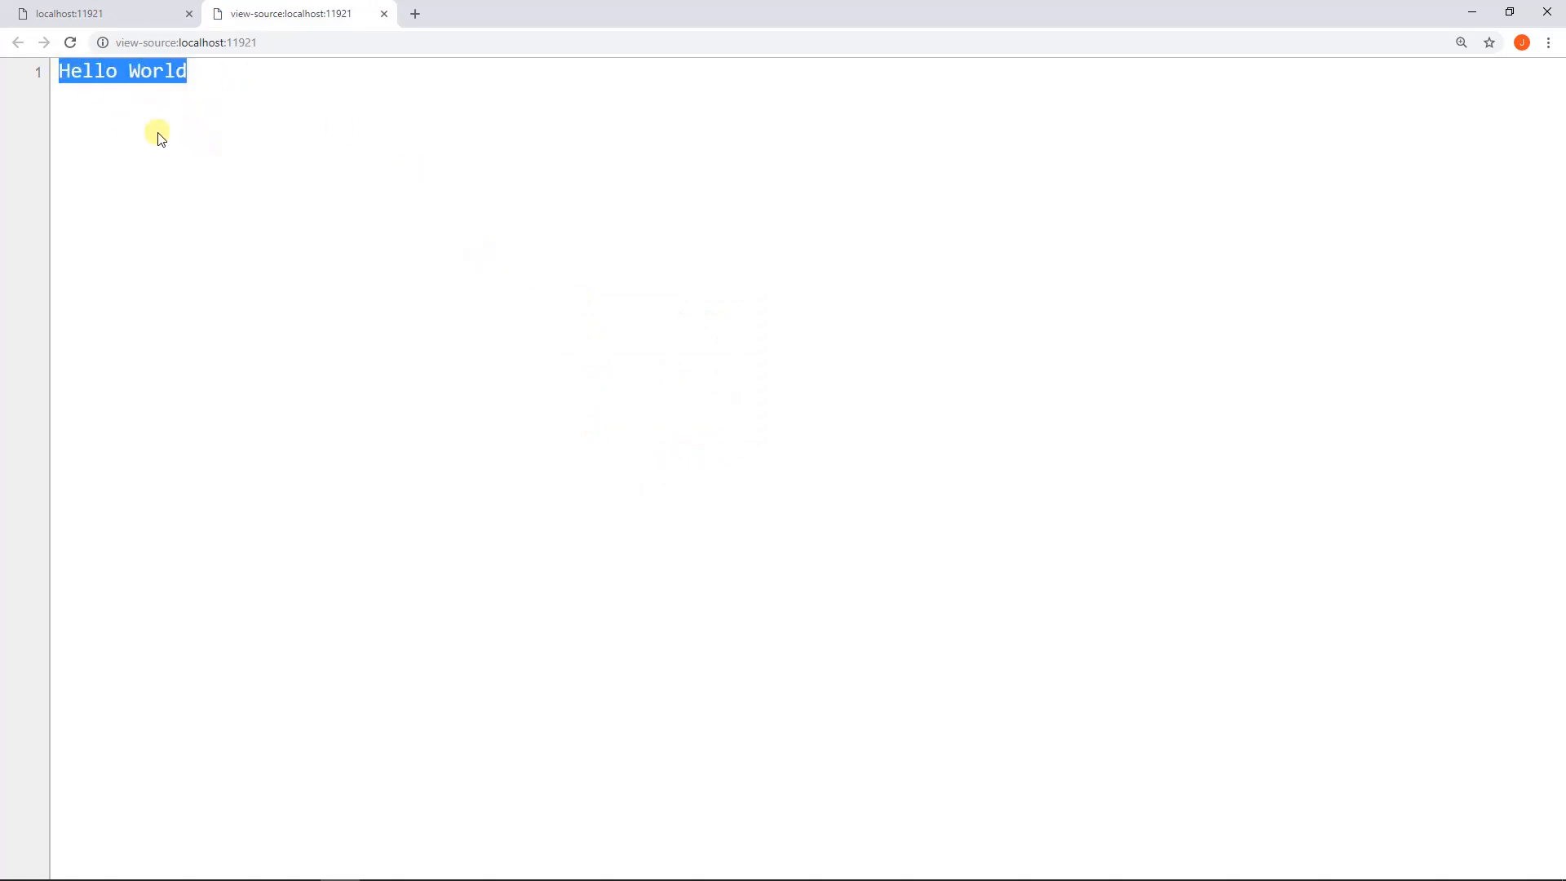
mouse_move(184, 264)
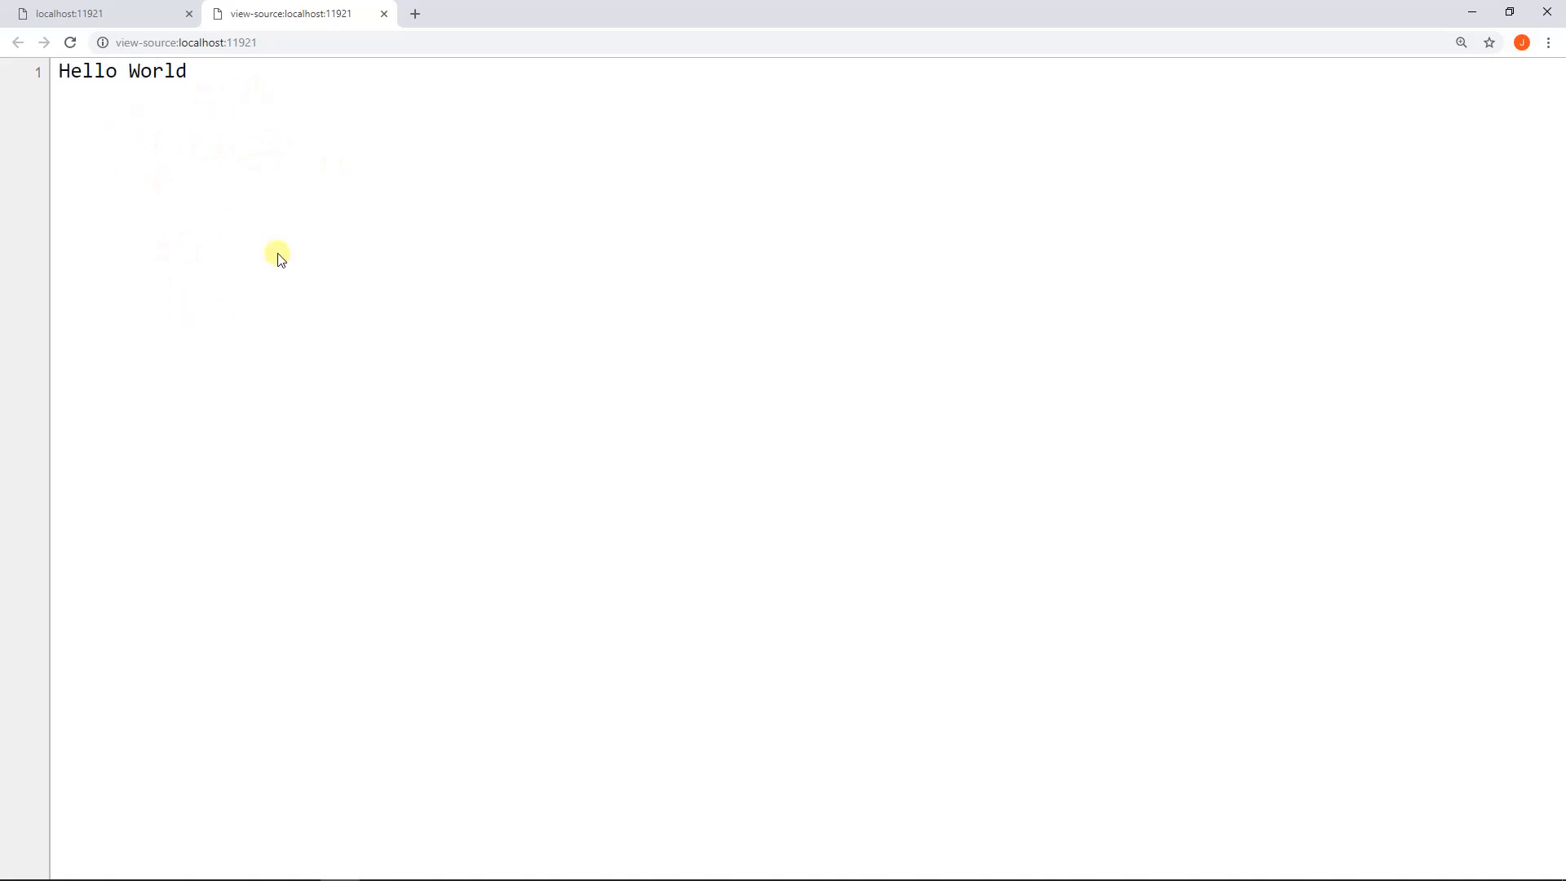
left_click(383, 13)
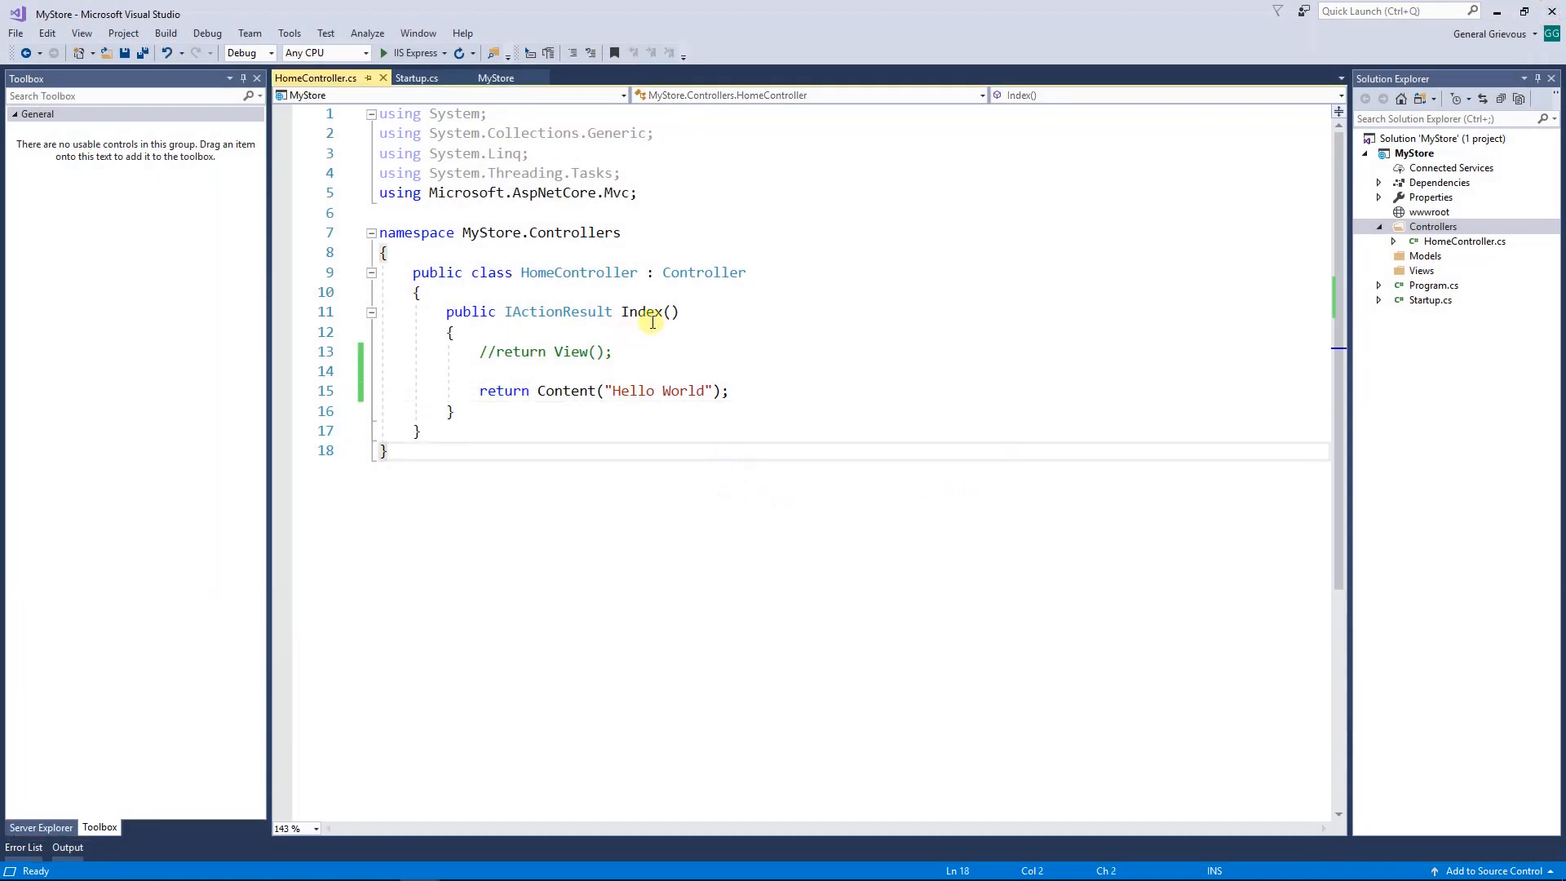
mouse_move(561, 304)
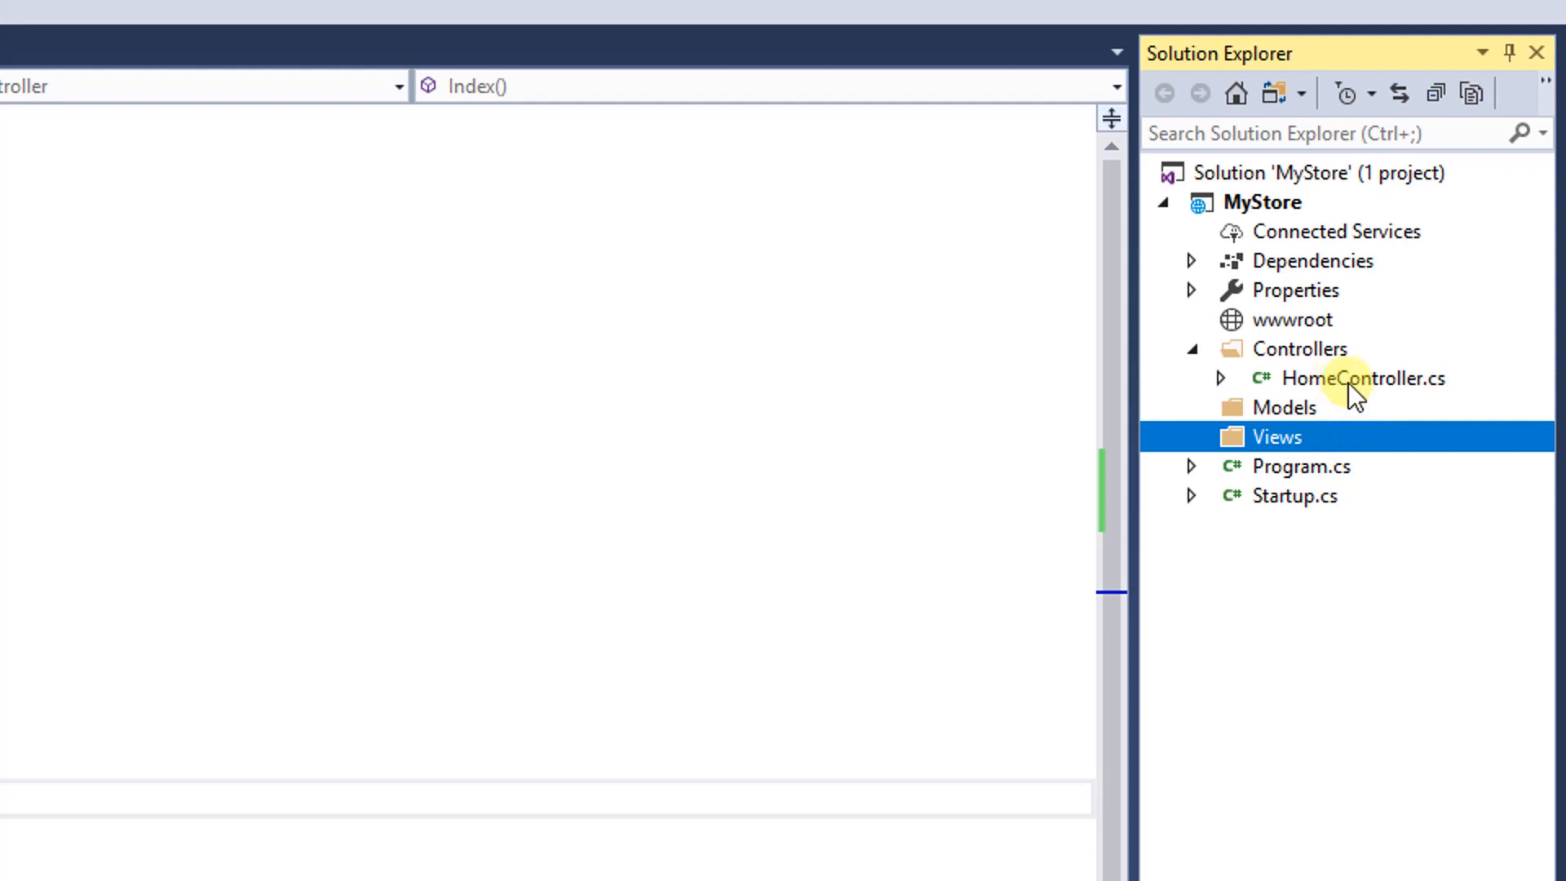
mouse_move(1349, 500)
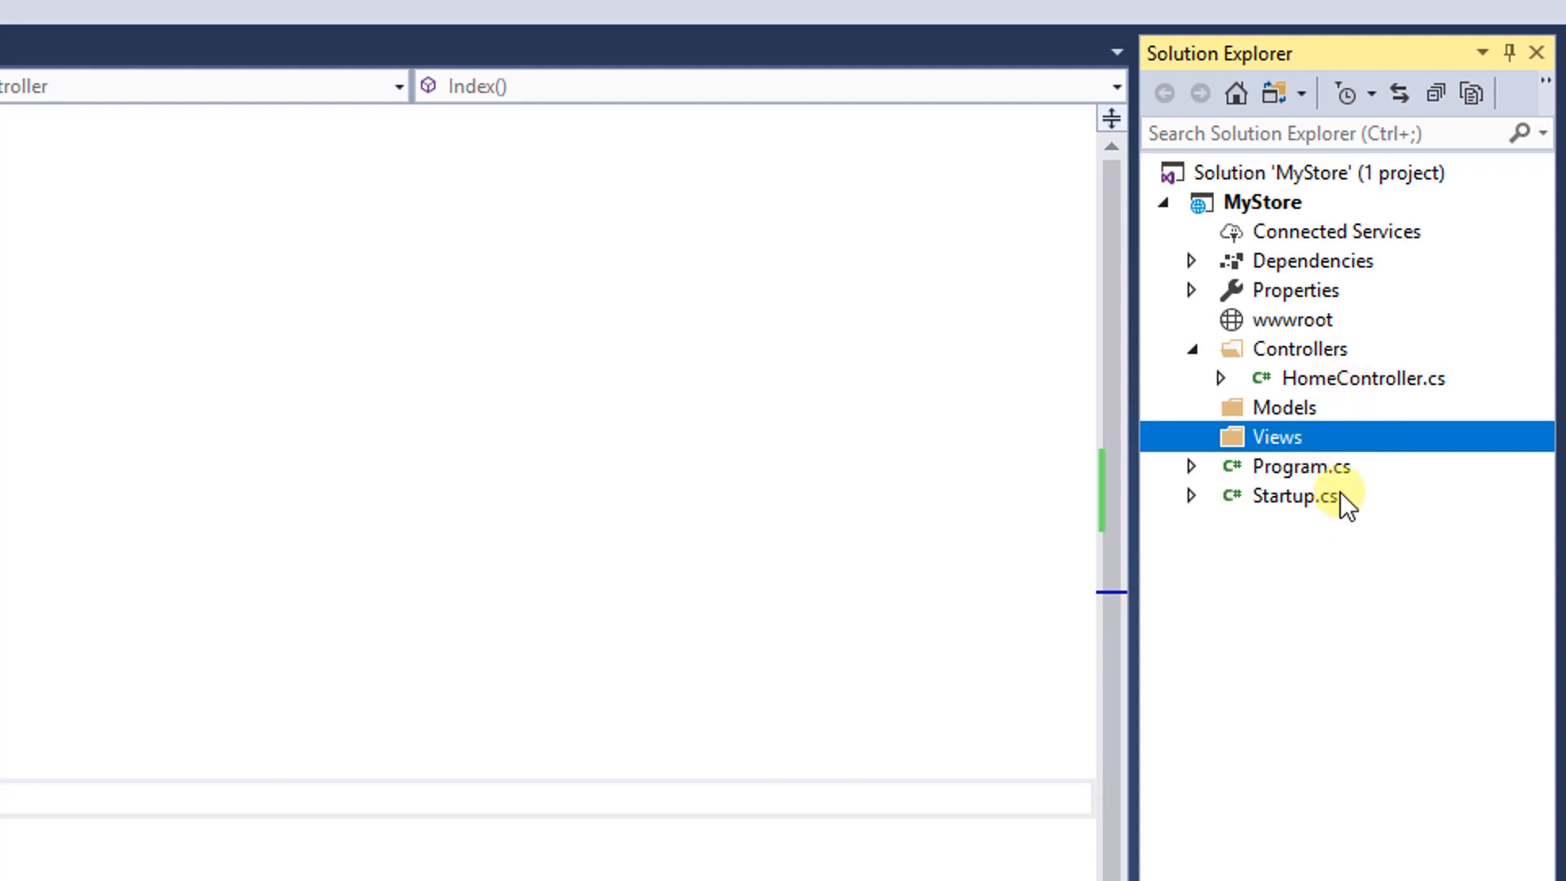
mouse_move(1376, 648)
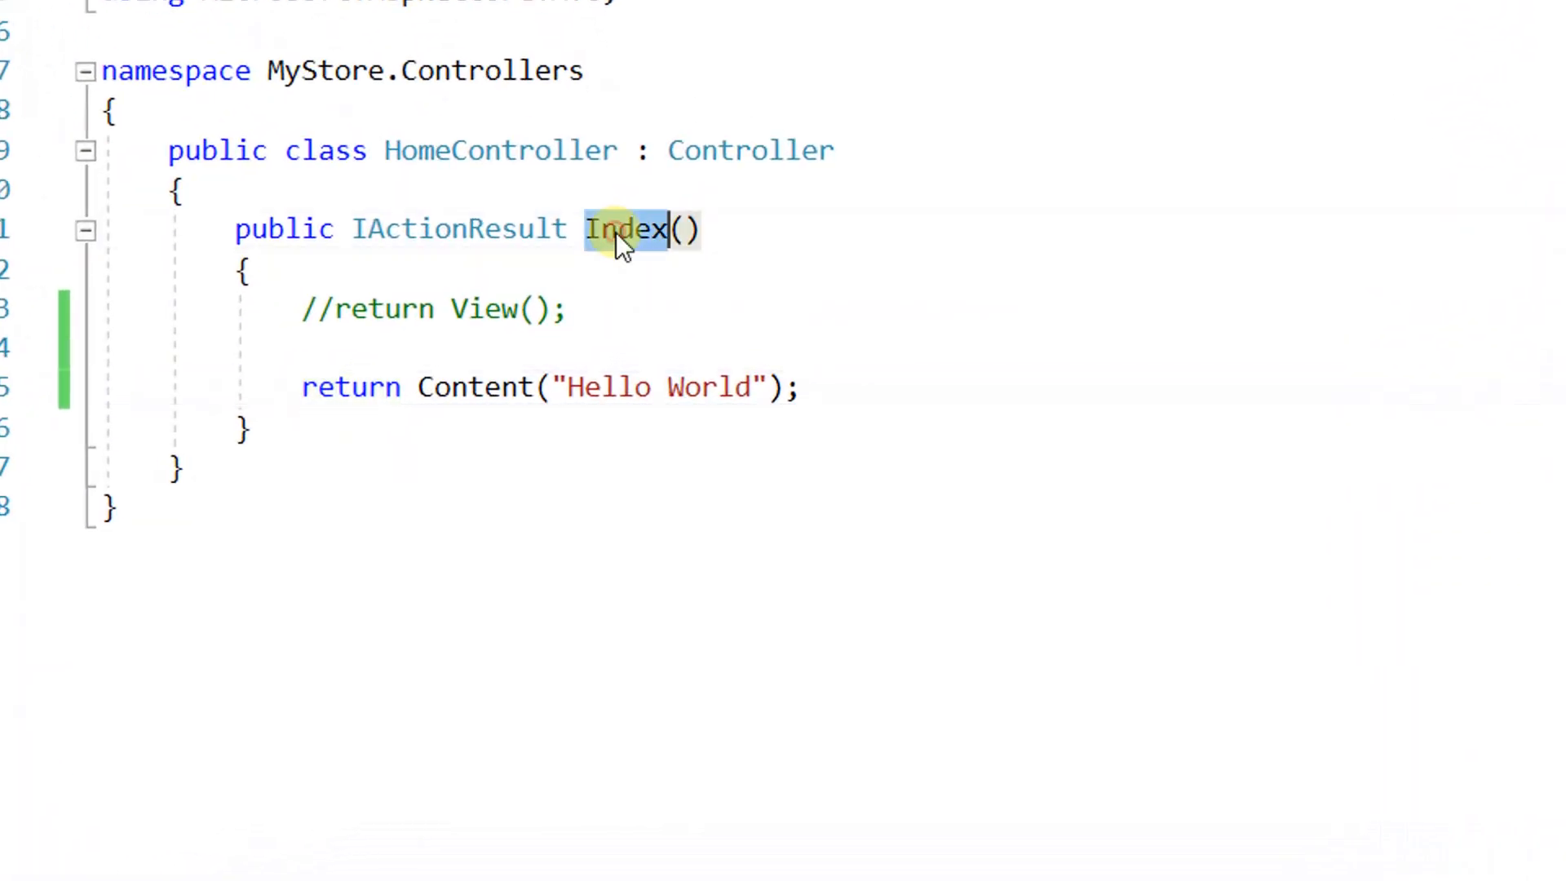
Step: Add an Index view from the Index action with Use a layout page unchecked
right_click(626, 228)
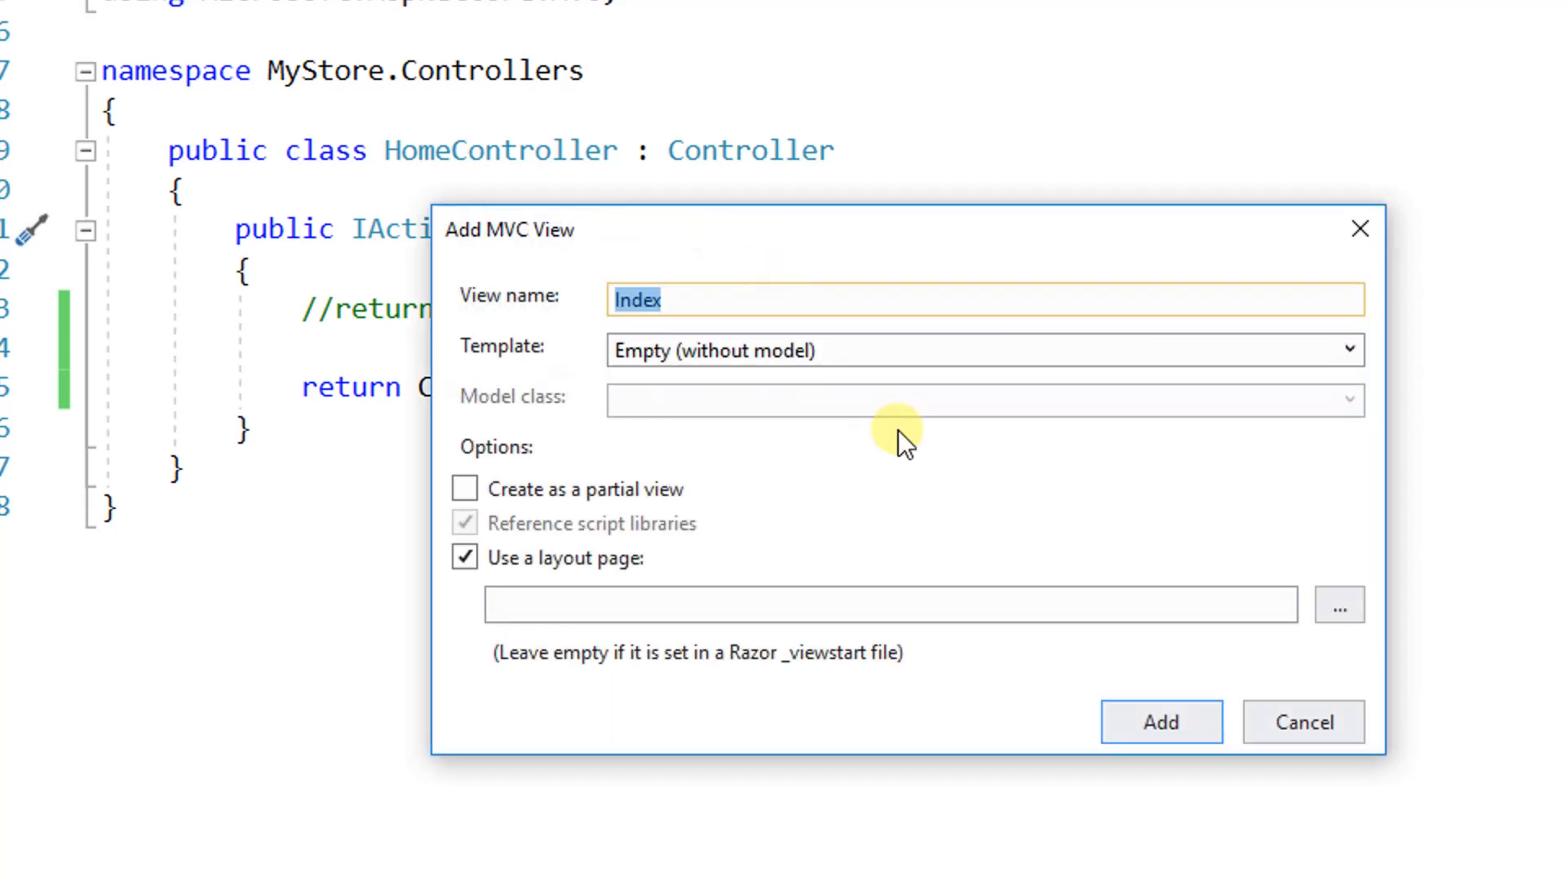
left_click(464, 557)
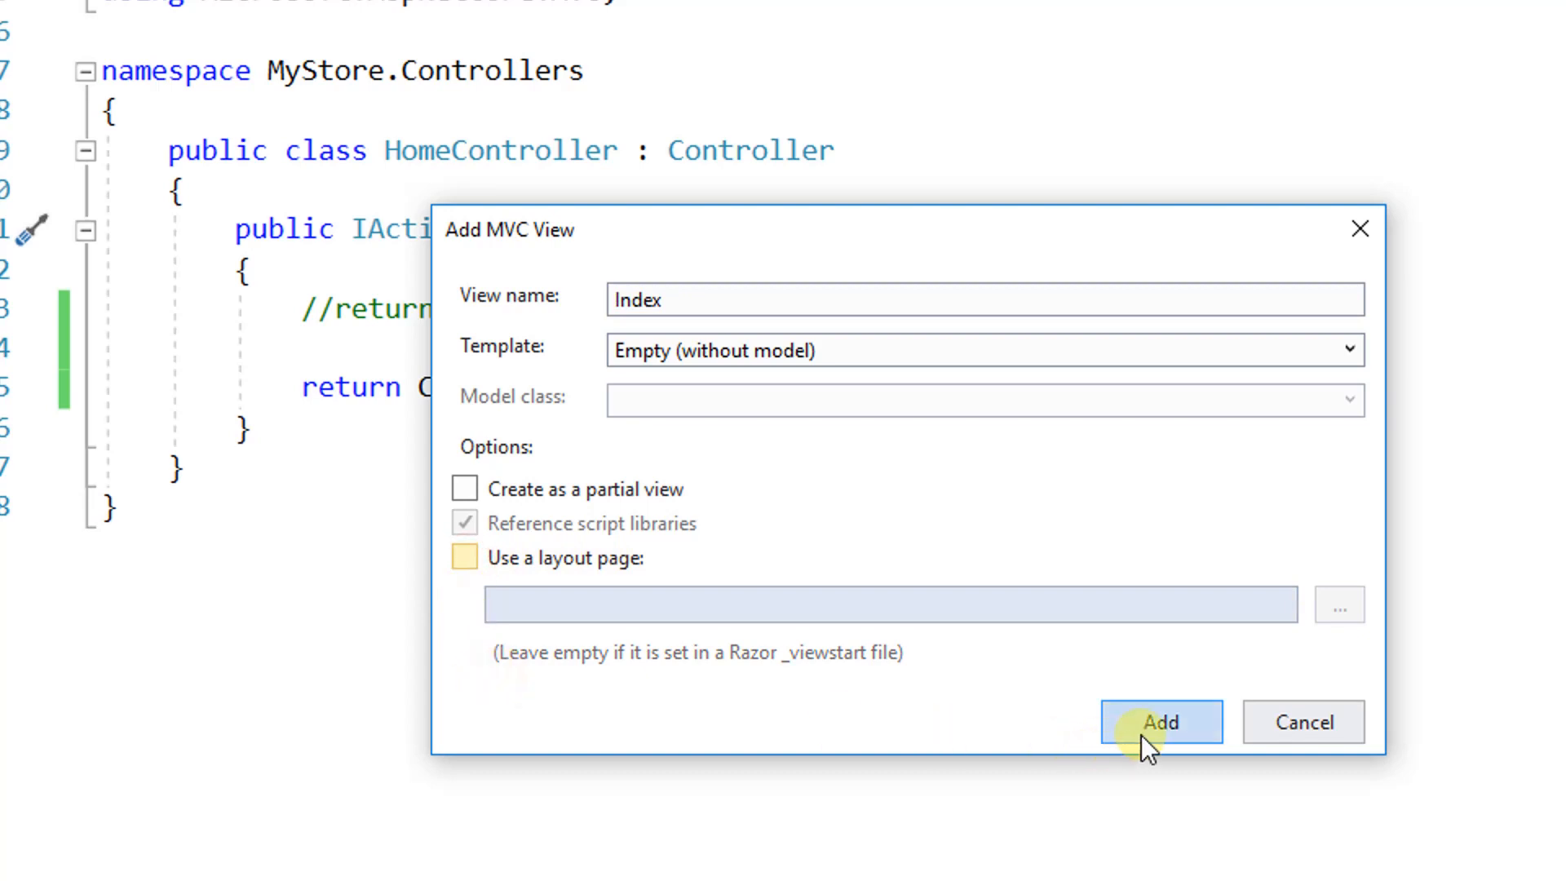
left_click(1159, 721)
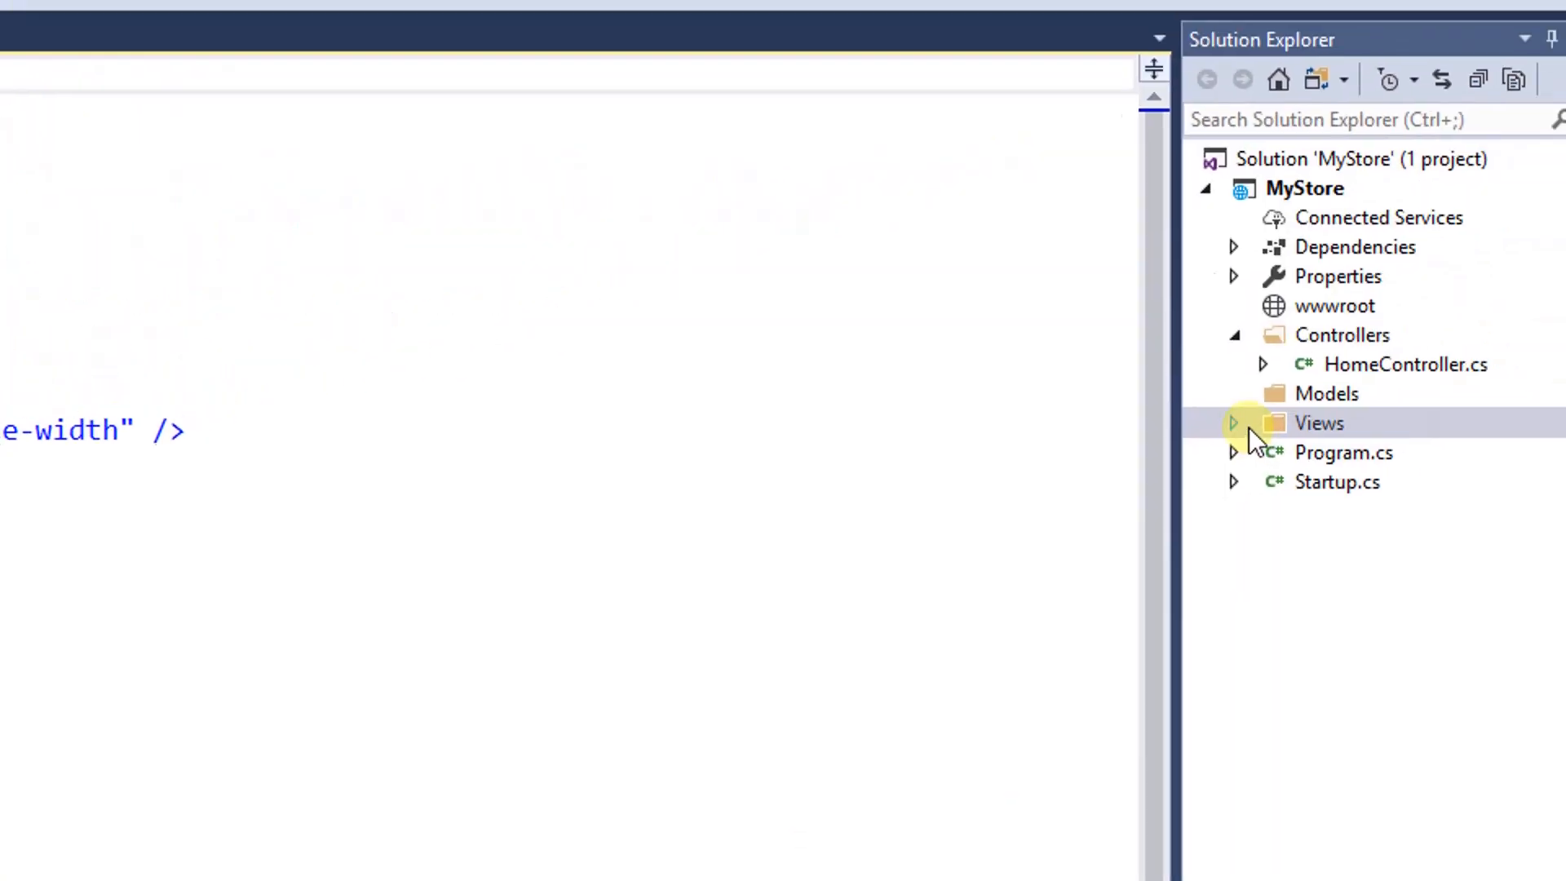
Step: Expand Views > Home in Solution Explorer to reveal the new Index.cshtml
left_click(1235, 423)
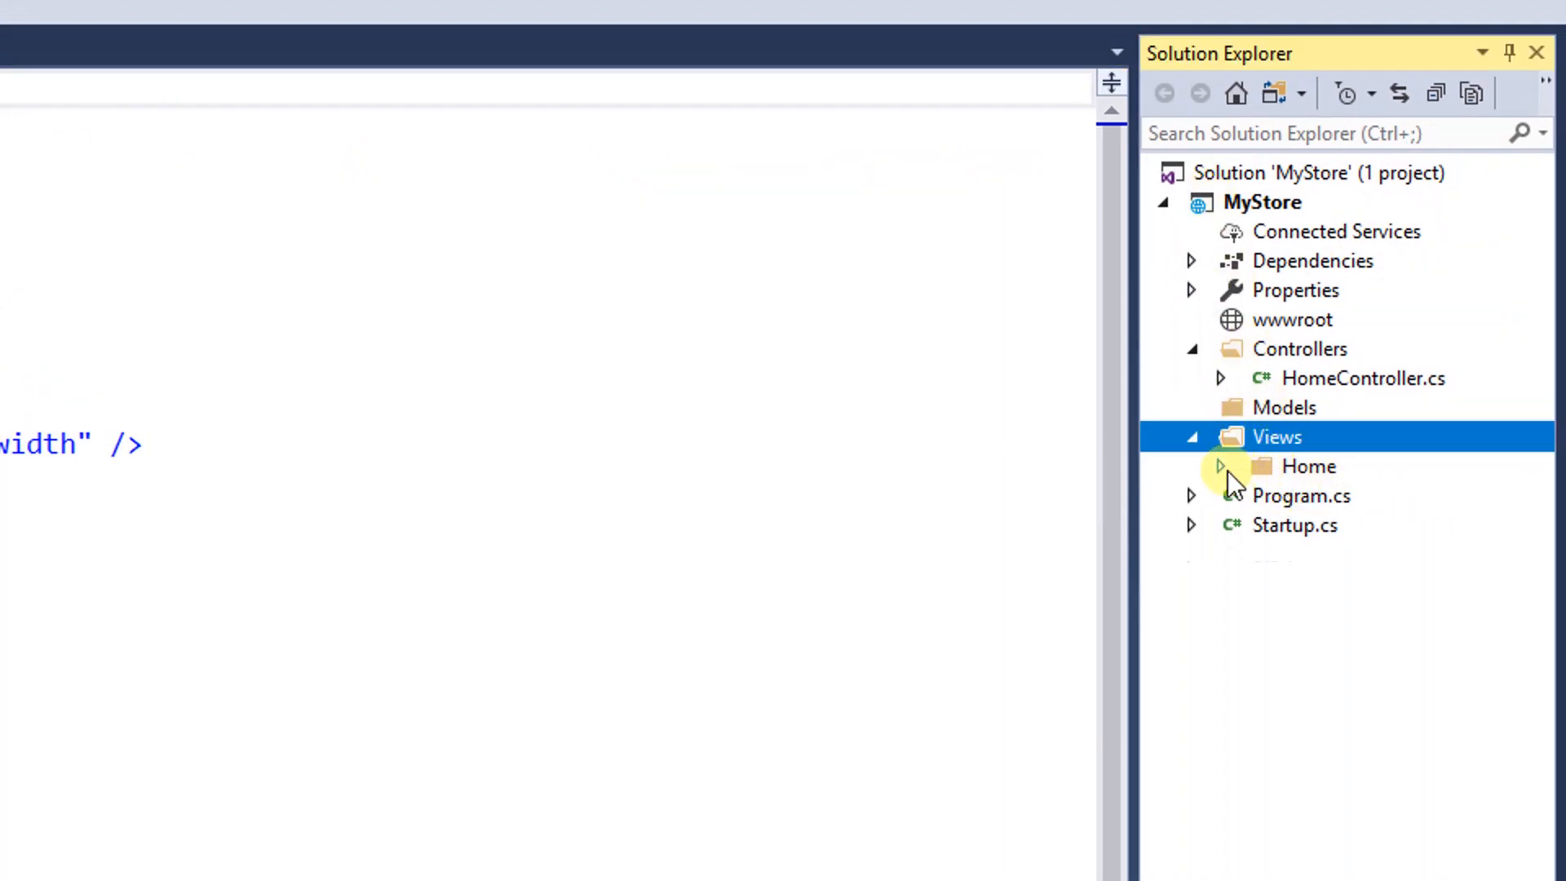
left_click(1194, 464)
type("<")
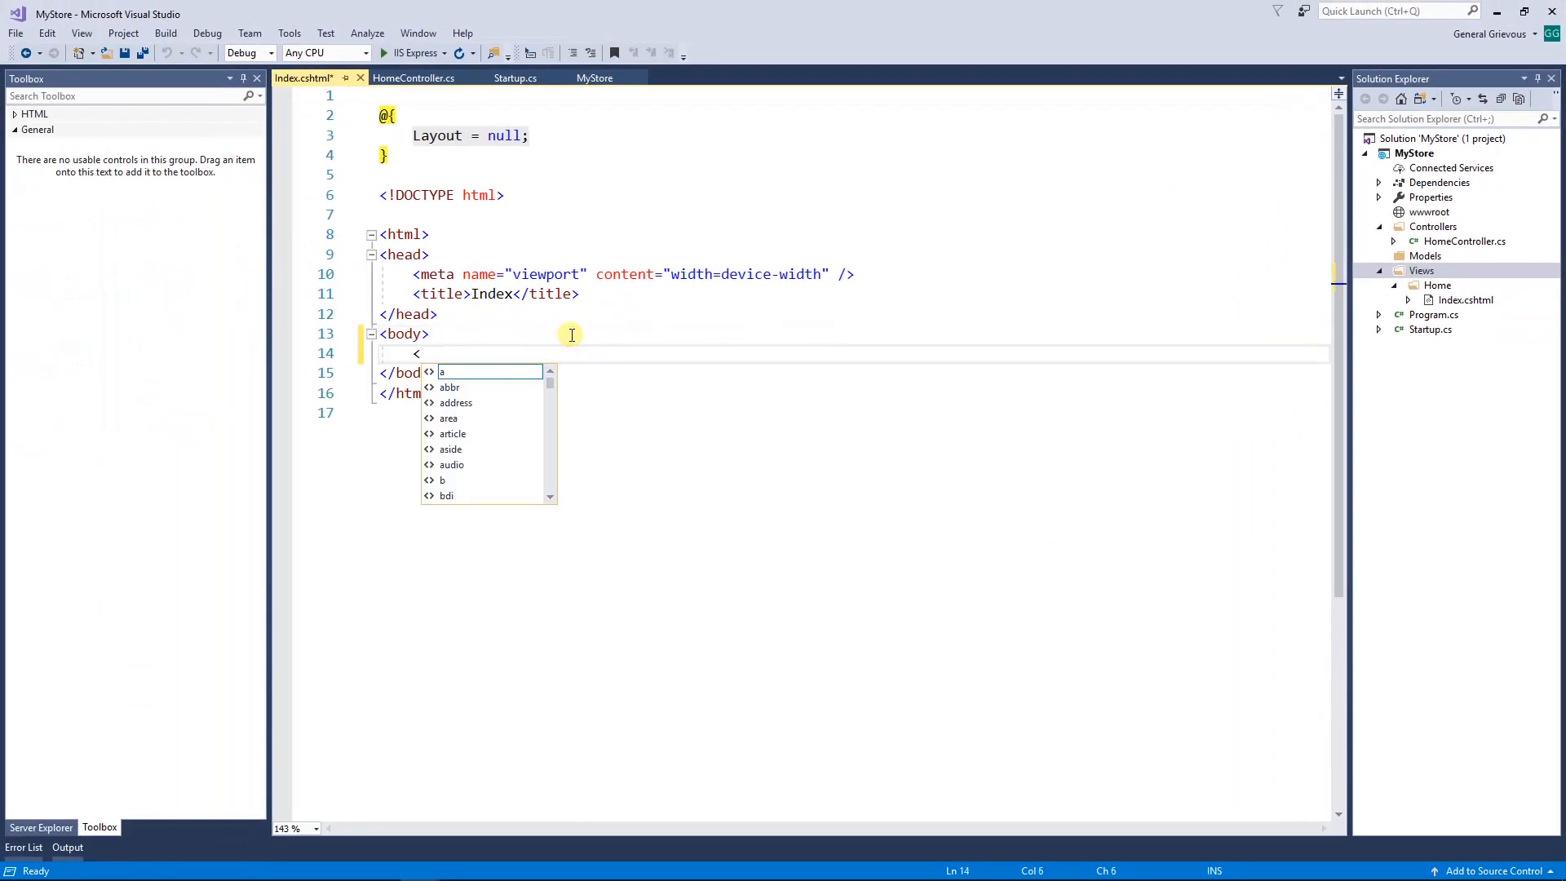
Step: Add <h1>Hello World from the view</h1> to the body and run with IIS Express
type("h1></h1>")
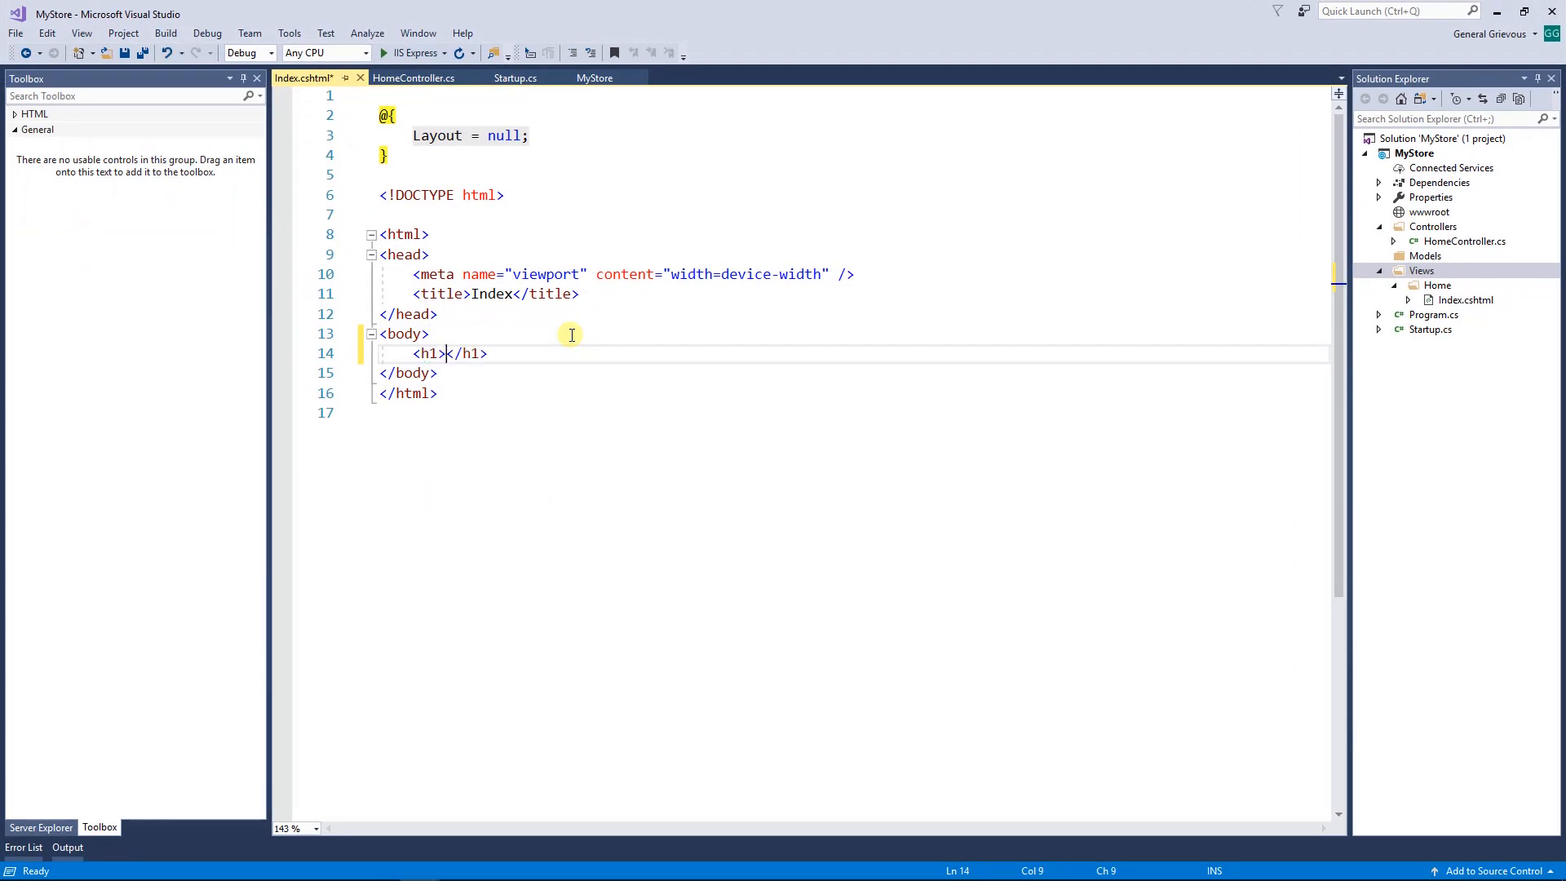
type("H")
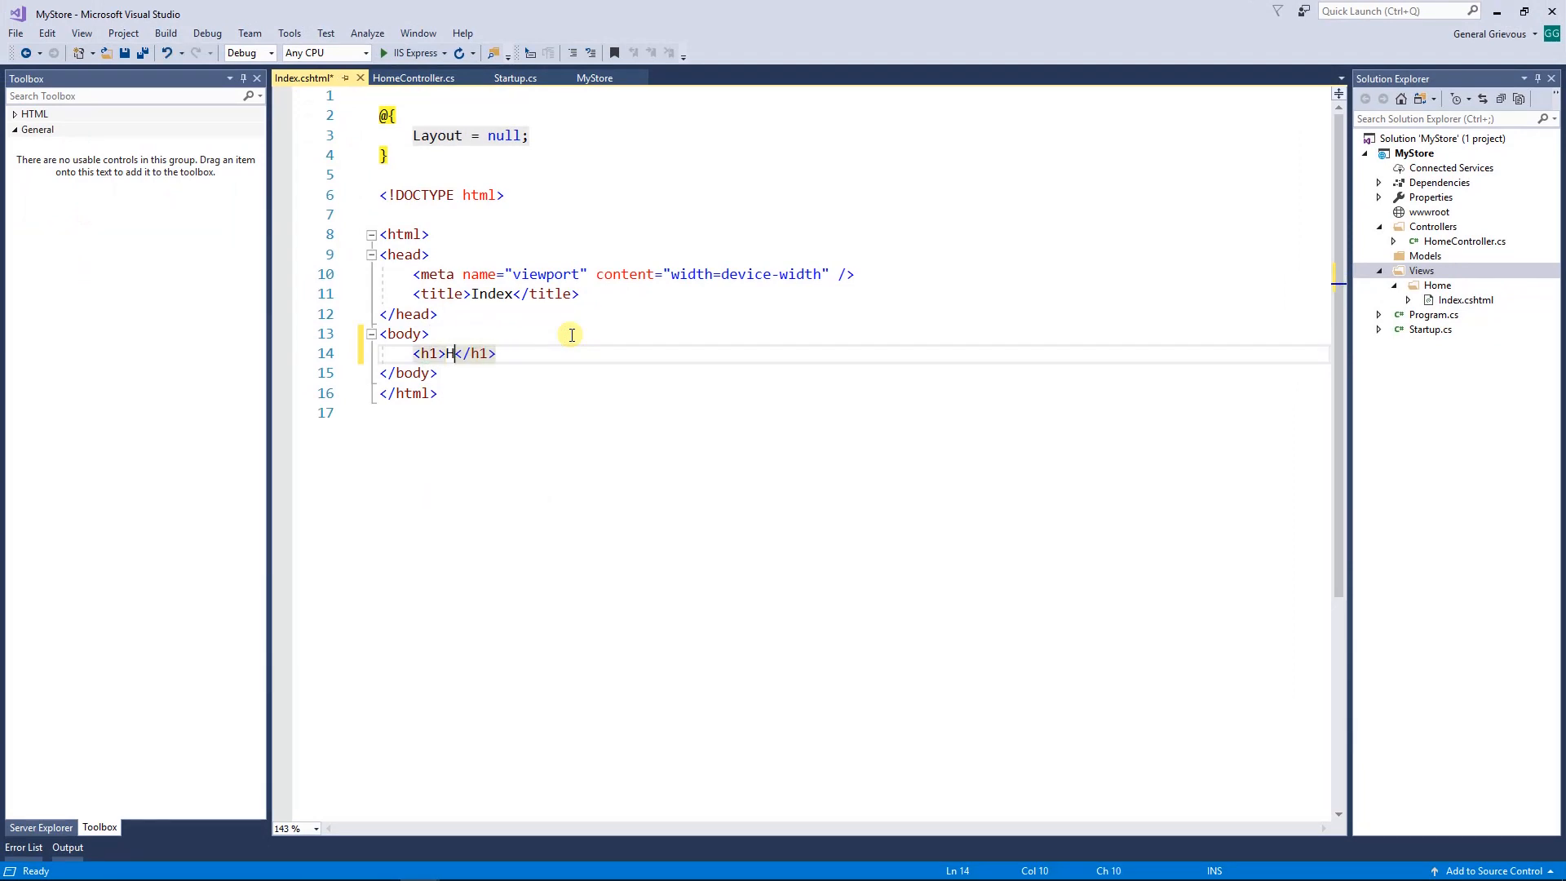
type("ello World from the view")
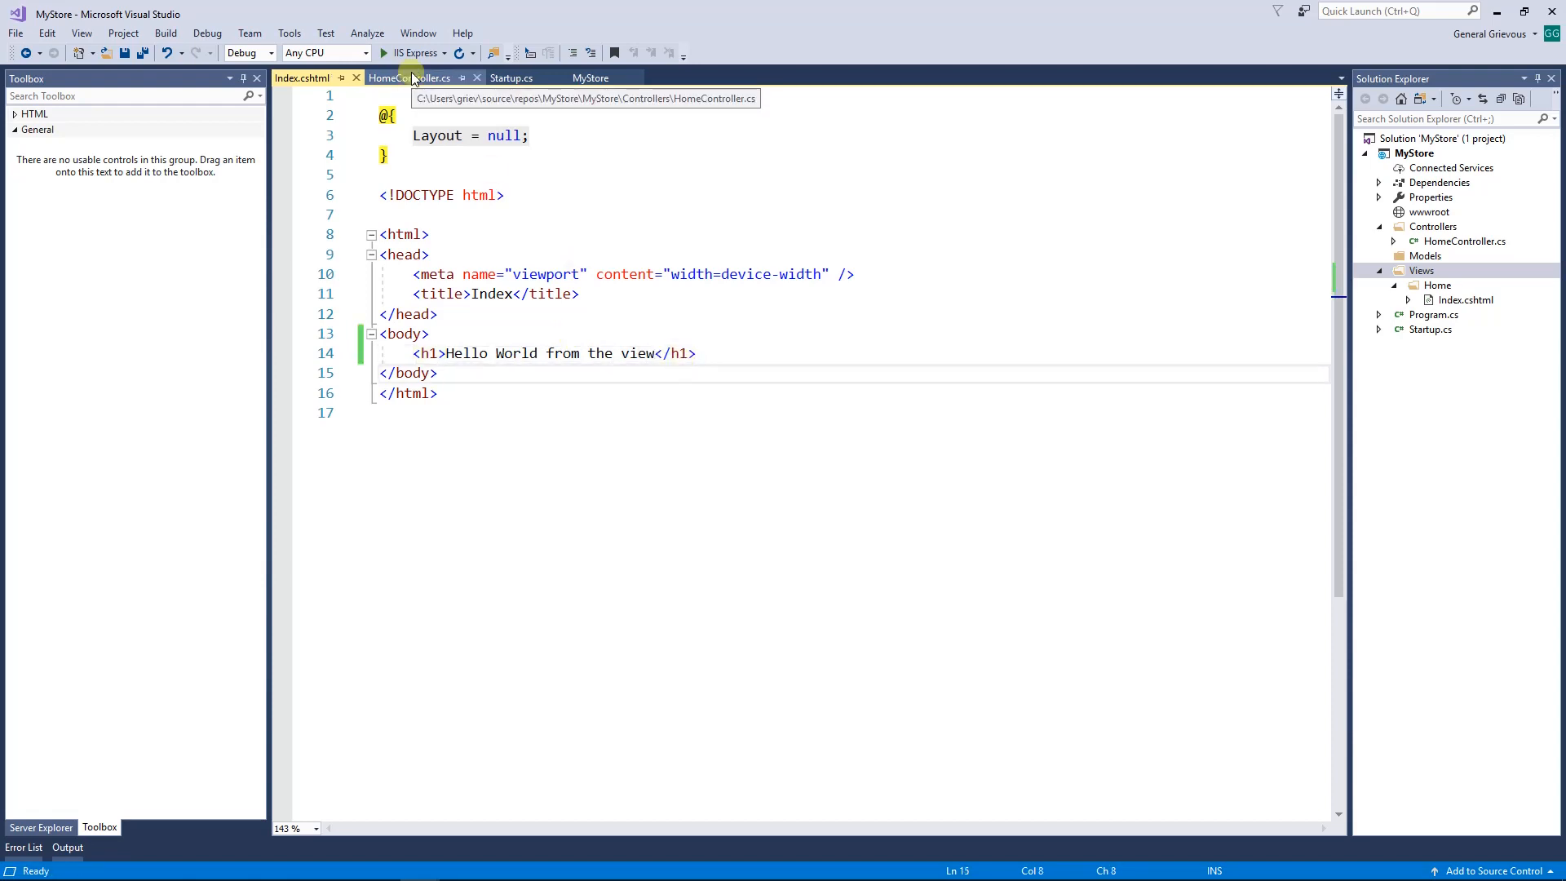
left_click(408, 78)
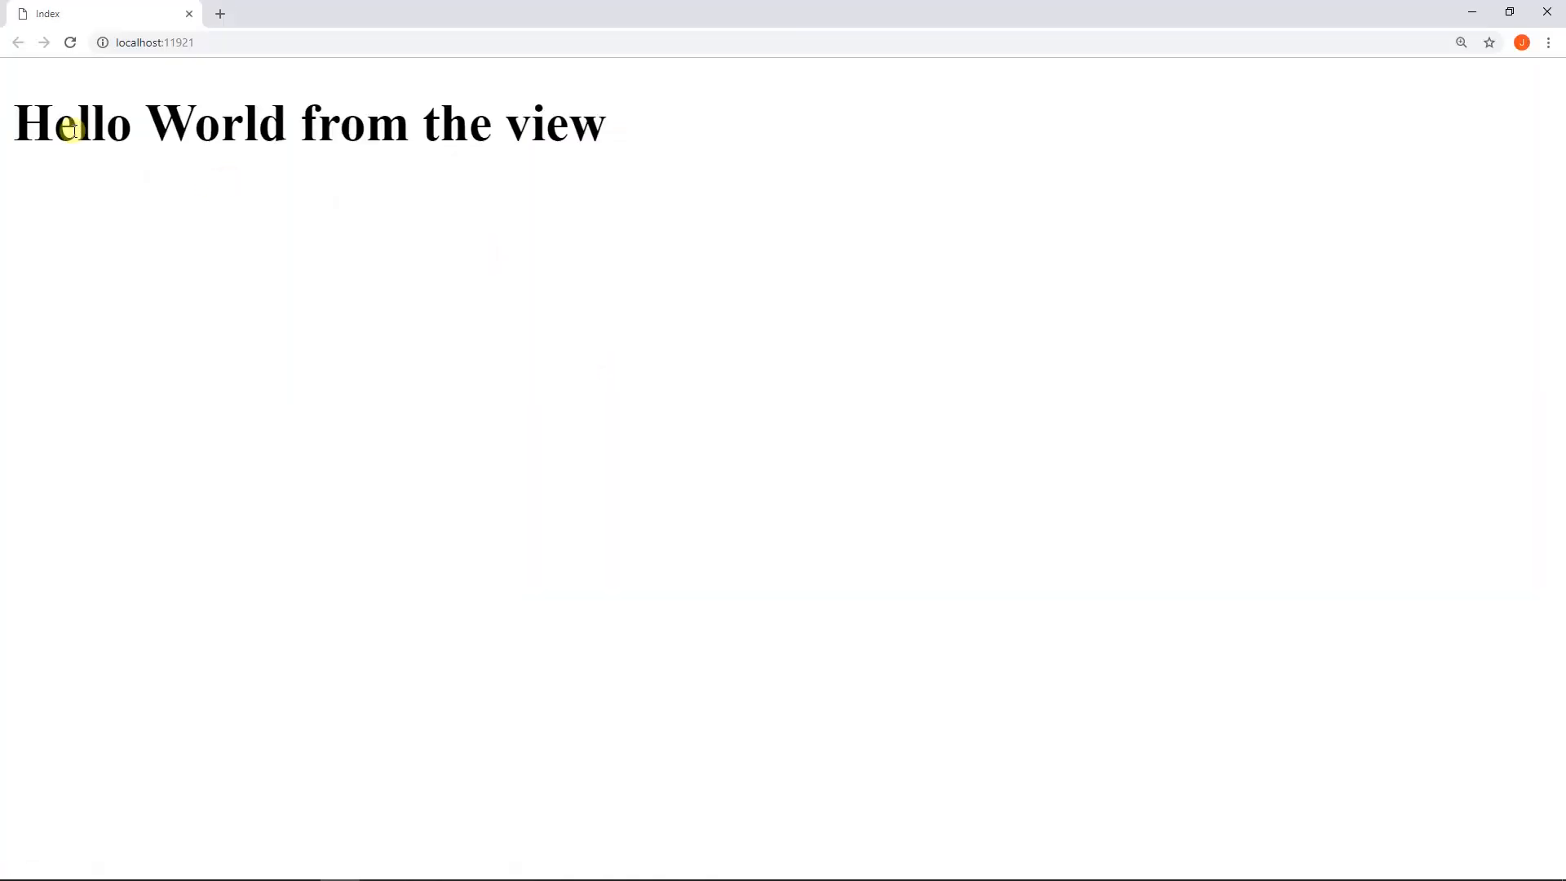
Step: View the page source in Chrome showing the full HTML with the h1 heading
right_click(564, 331)
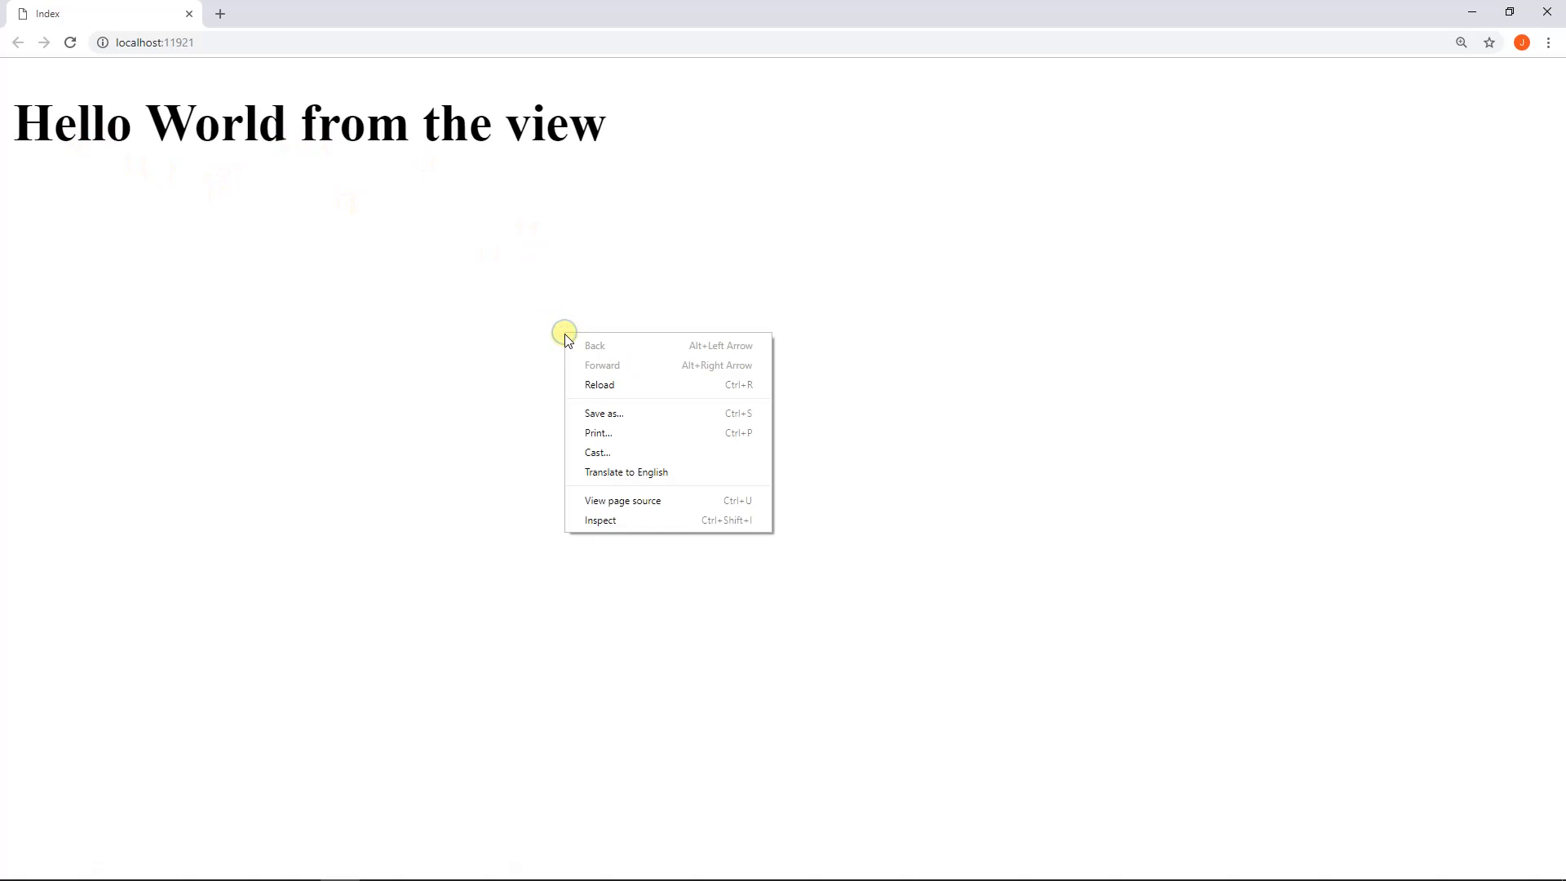
left_click(621, 501)
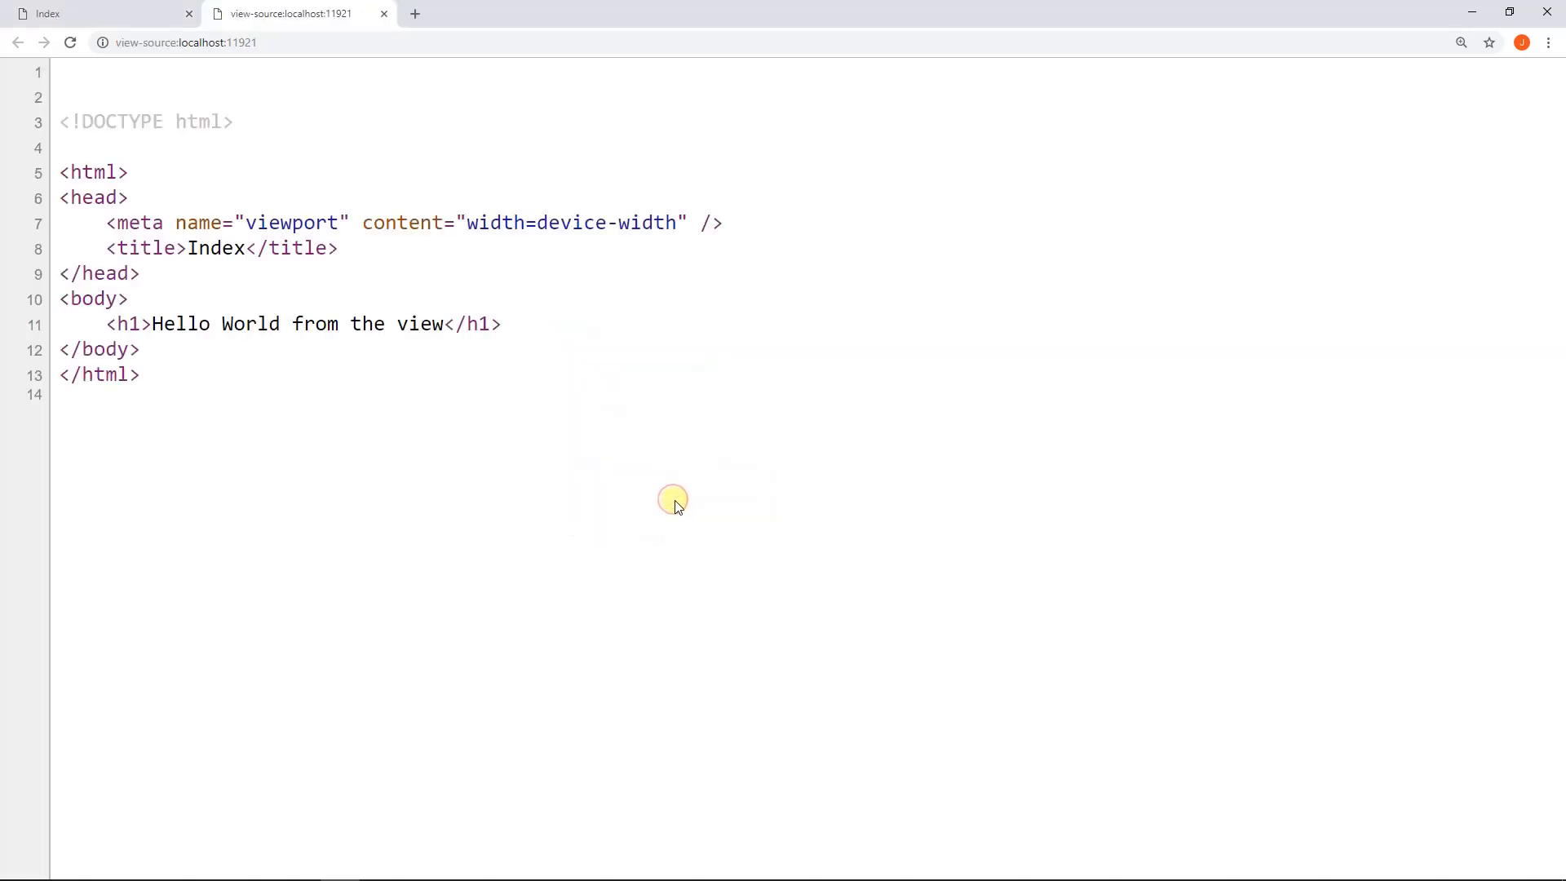